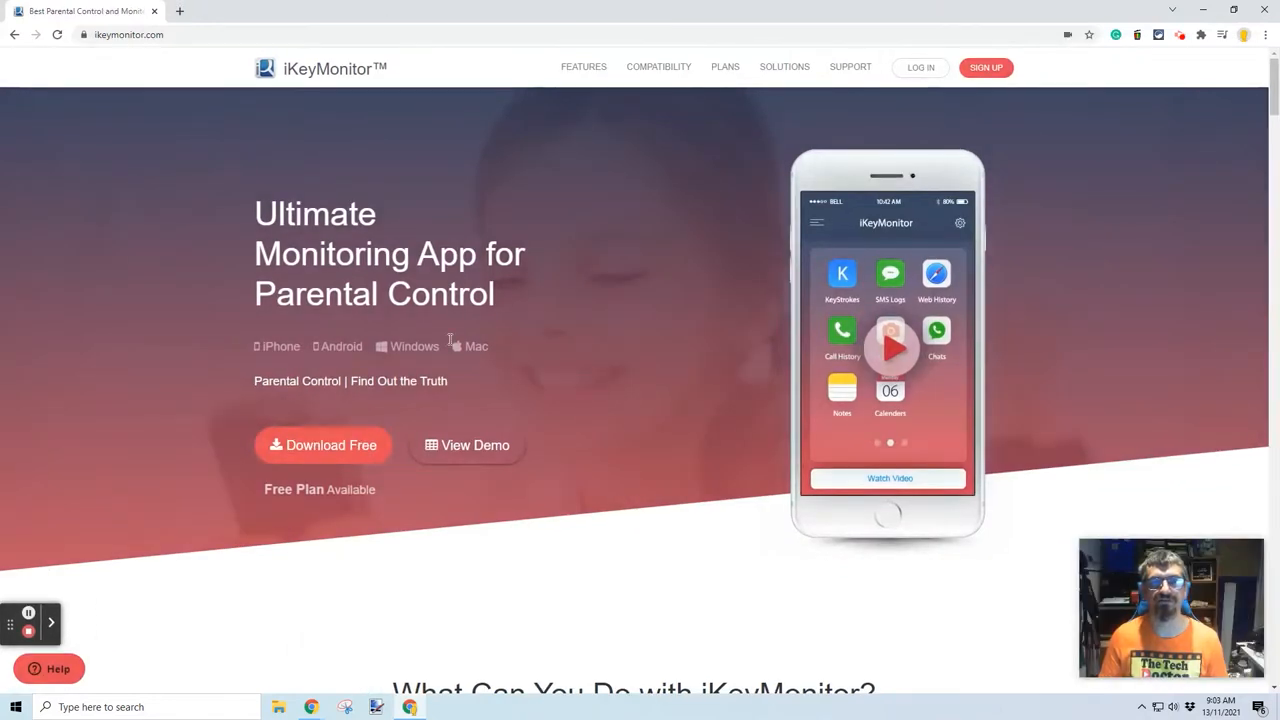
mouse_move(585, 385)
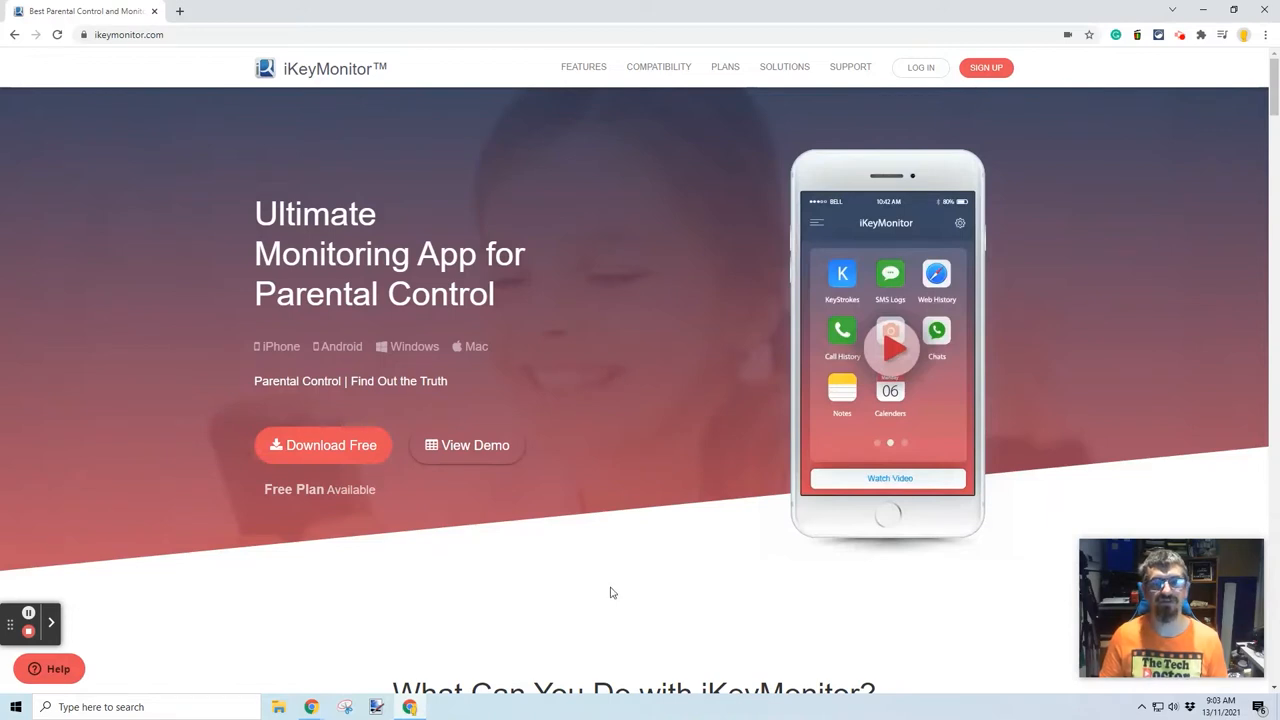
mouse_move(475, 457)
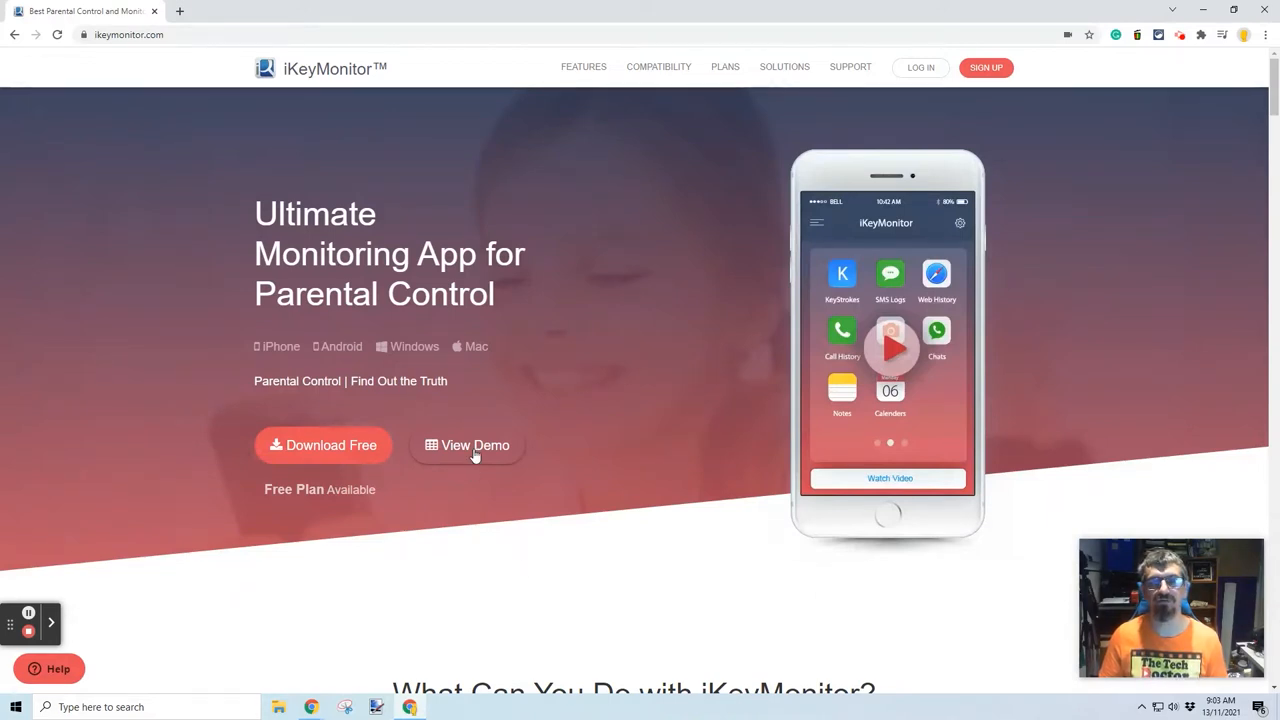
Launch the live demo from the homepage and close its preview popup.
left_click(467, 445)
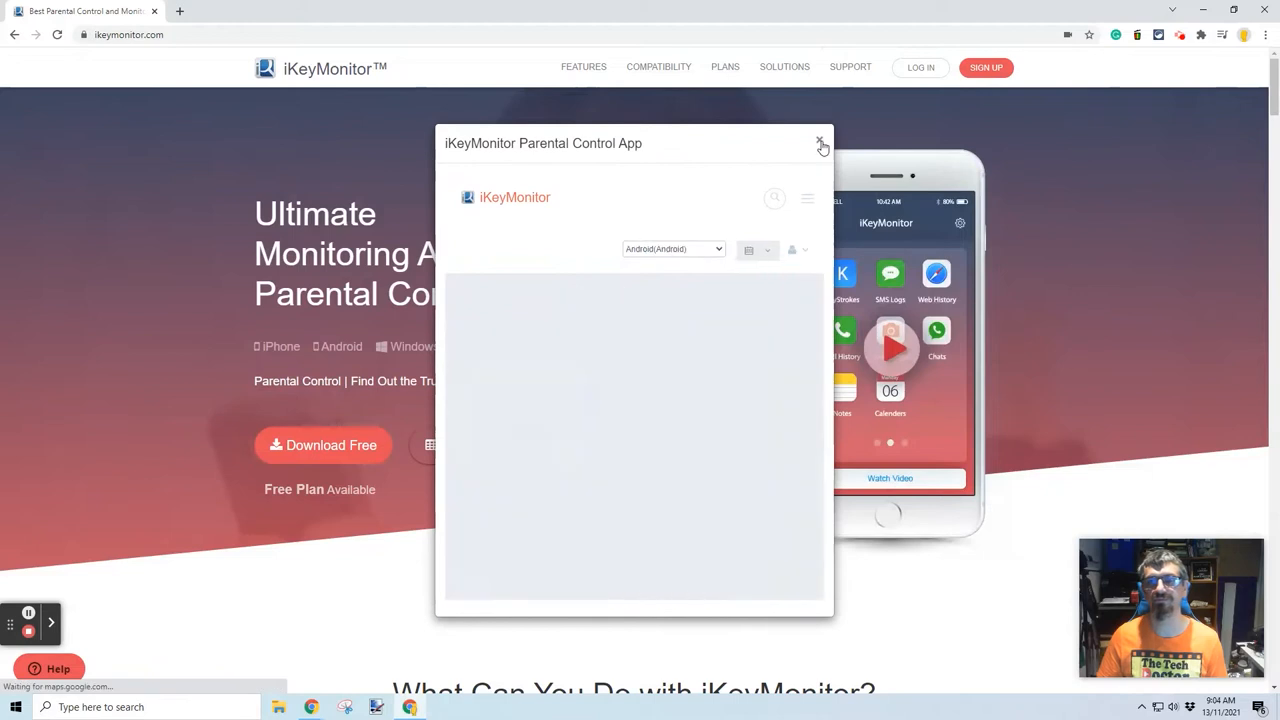
left_click(820, 143)
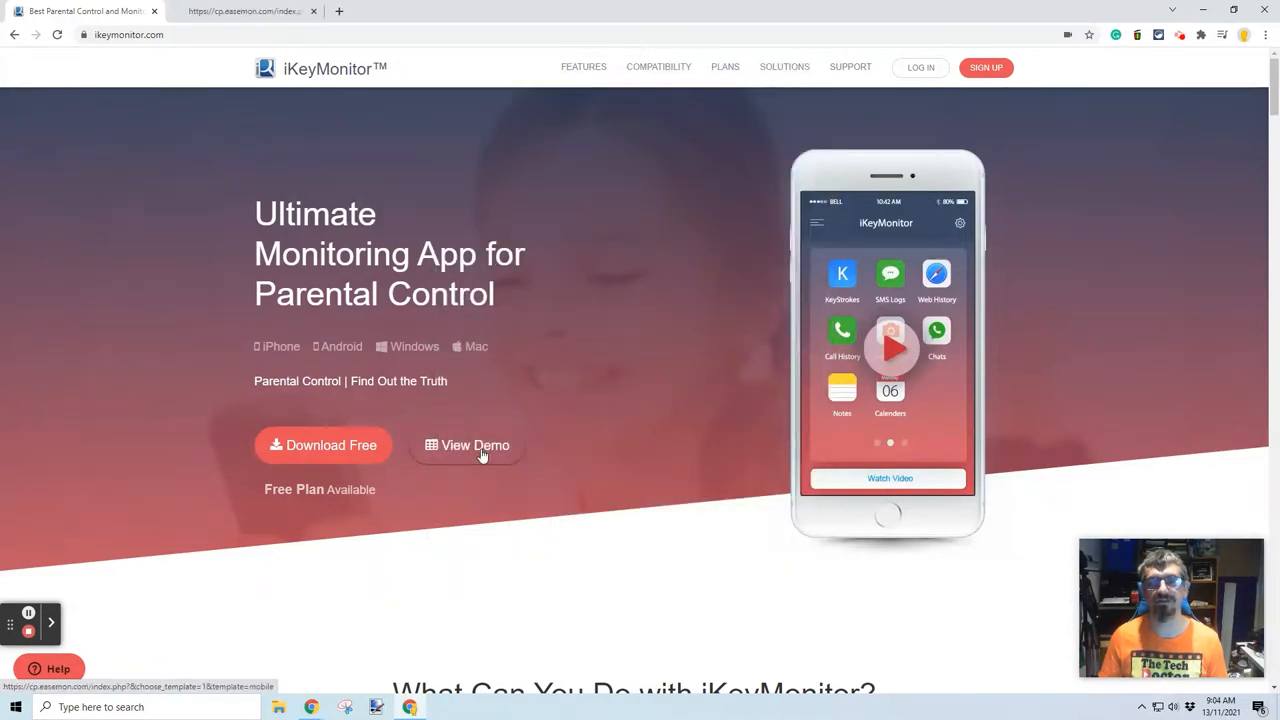
Bring up the EaseMon Cloud demo dashboard with the Android device's SMS, call and WhatsApp counts.
left_click(467, 445)
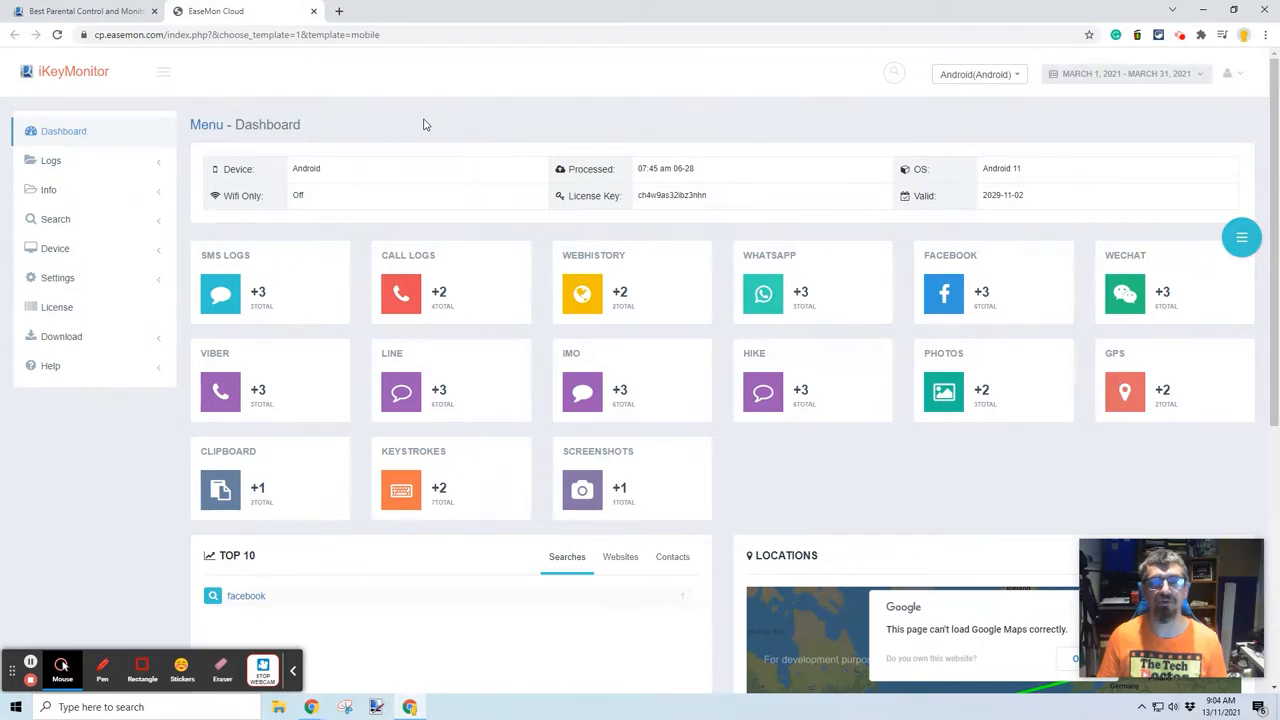
mouse_move(435, 211)
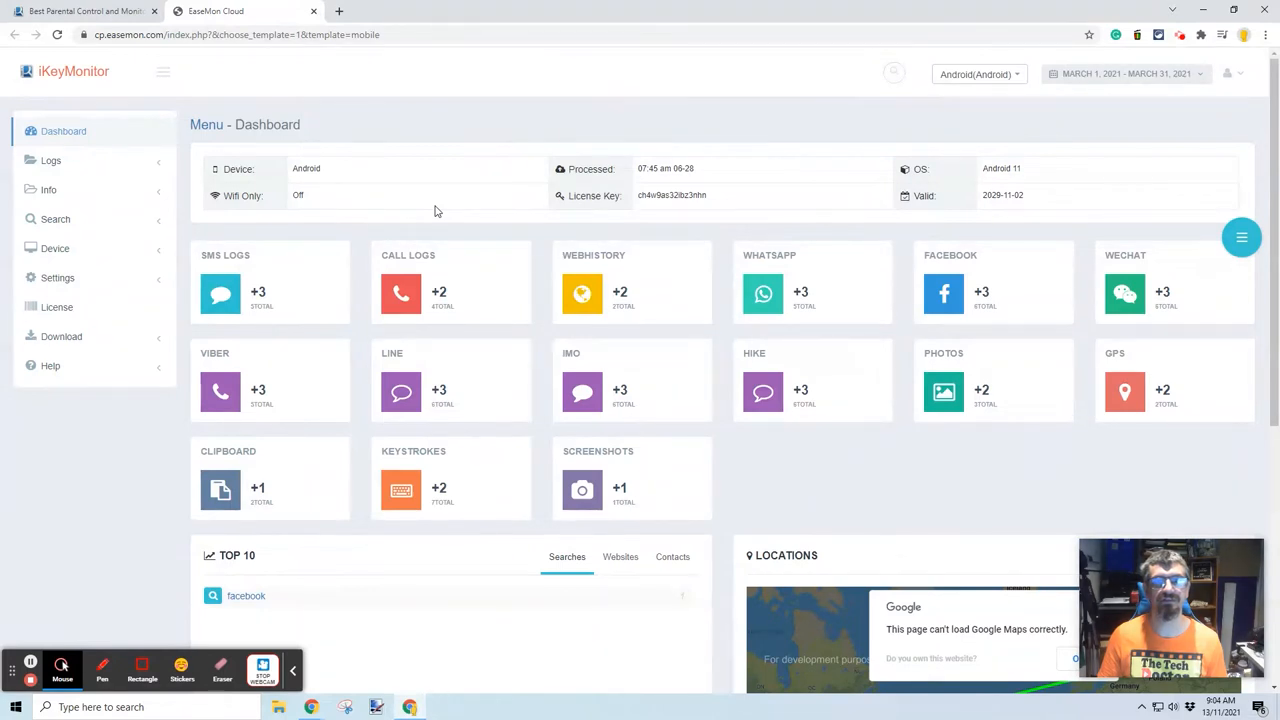
mouse_move(627, 173)
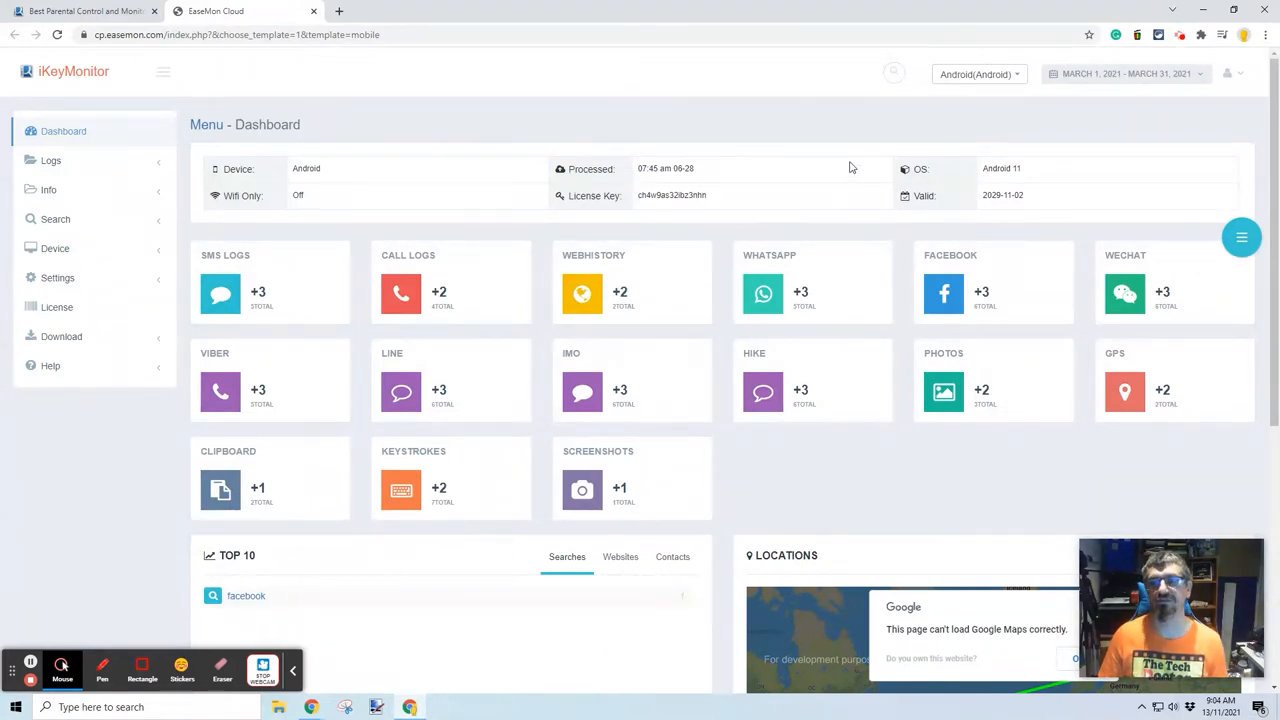
mouse_move(1083, 195)
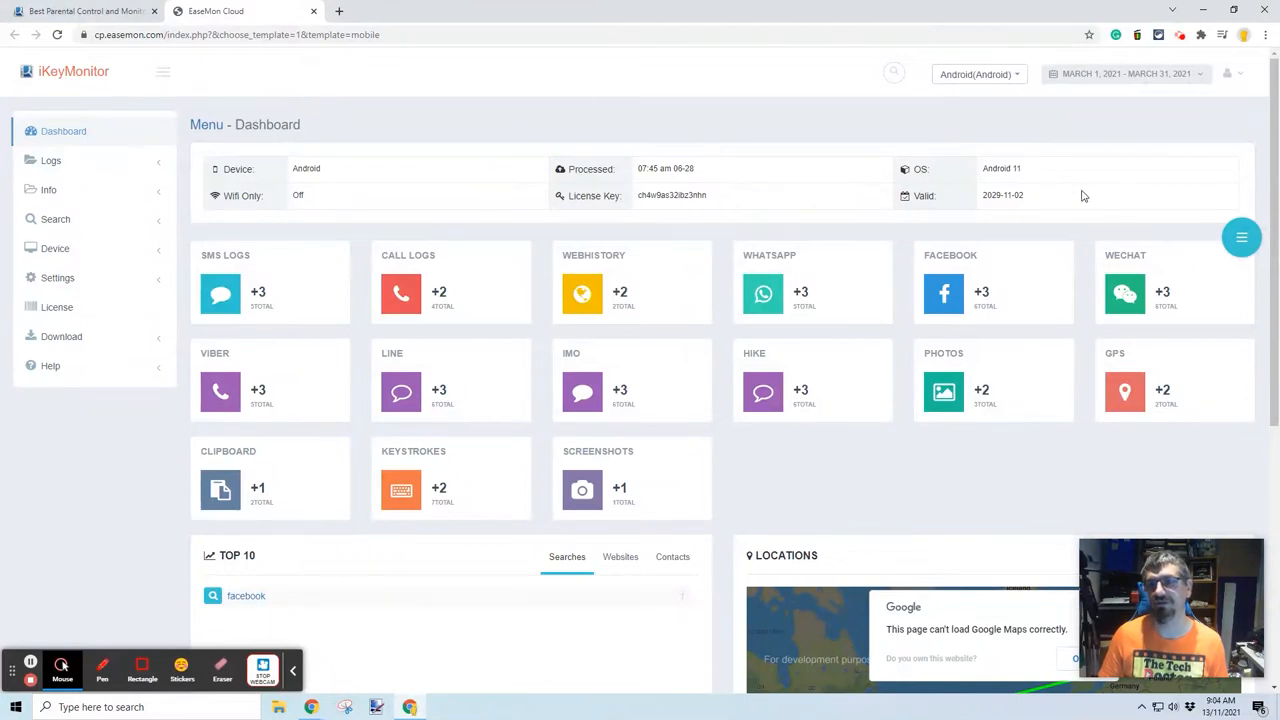
mouse_move(965, 202)
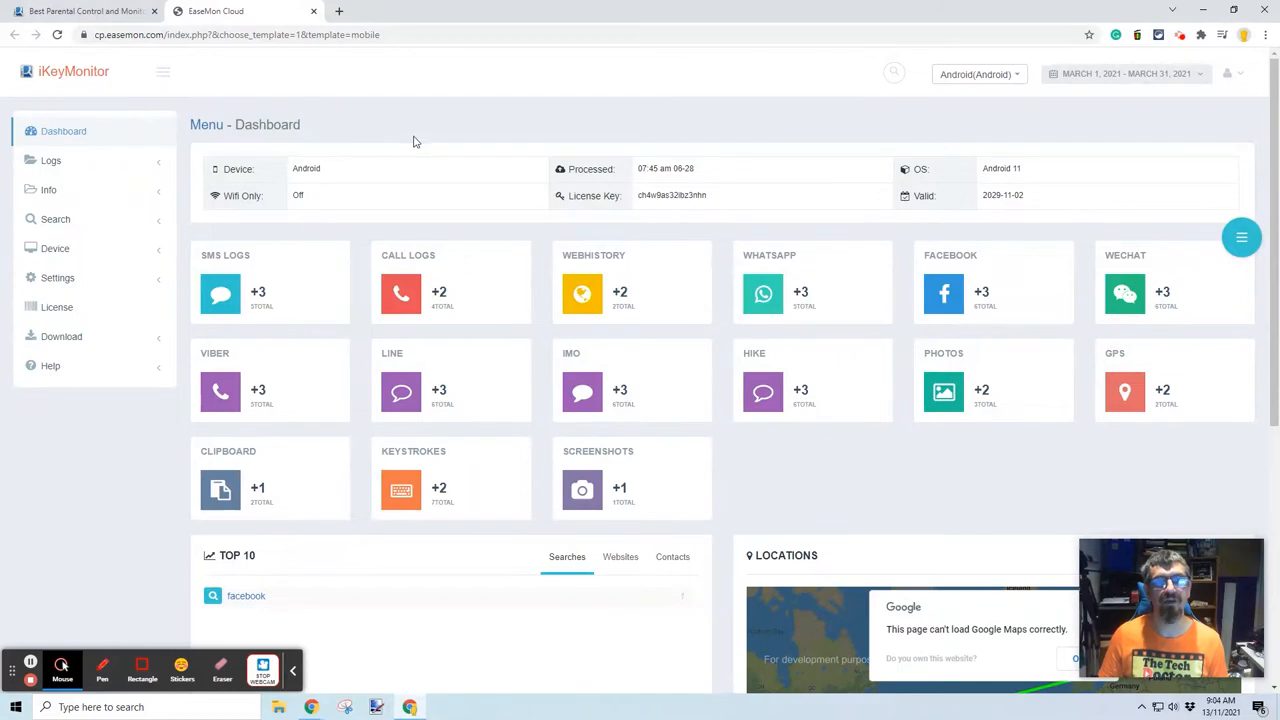
mouse_move(255, 300)
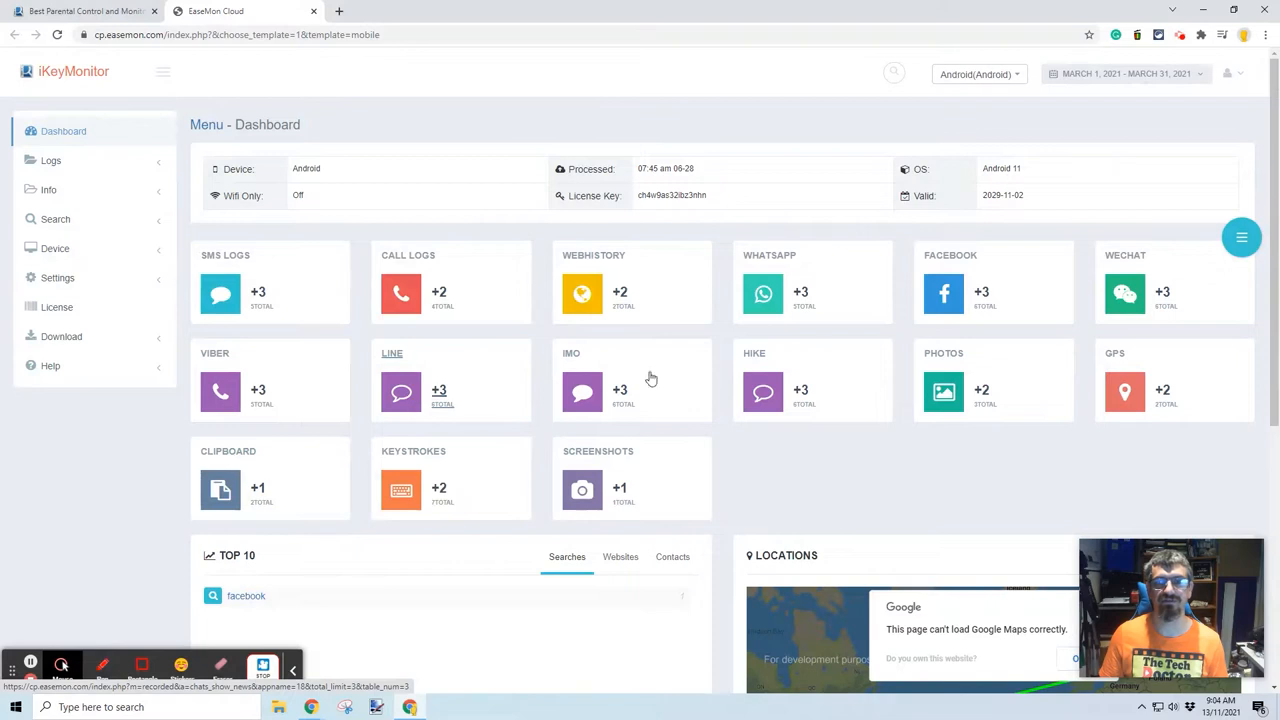
mouse_move(923, 443)
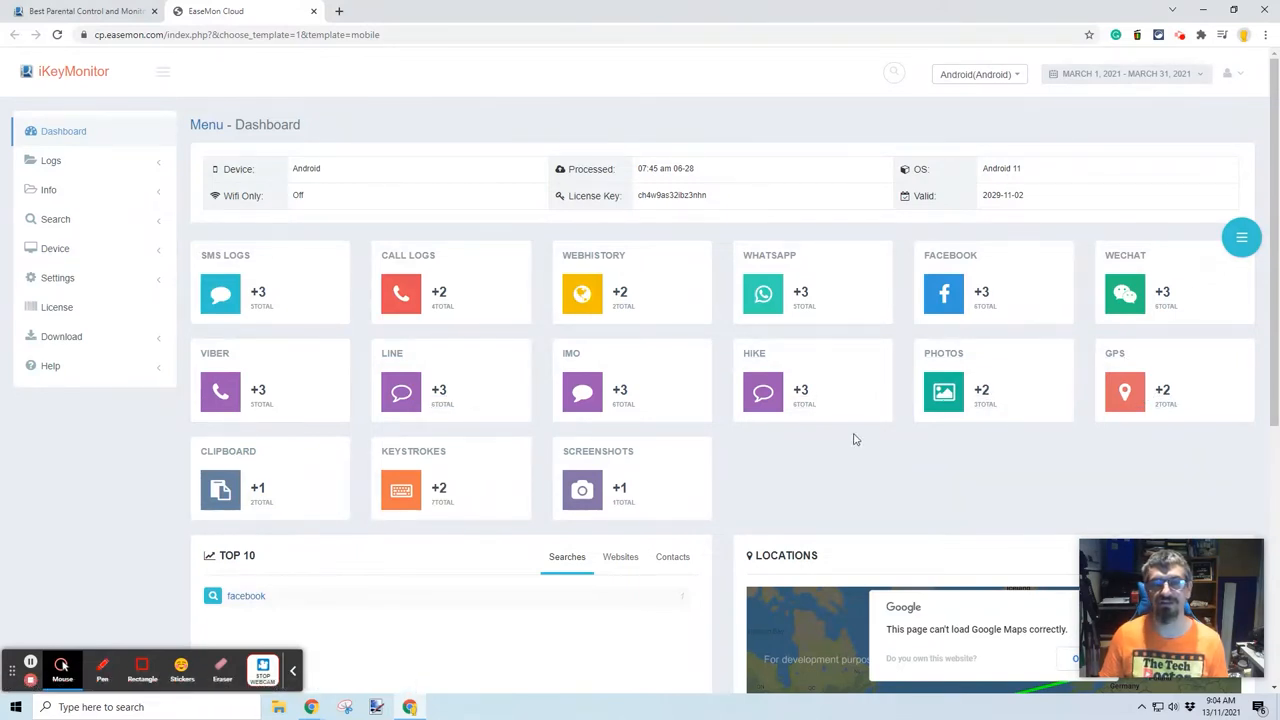
scroll("down", 3)
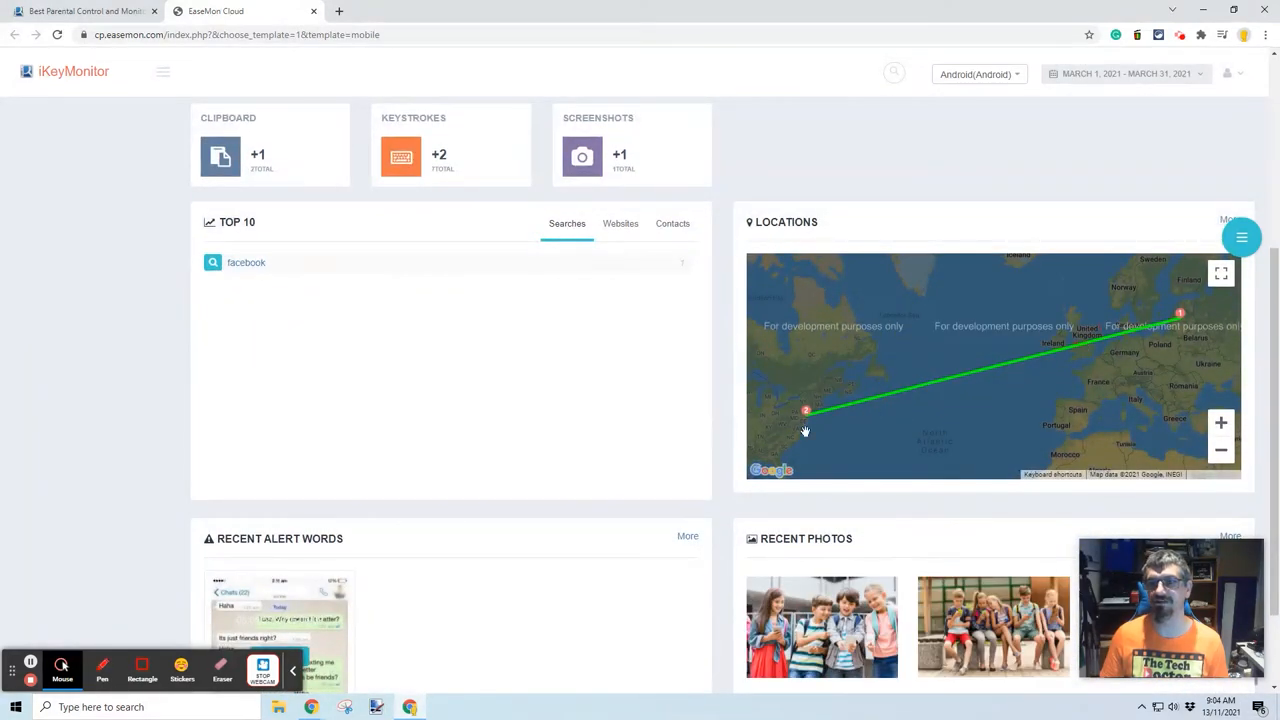
mouse_move(607, 352)
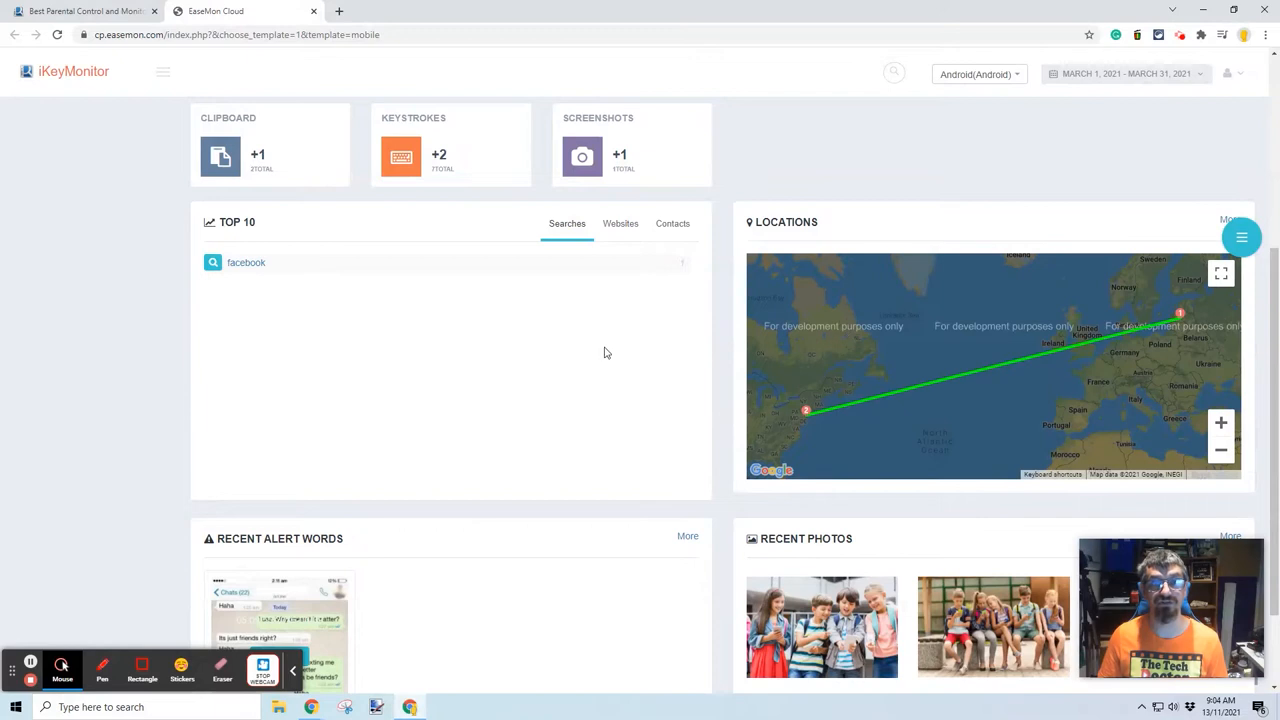
scroll("down", 3)
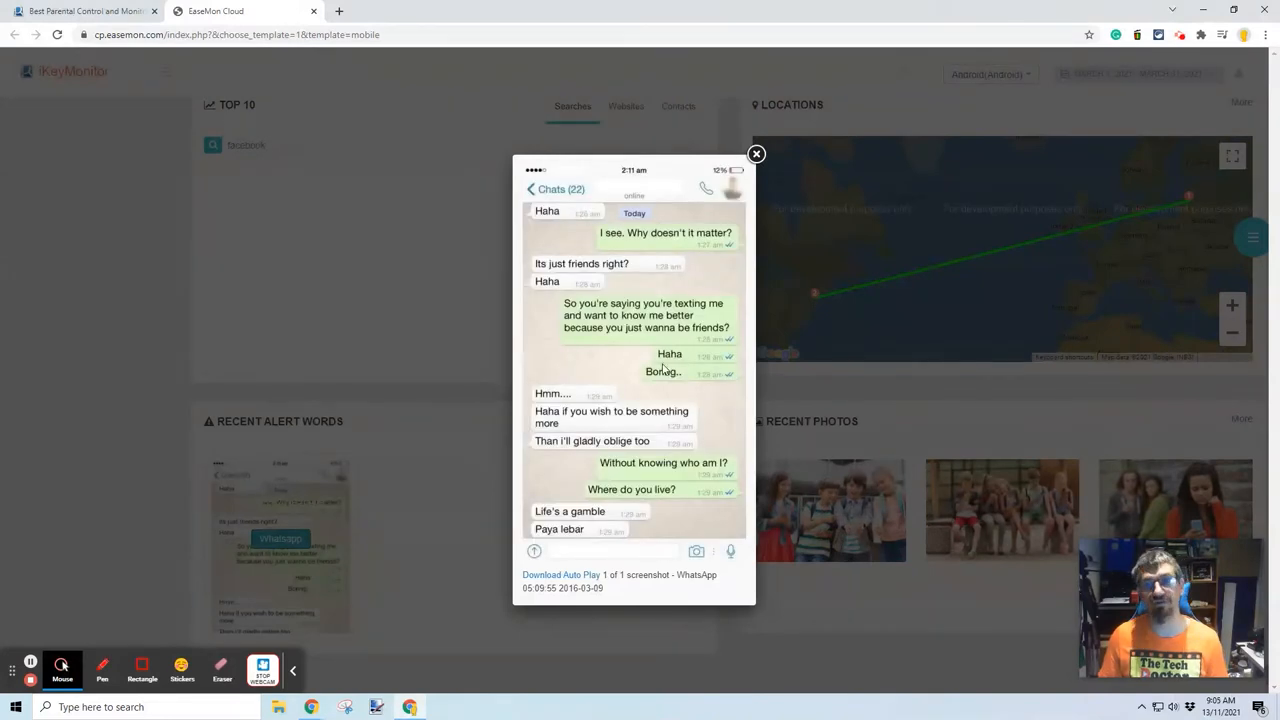
left_click(755, 154)
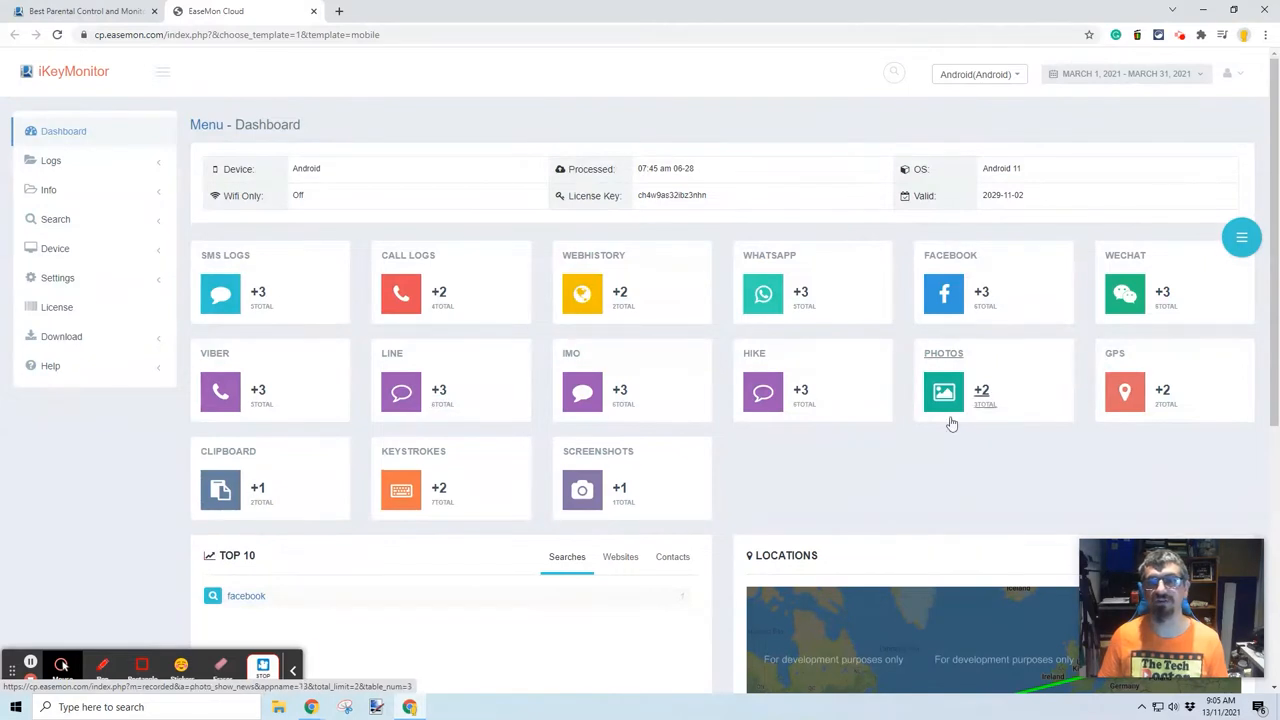
mouse_move(925, 460)
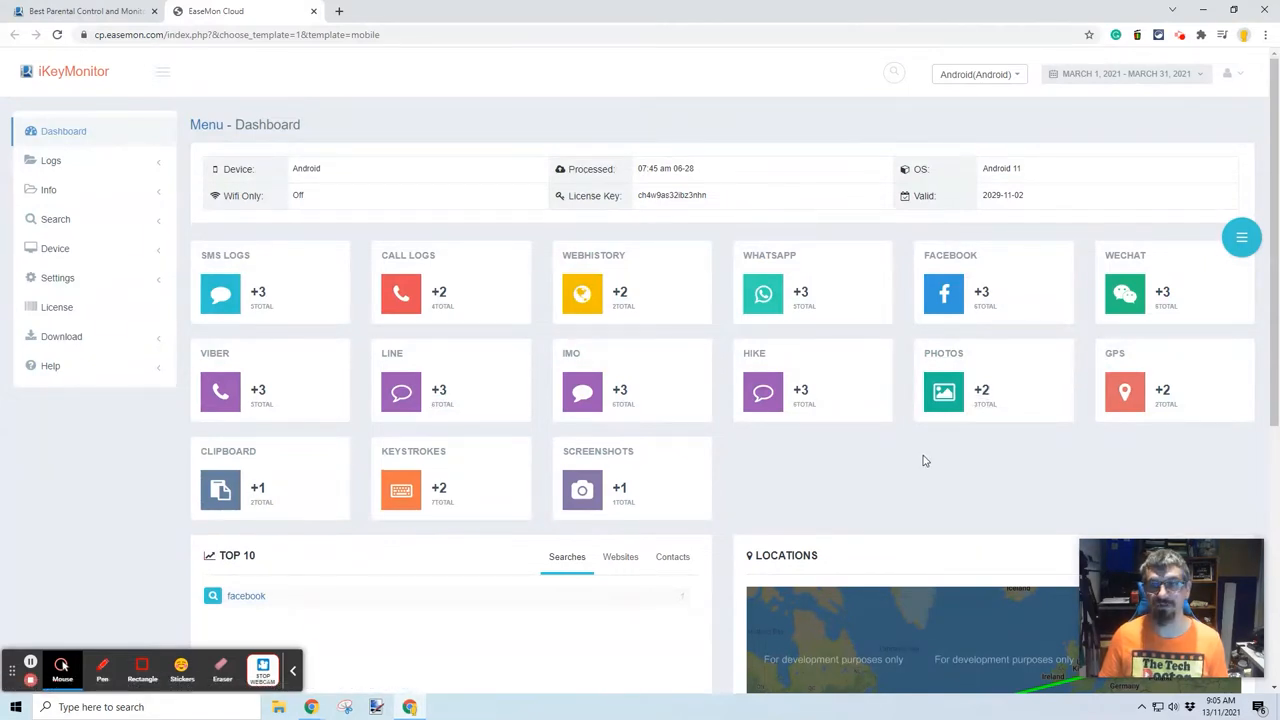
mouse_move(919, 462)
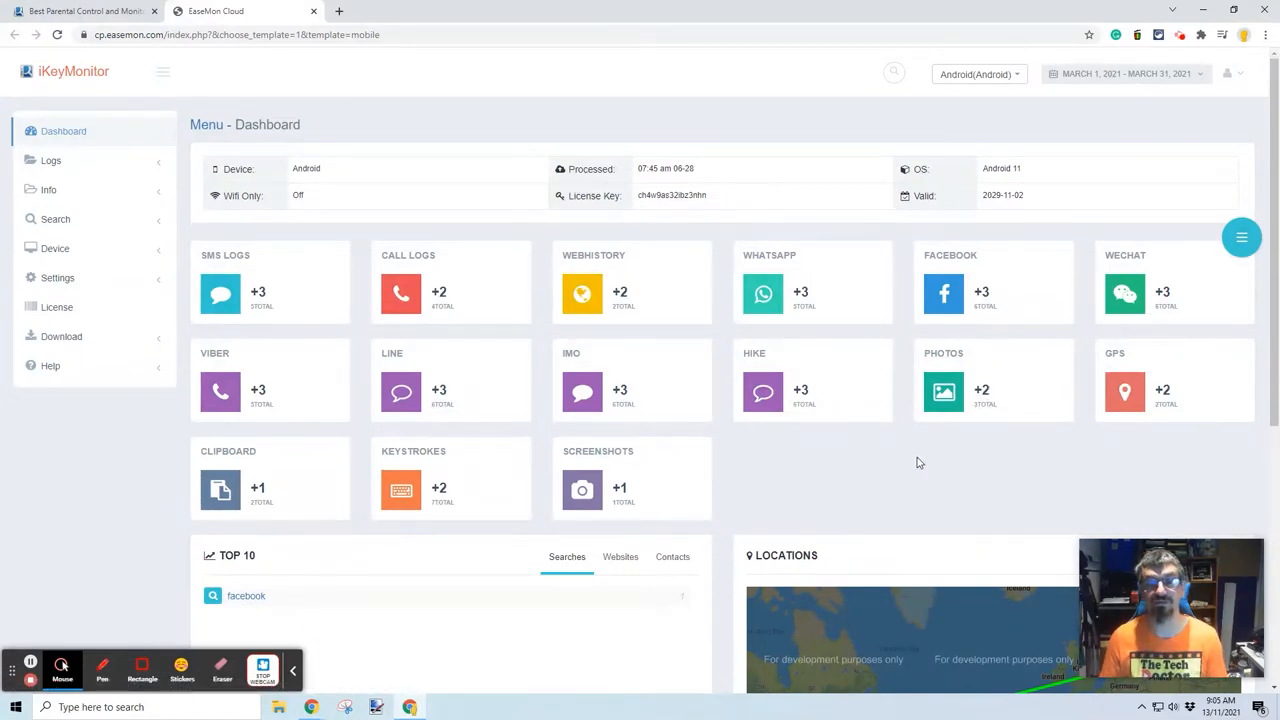
mouse_move(580, 371)
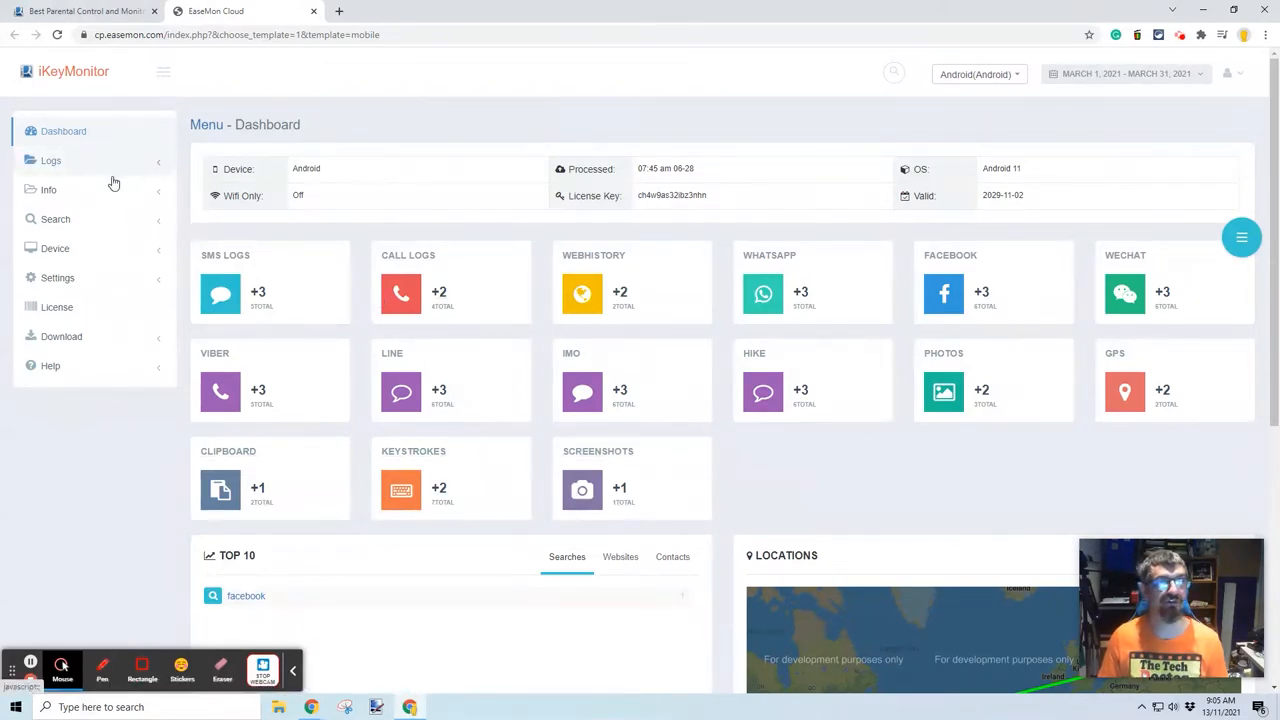
Expand and collapse the Logs menu, then view Contacts under Info.
left_click(50, 160)
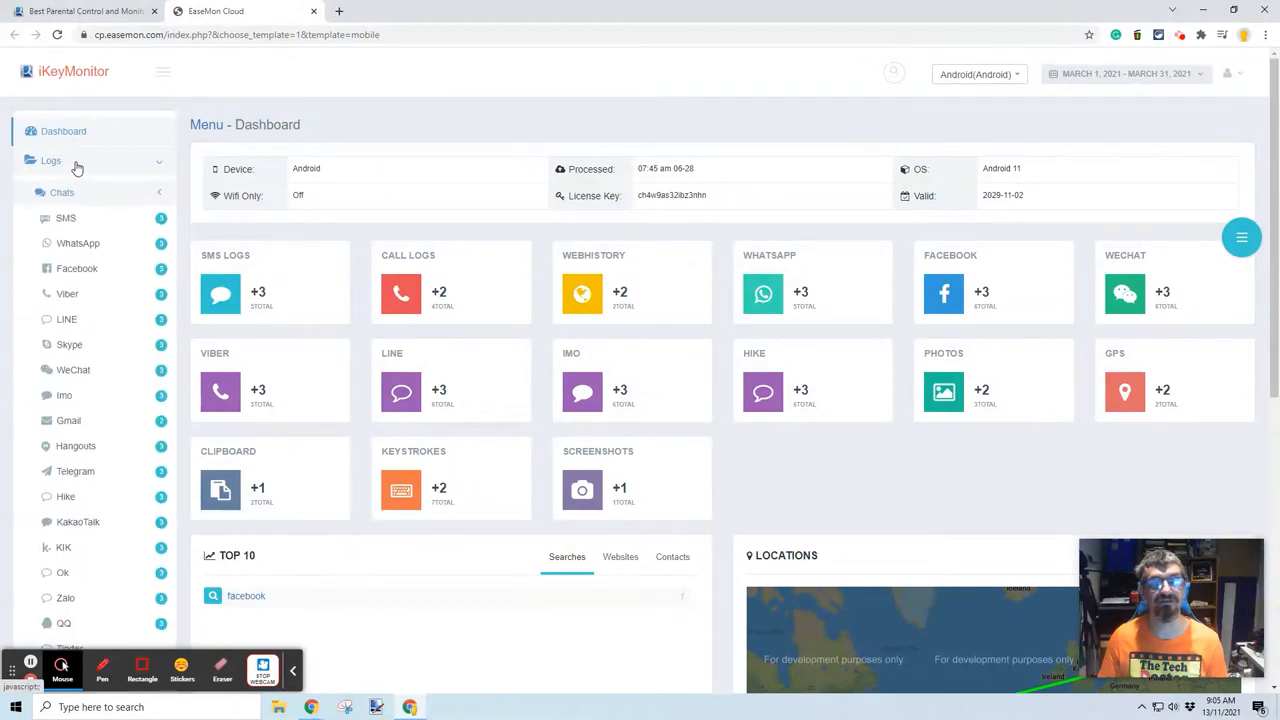
left_click(50, 160)
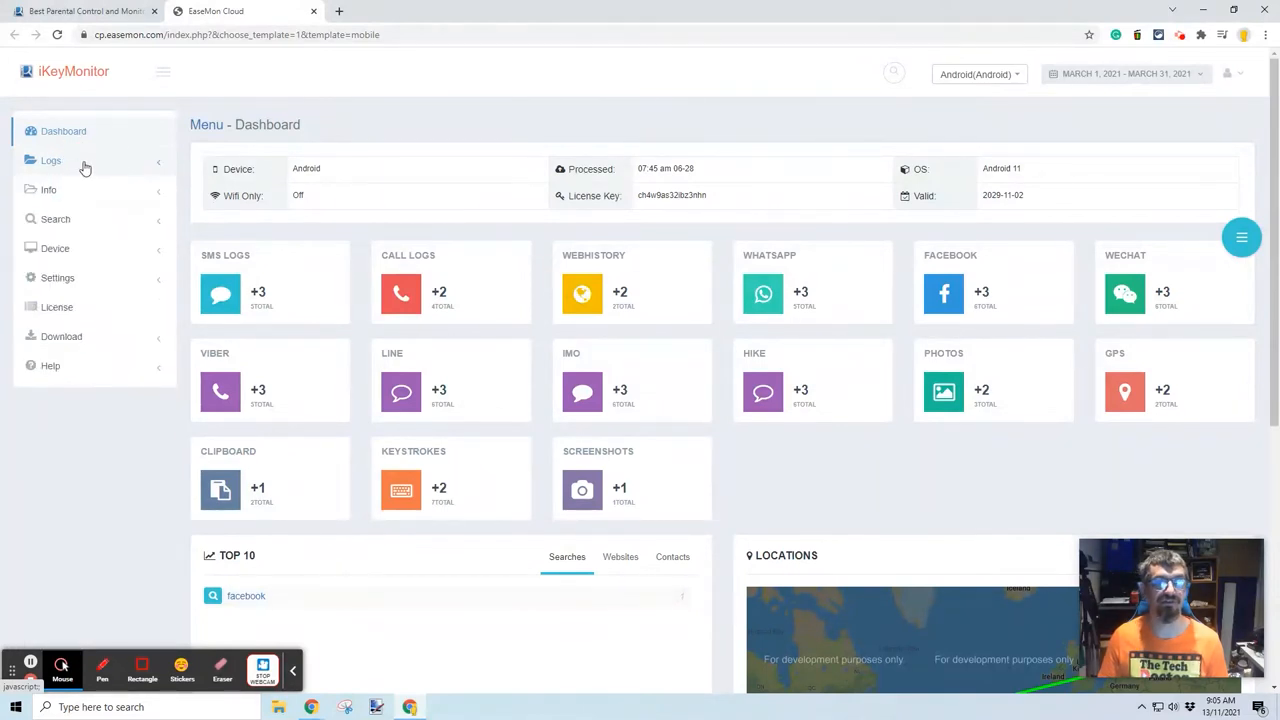
left_click(48, 190)
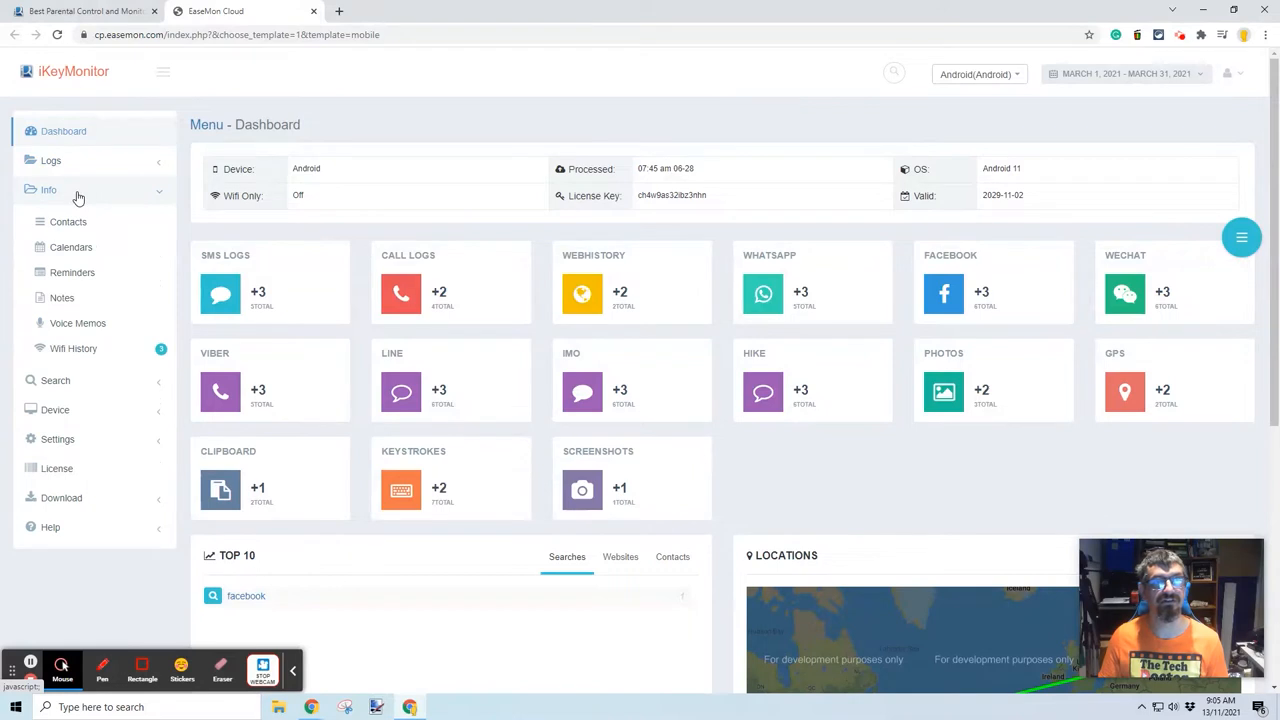
left_click(68, 221)
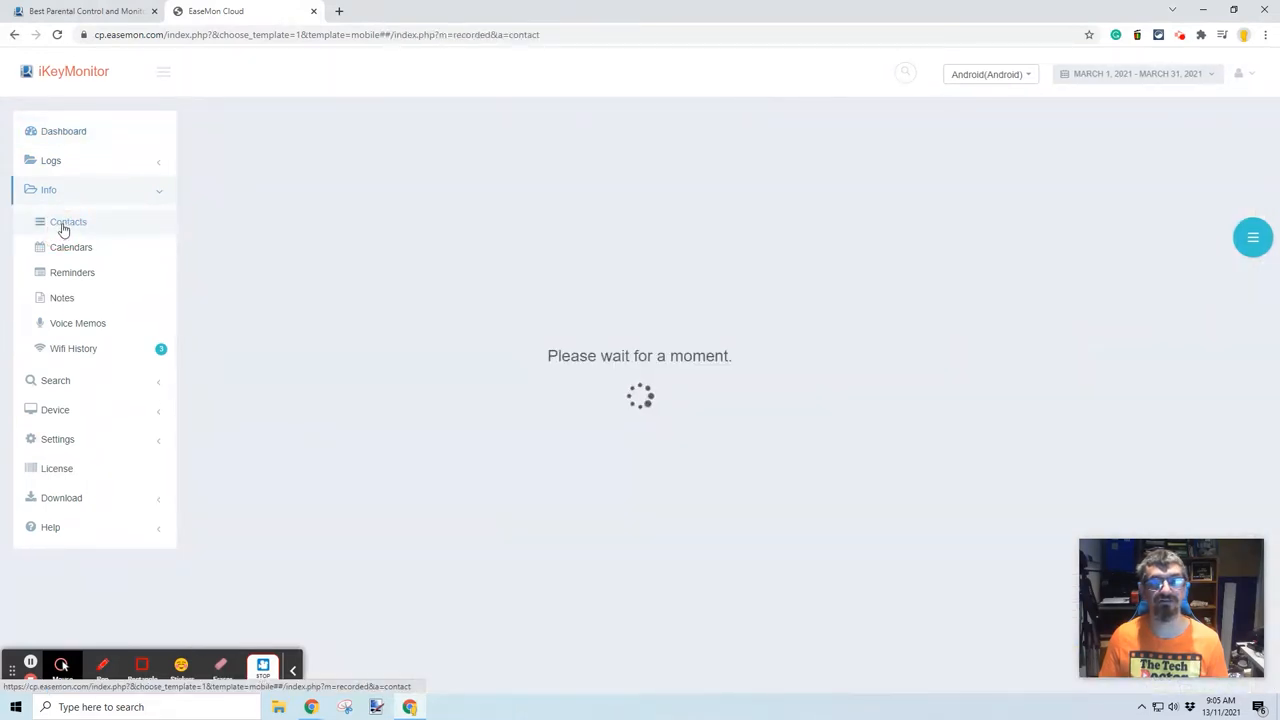
Browse the Calendars, Reminders, Notes, Voice Memos and Wifi History pages.
left_click(70, 247)
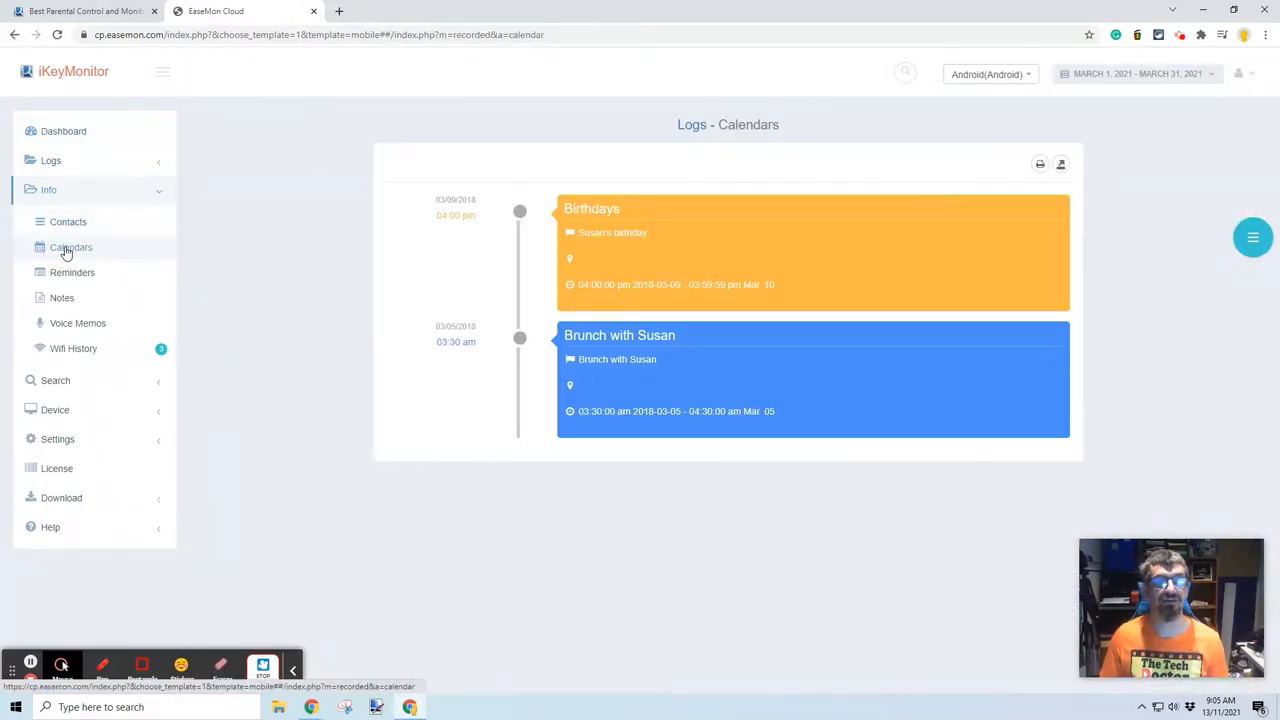
left_click(72, 272)
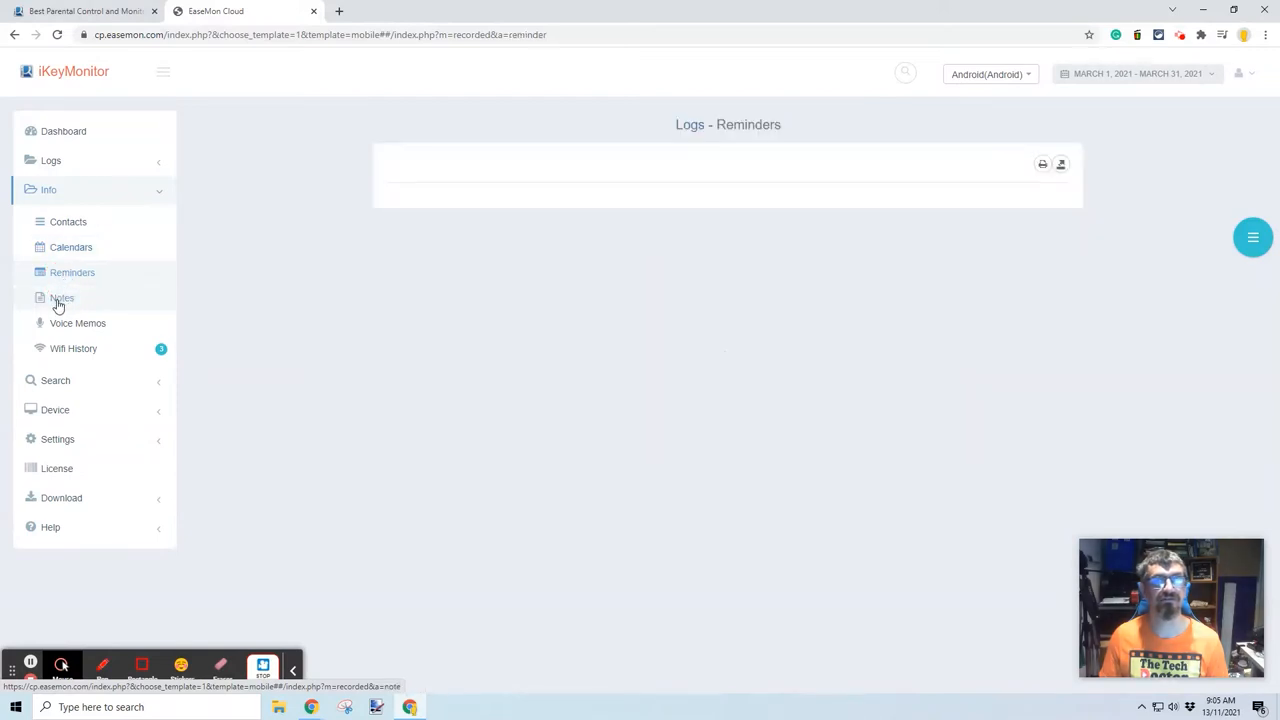
left_click(62, 298)
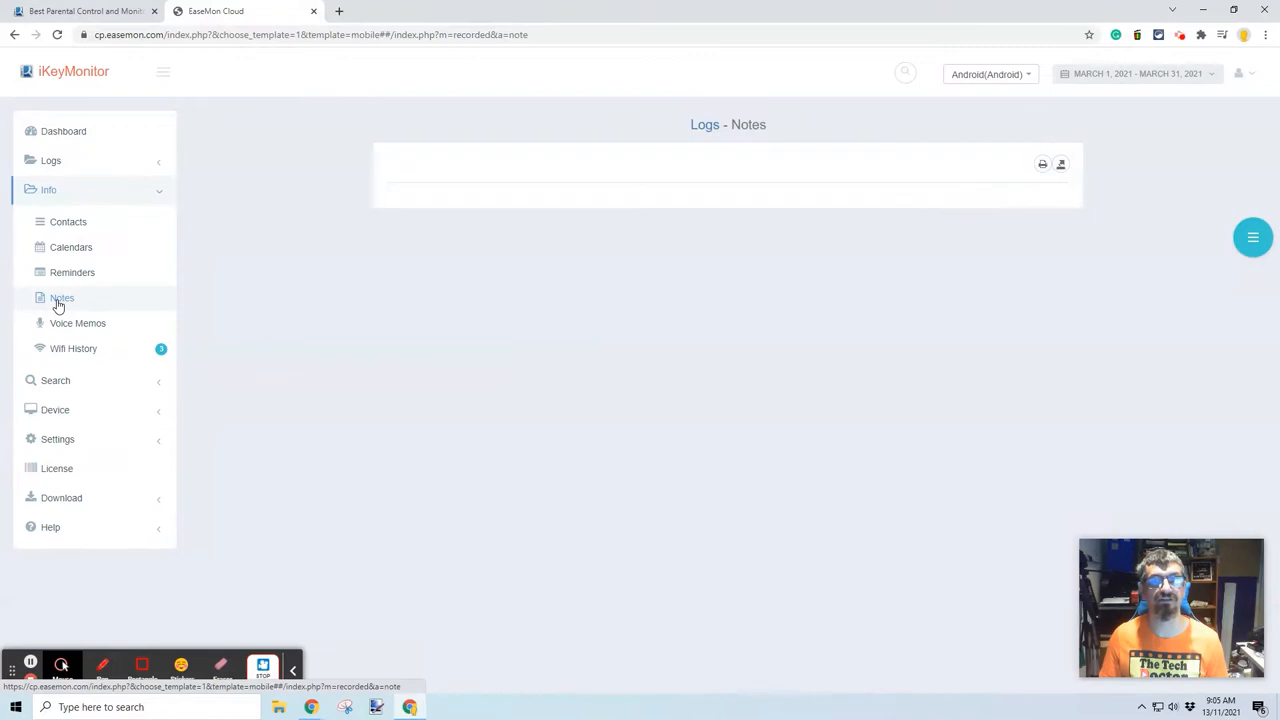
mouse_move(58, 328)
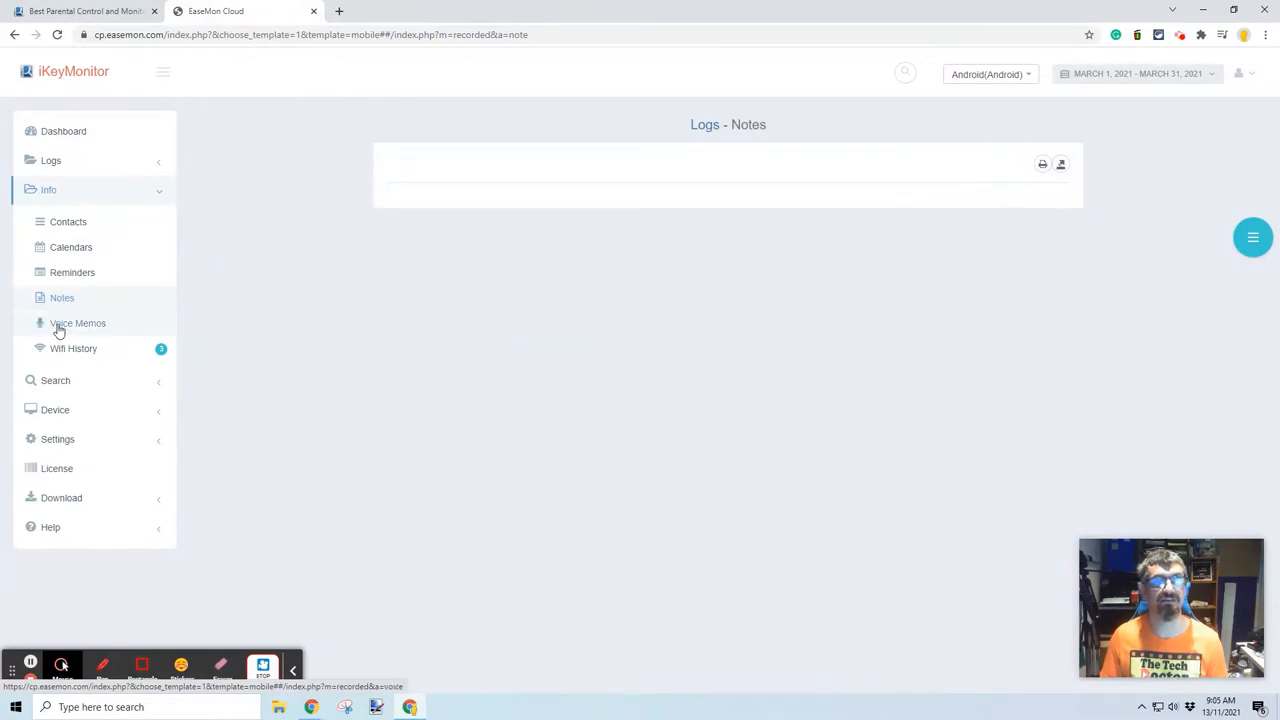
left_click(73, 348)
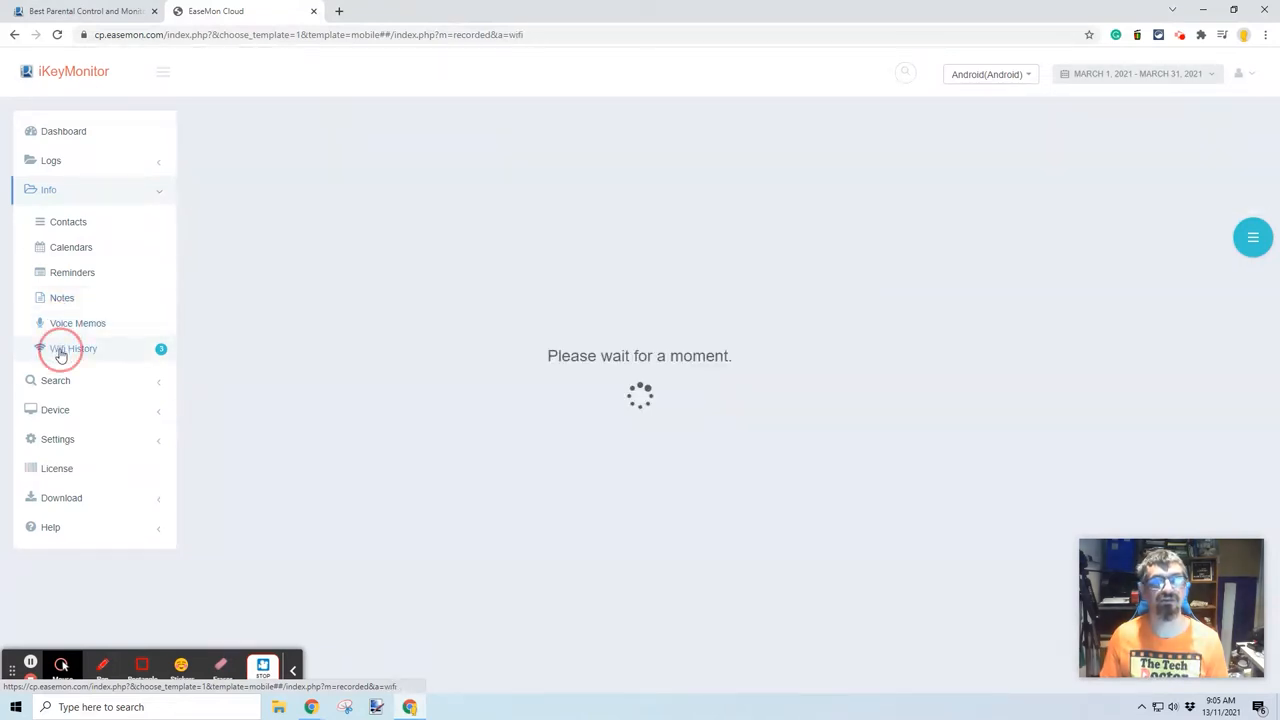
left_click(73, 348)
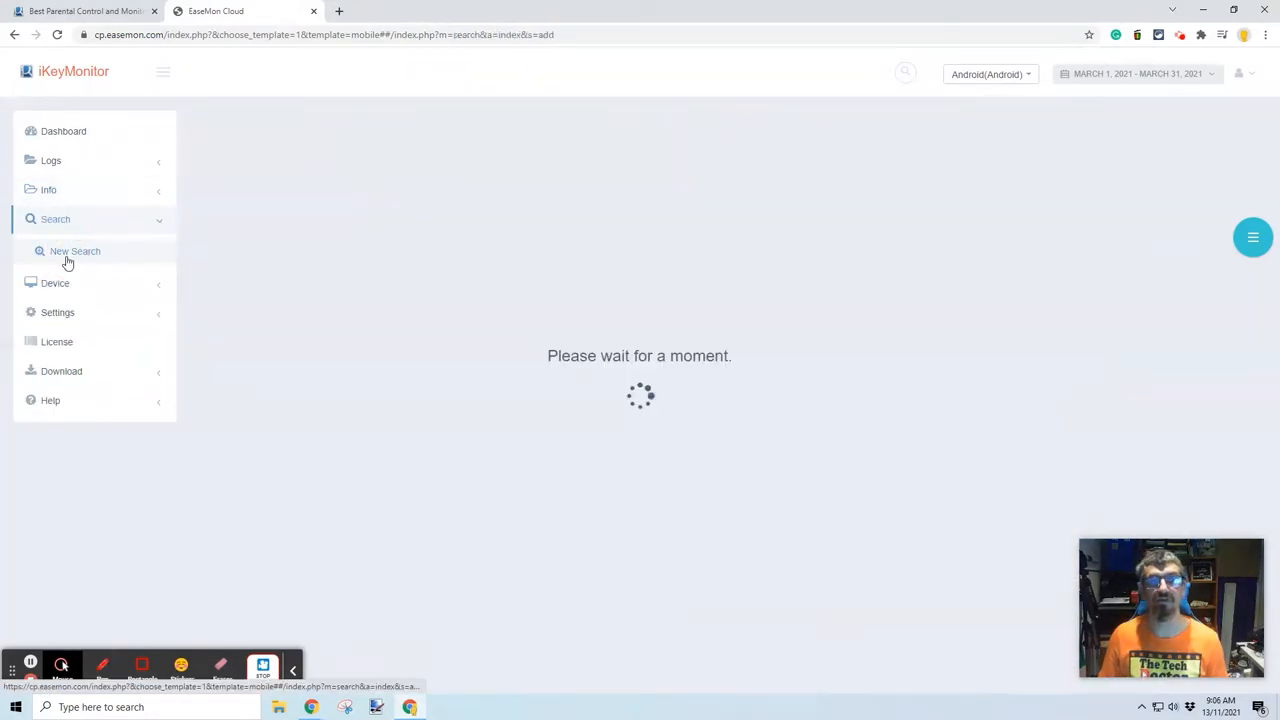
Start a new advanced search, then view Device Management's products and two monitored devices.
left_click(70, 251)
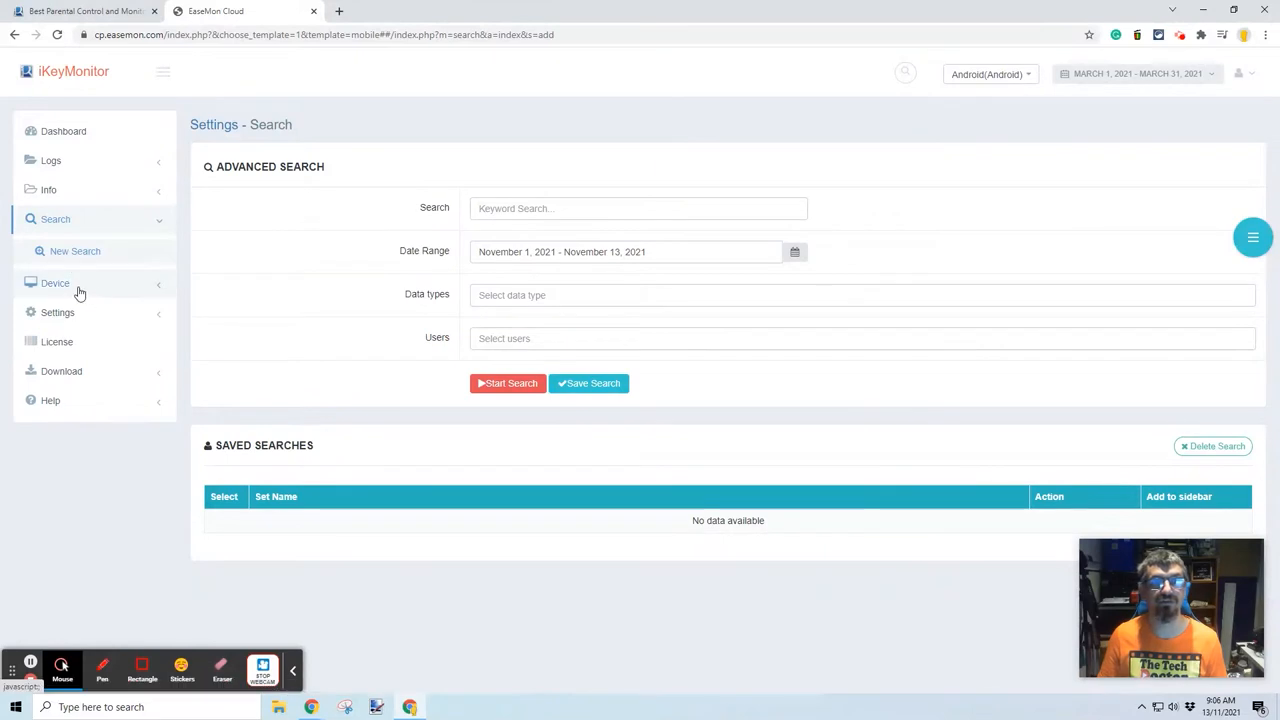
left_click(55, 283)
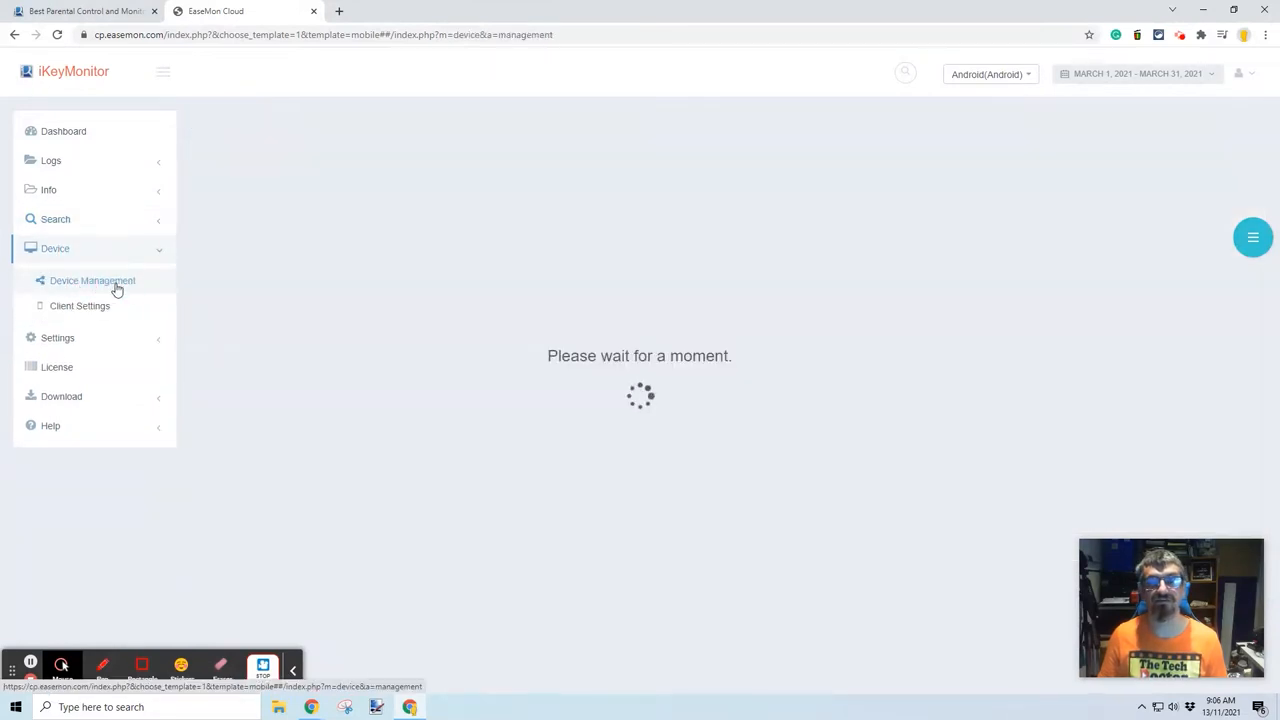
left_click(91, 280)
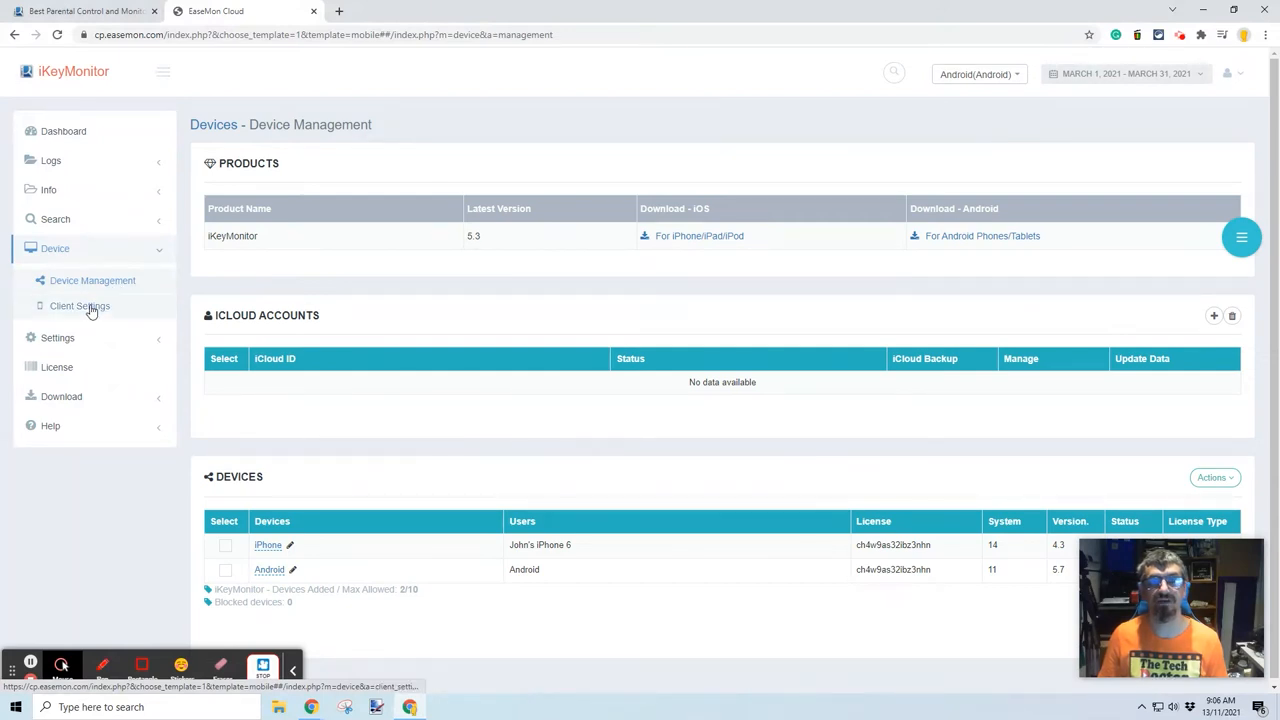
Show Client Settings for the Android device, with screenshots, GPS and email reporting off.
left_click(79, 306)
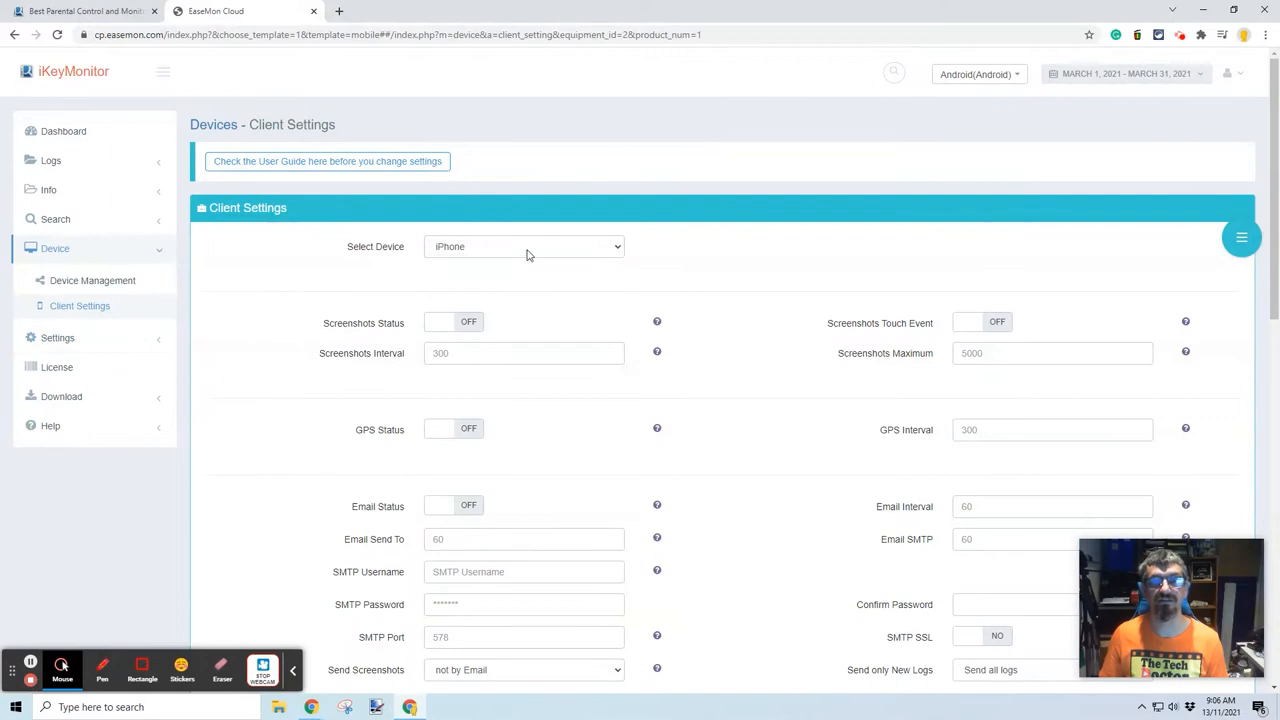
left_click(524, 246)
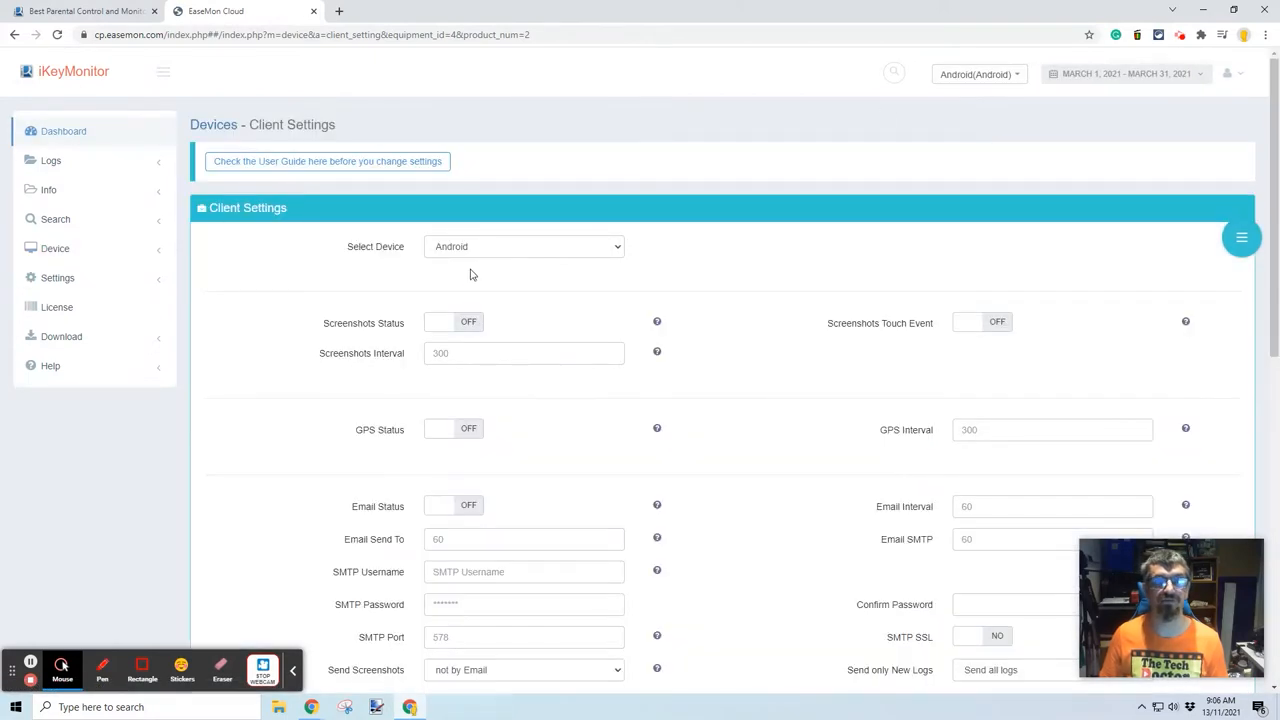
left_click(978, 74)
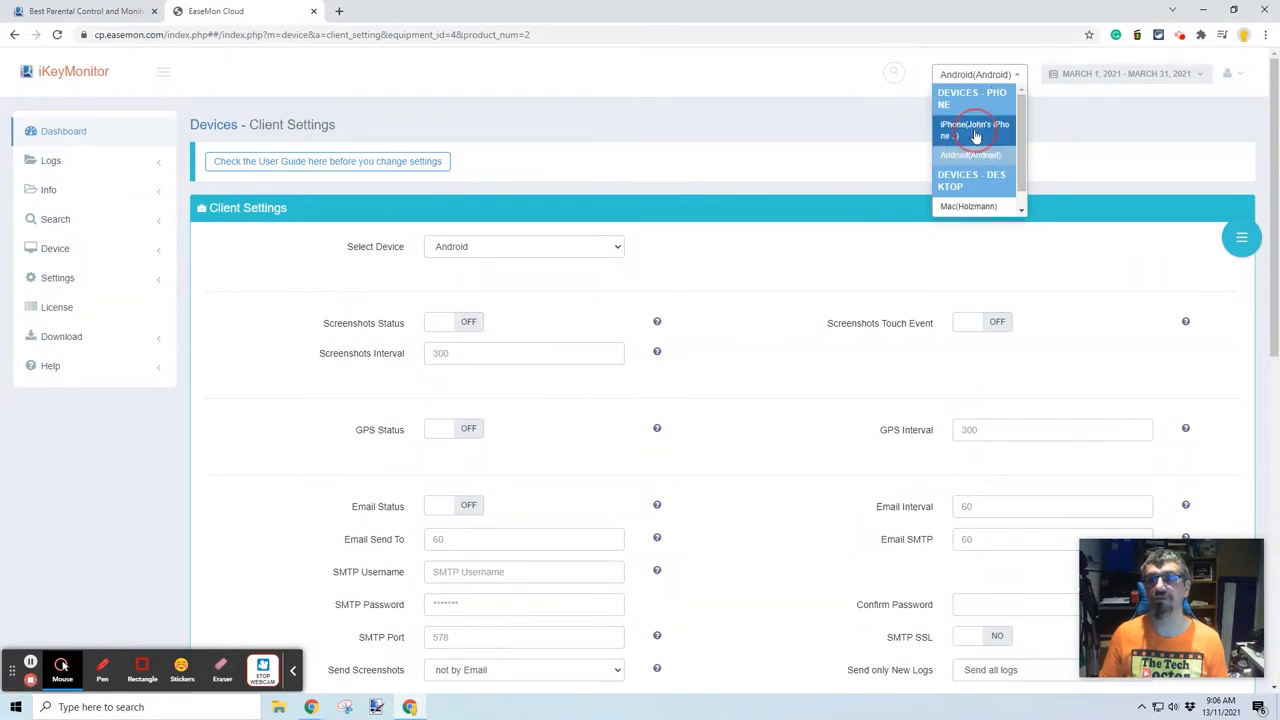
Switch the demo to the iPhone and browse its Dashboard widgets.
left_click(974, 130)
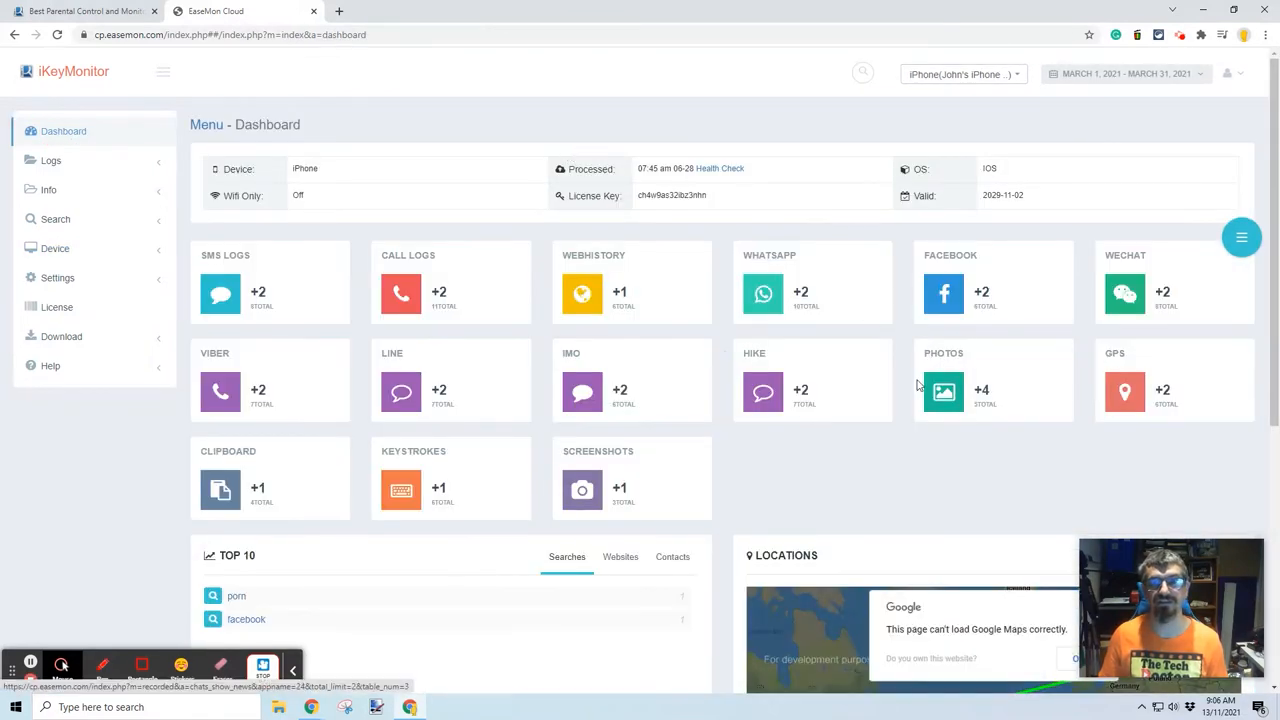
scroll("down", 3)
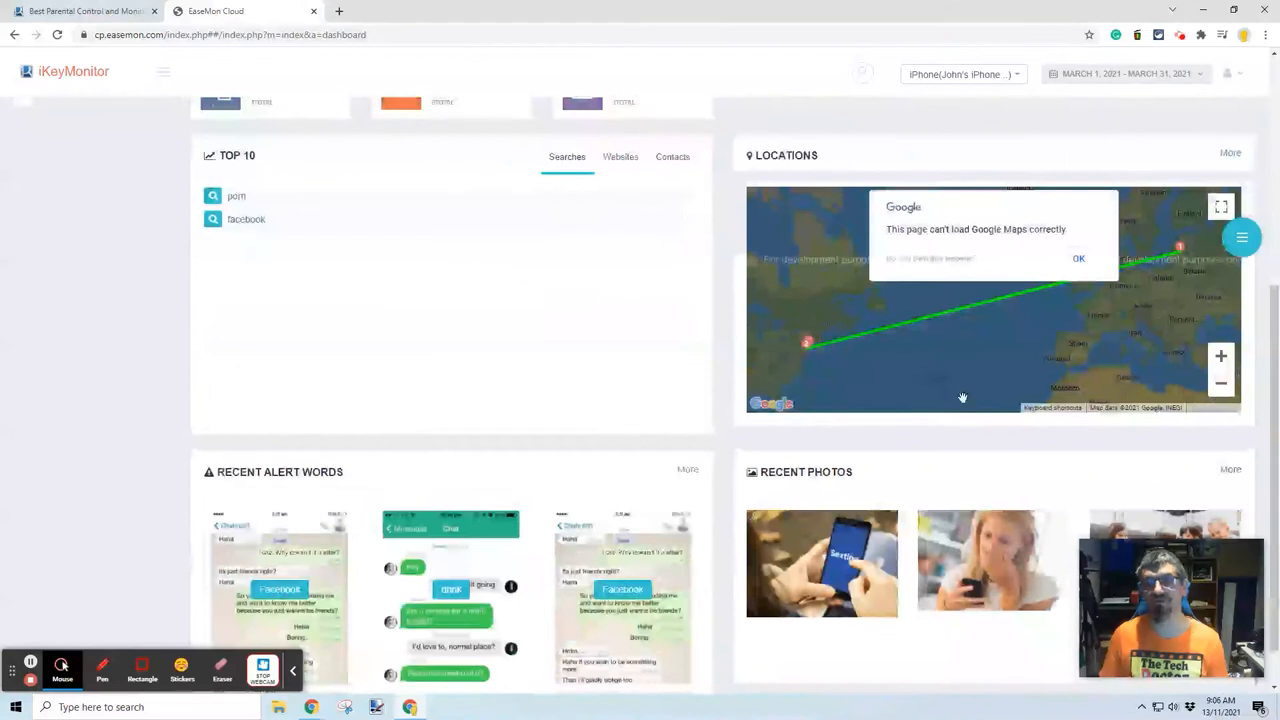
left_click(1078, 258)
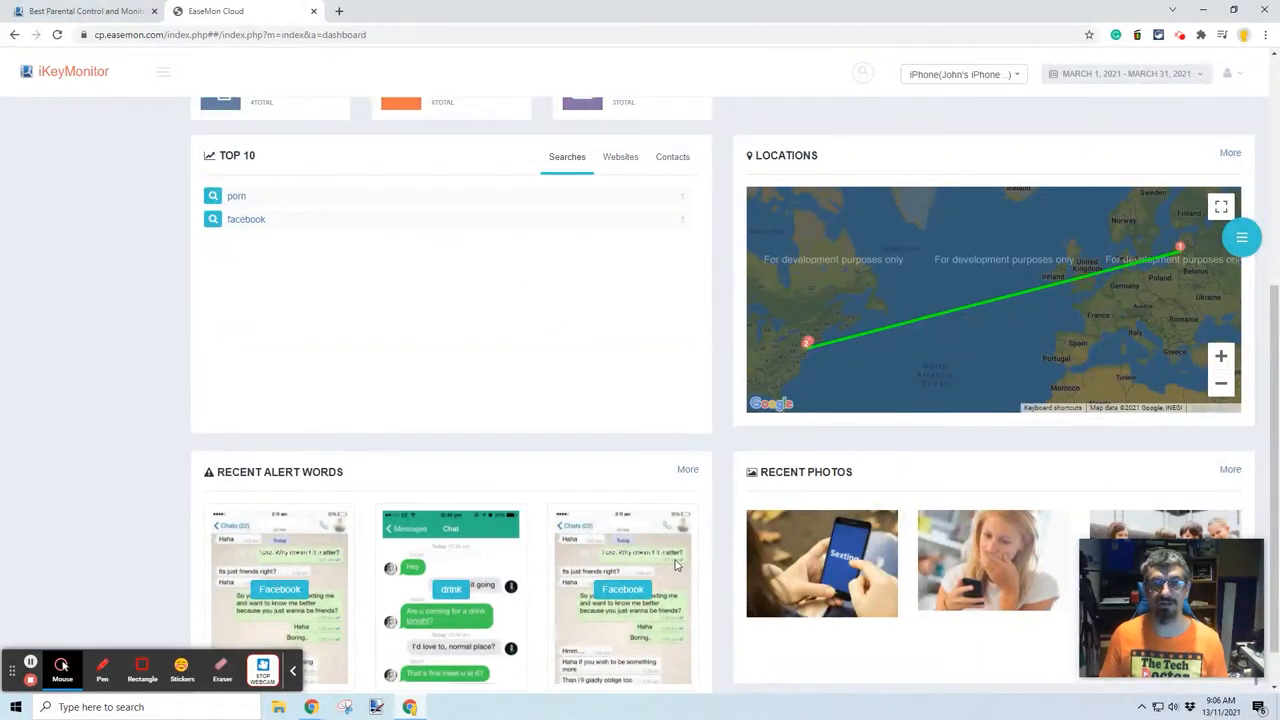
scroll("down", 3)
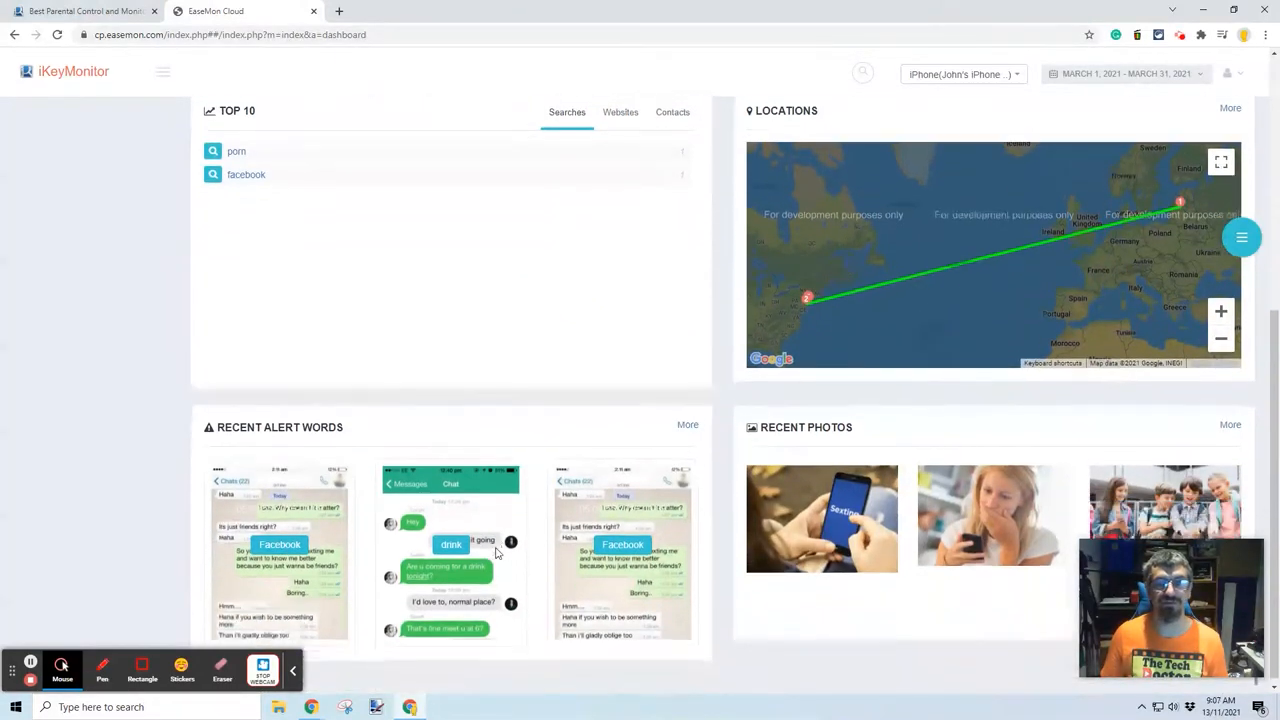
scroll("down", 3)
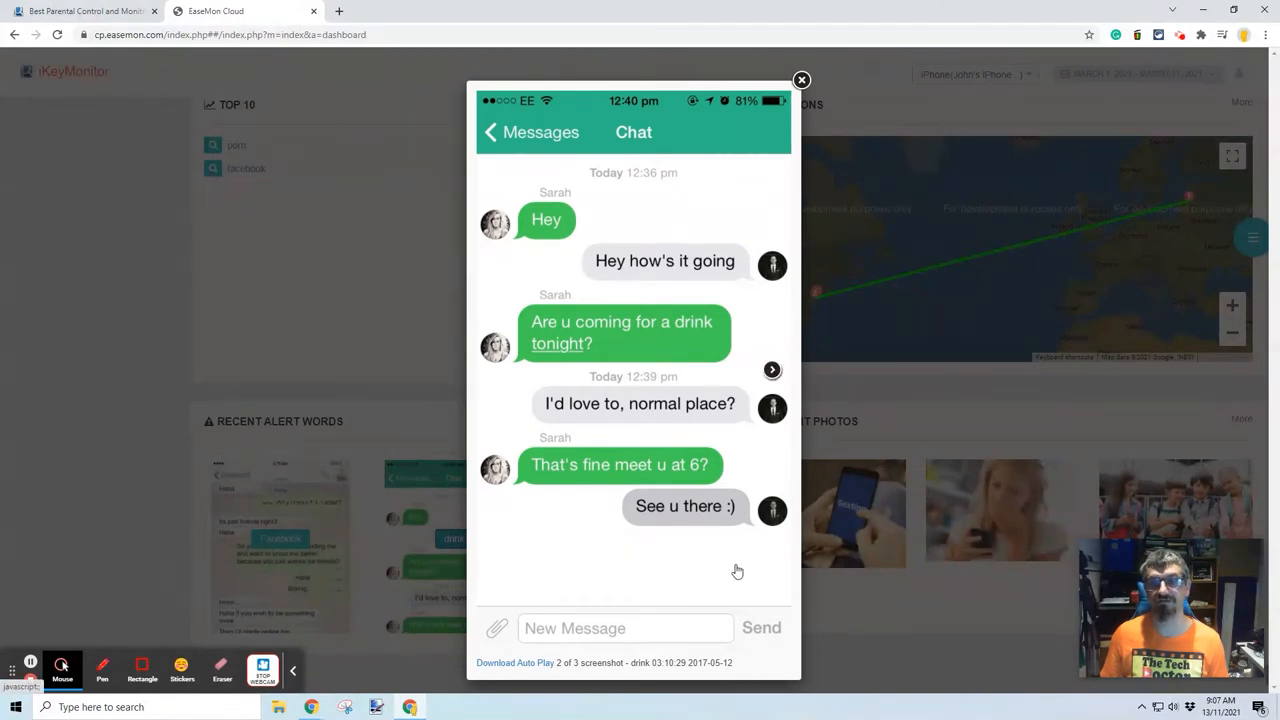
mouse_move(801, 80)
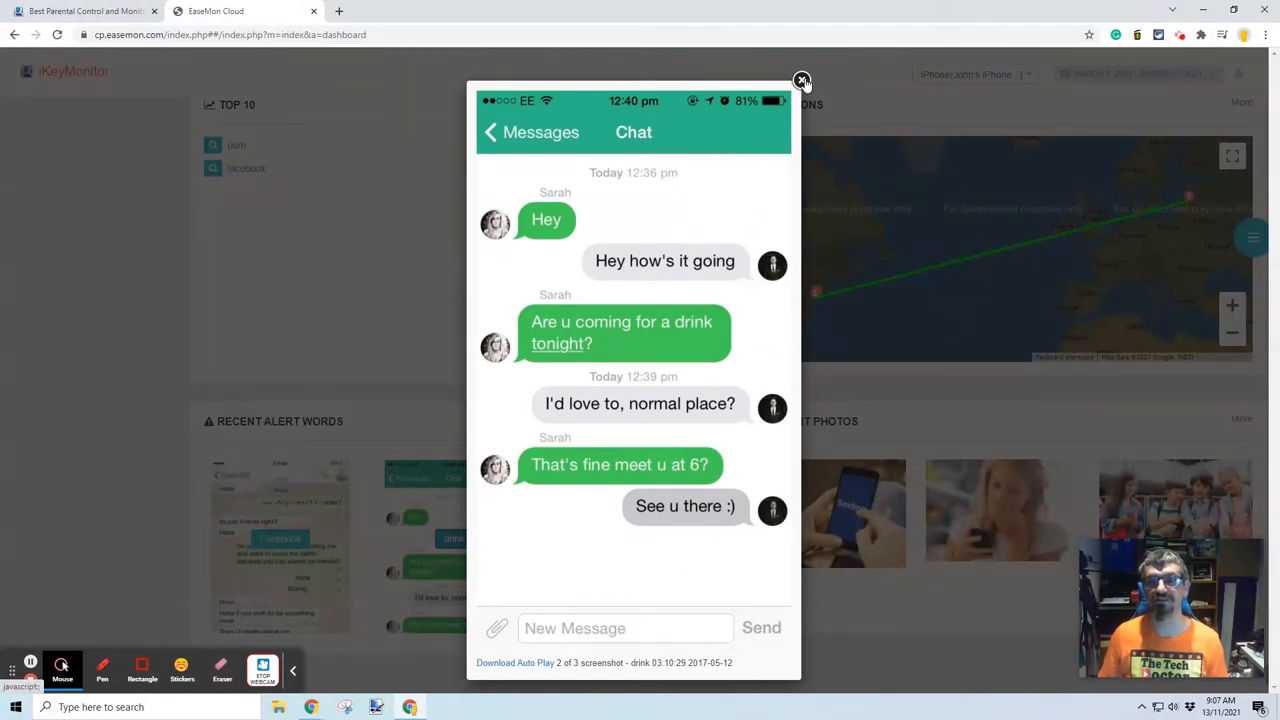
left_click(802, 79)
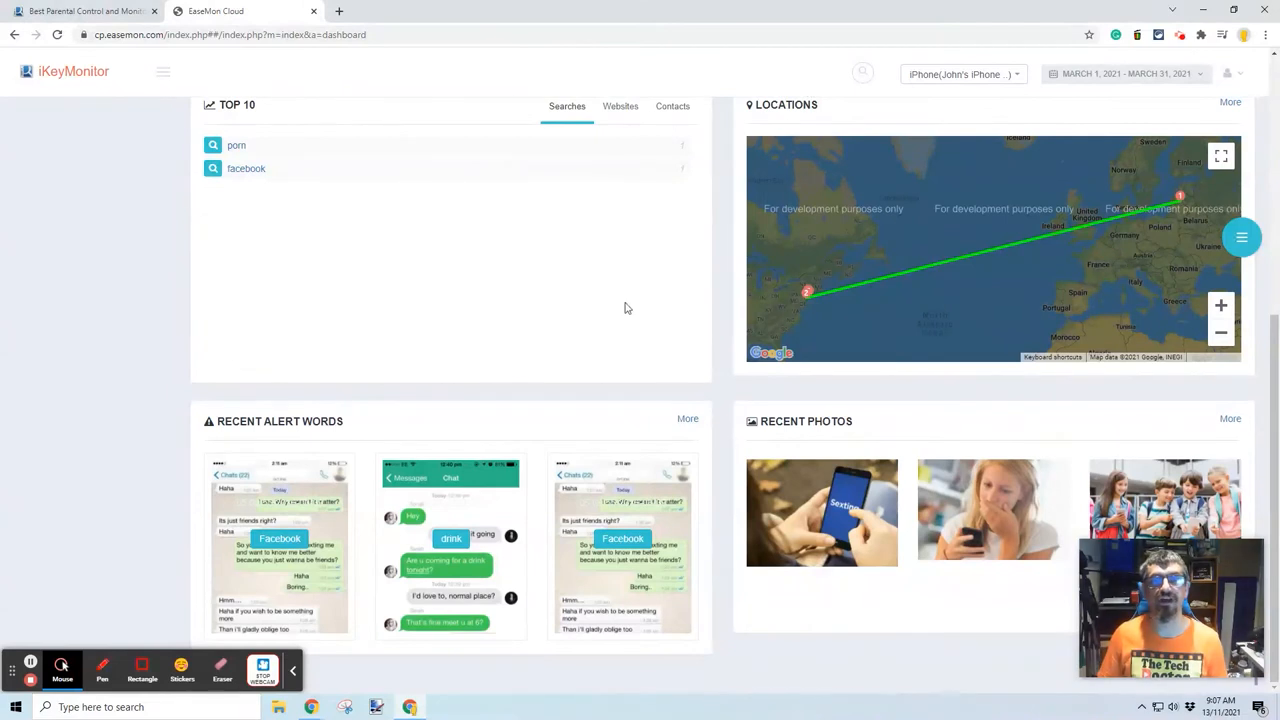
scroll("up", 3)
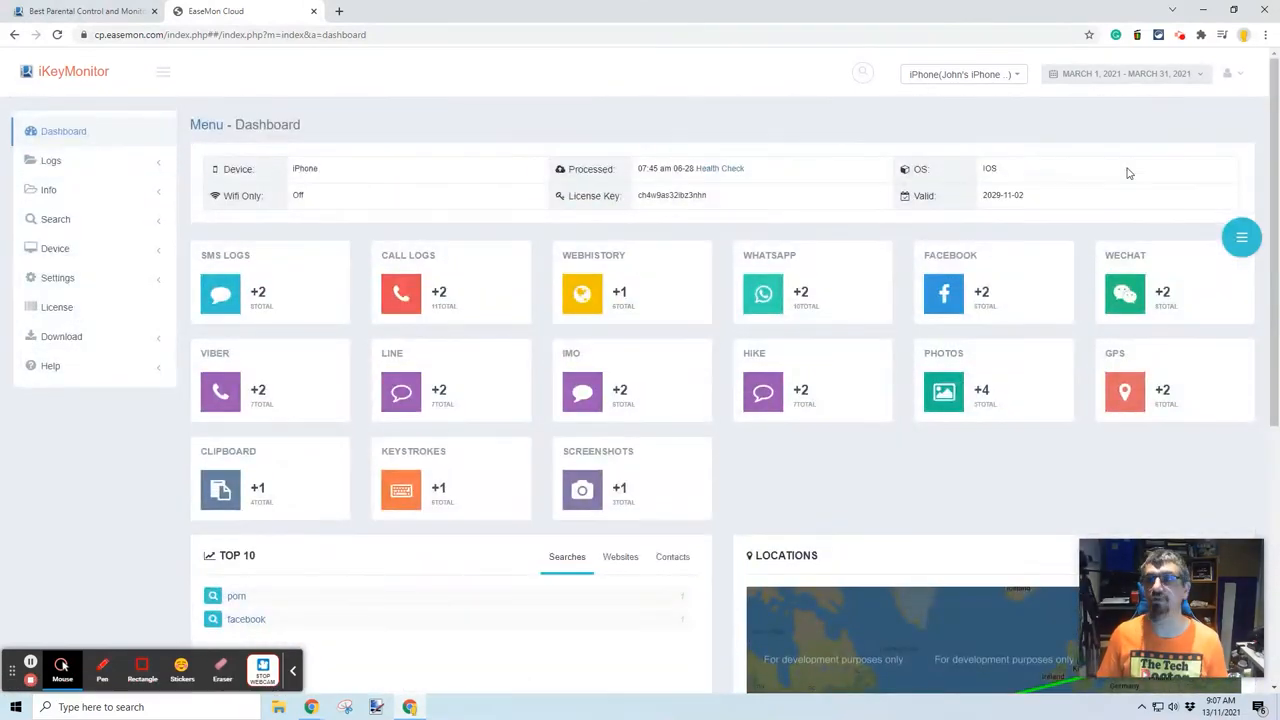
Check the date range picker, the demo-unavailable License page, and top visited websites.
left_click(1127, 74)
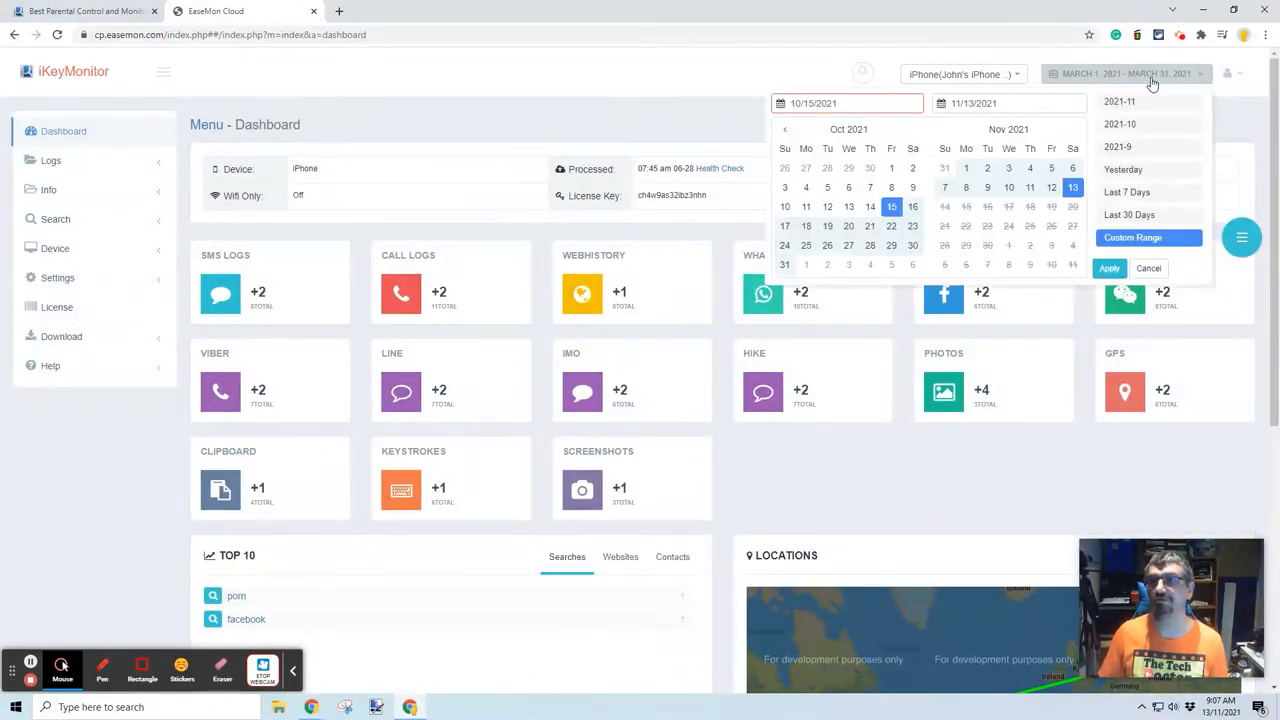
mouse_move(986, 206)
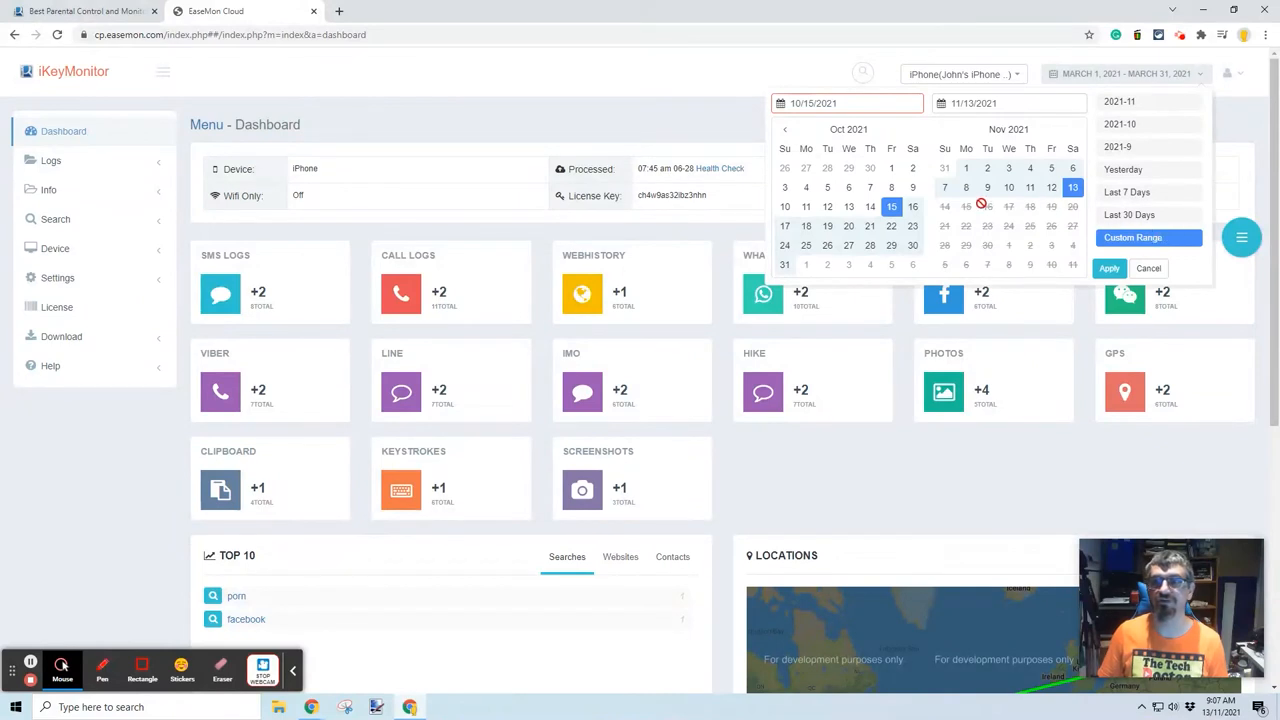
left_click(1129, 192)
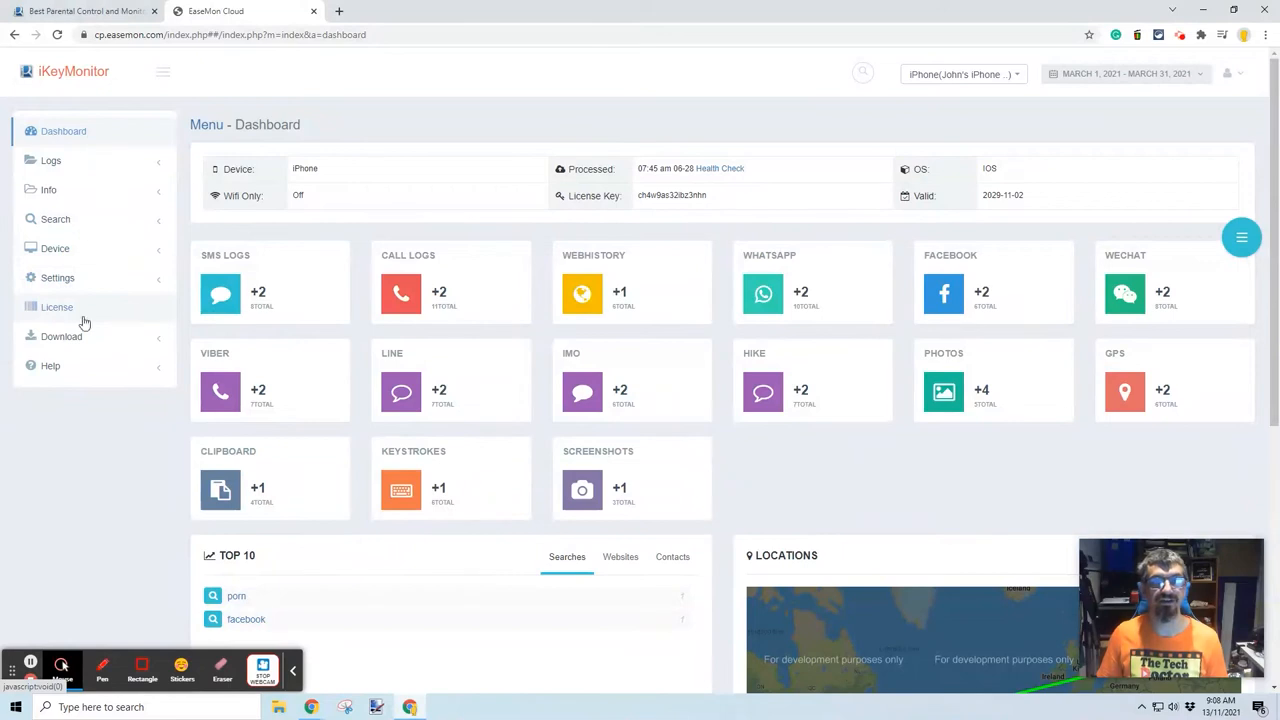
left_click(57, 307)
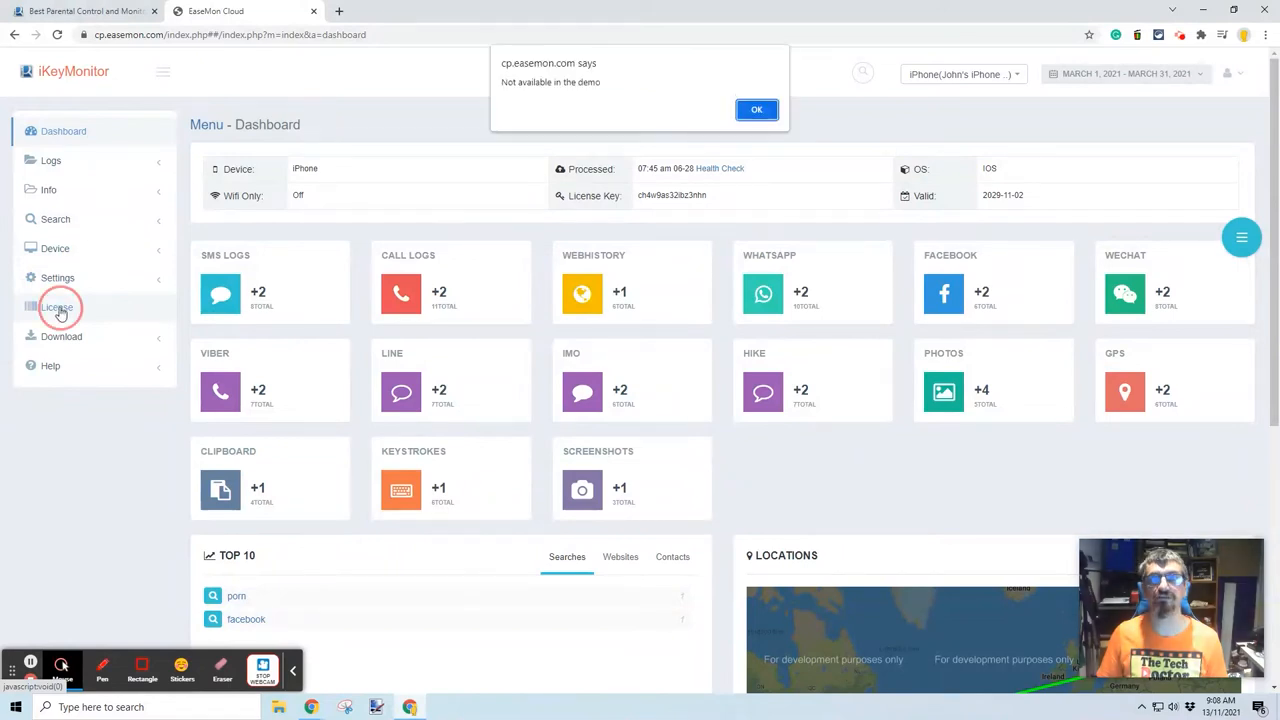
left_click(757, 109)
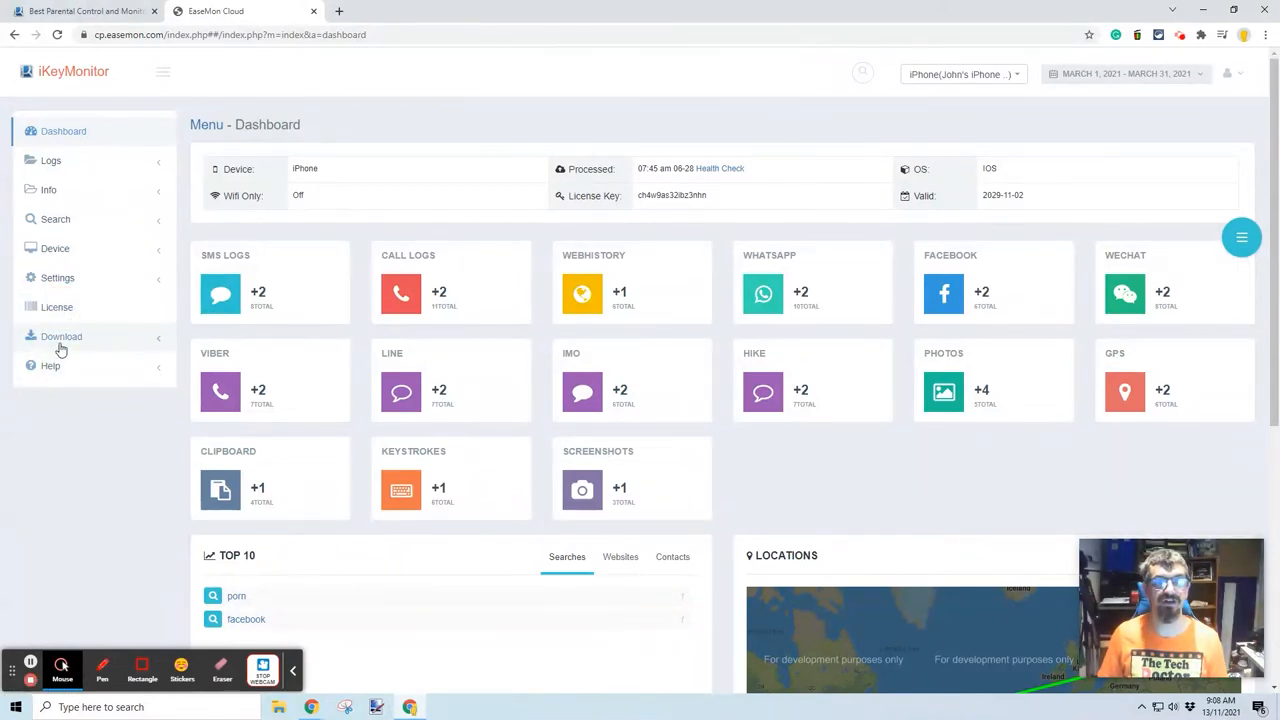
left_click(61, 336)
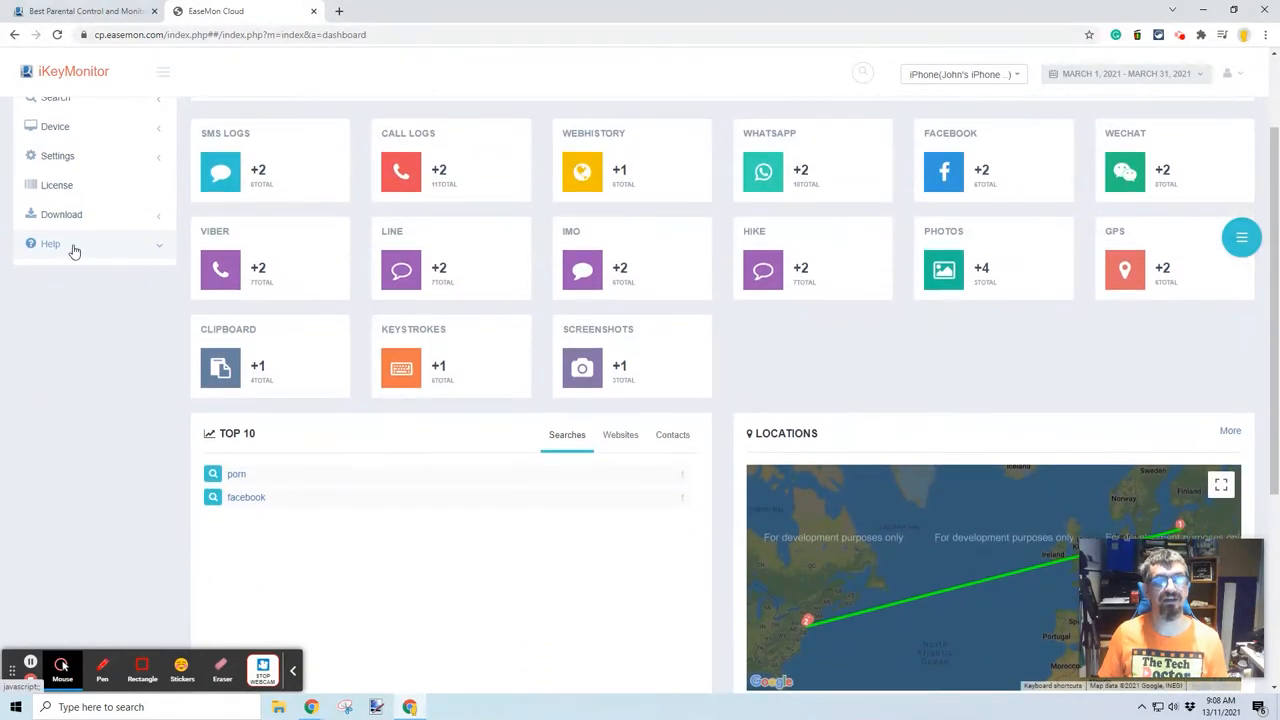
mouse_move(148, 255)
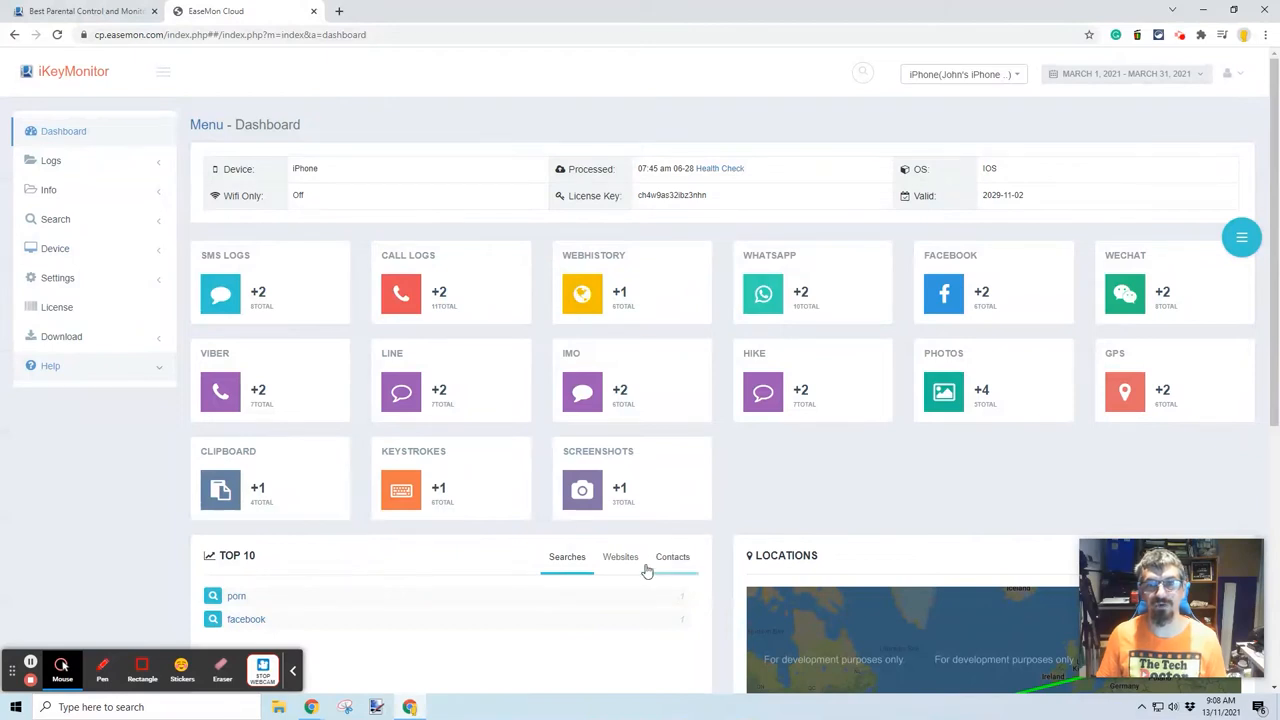
left_click(672, 557)
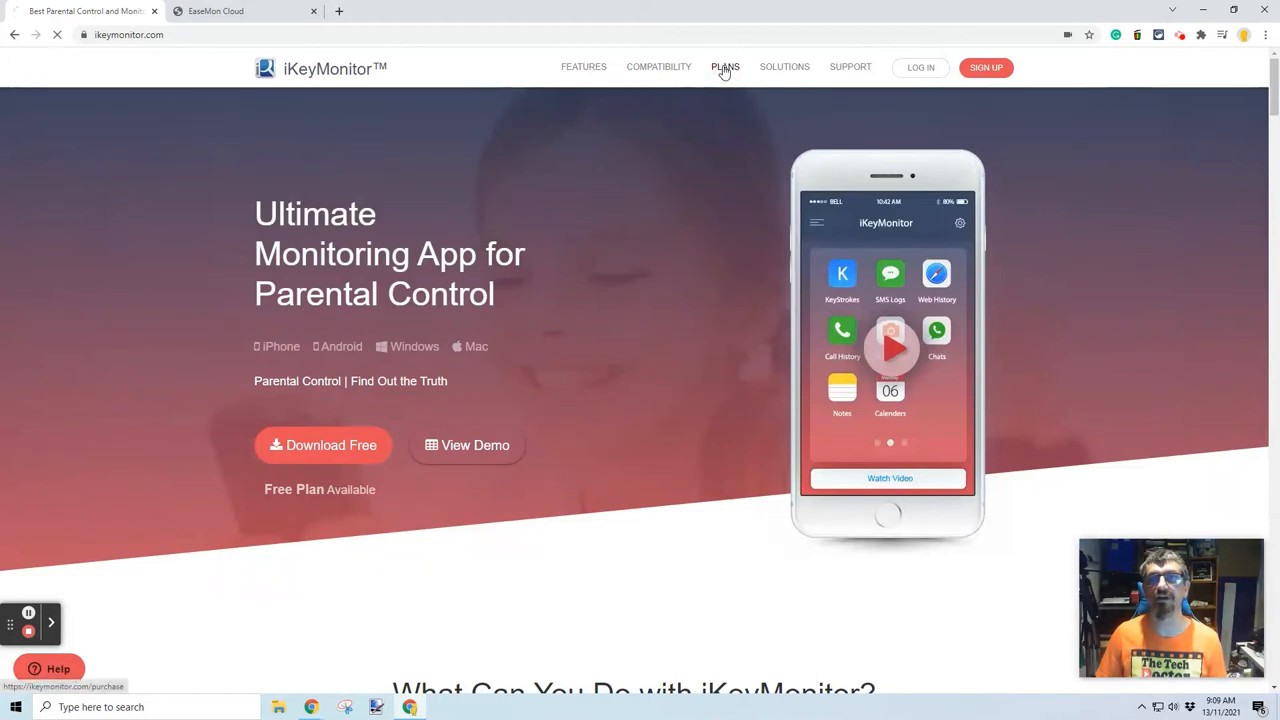
Review the pricing page comparing free Family and paid Business plans, then open Compatibility.
left_click(725, 67)
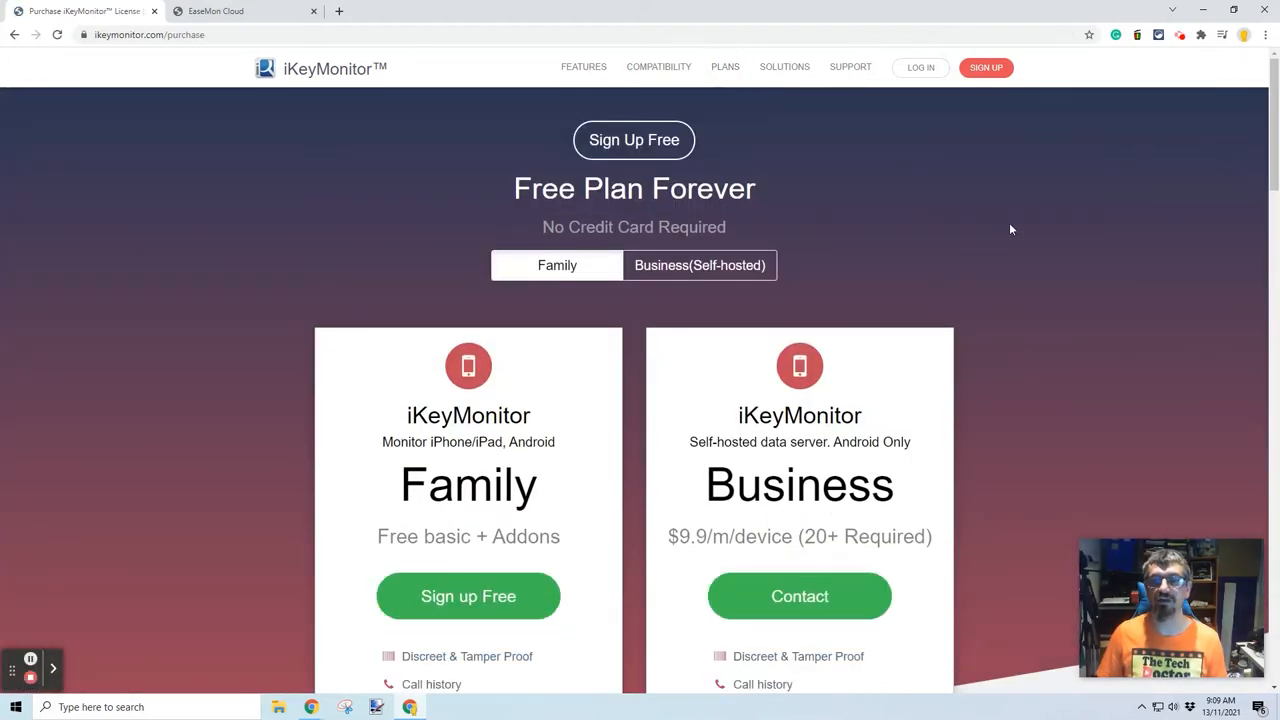
scroll("down", 3)
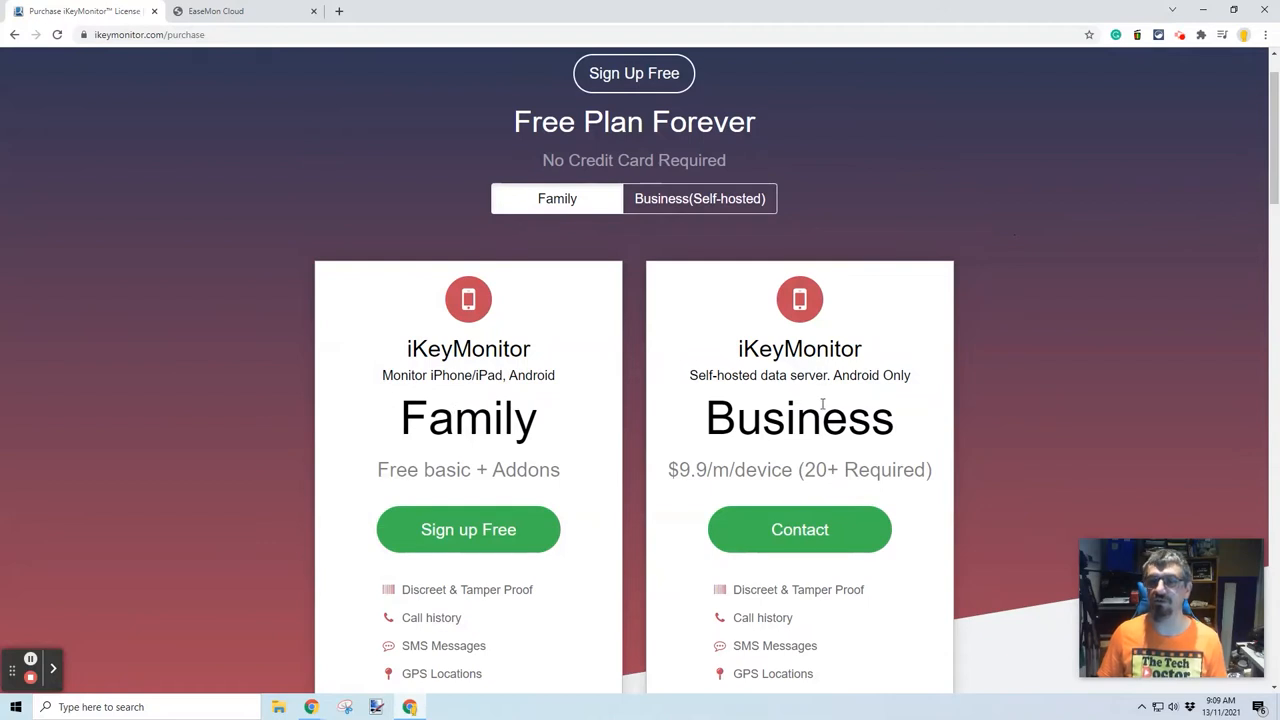
scroll("down", 3)
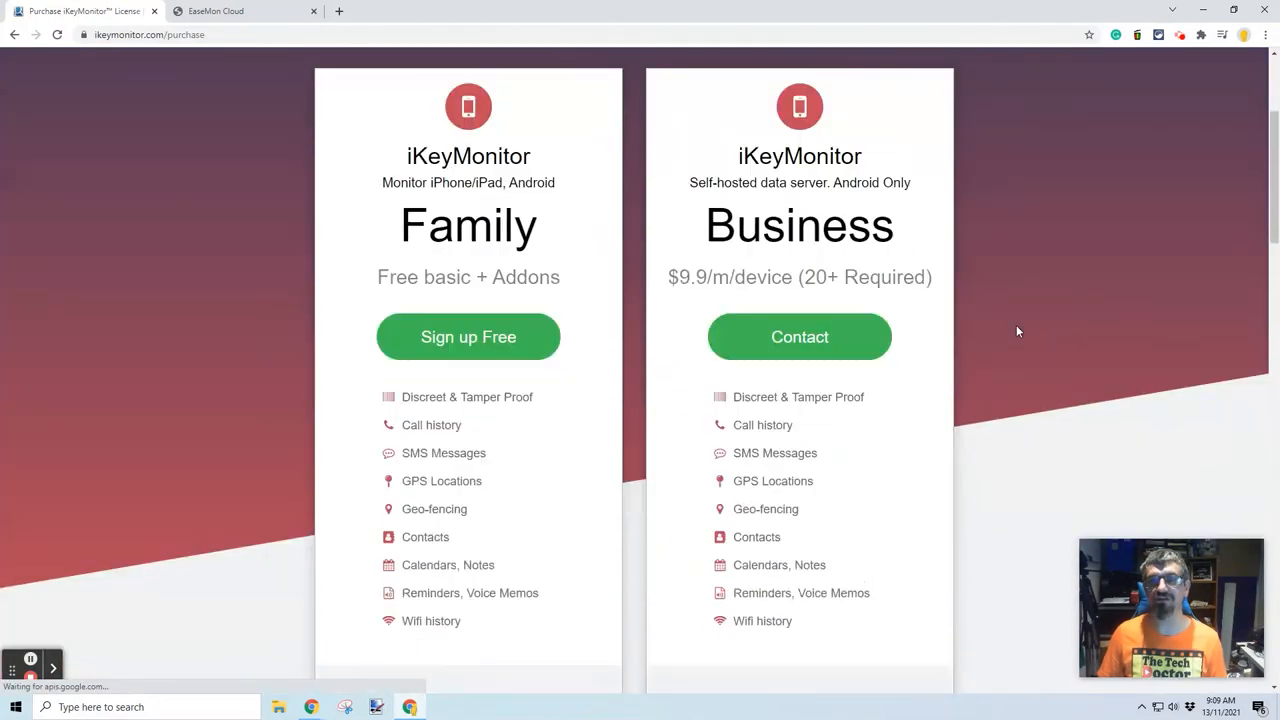
scroll("down", 3)
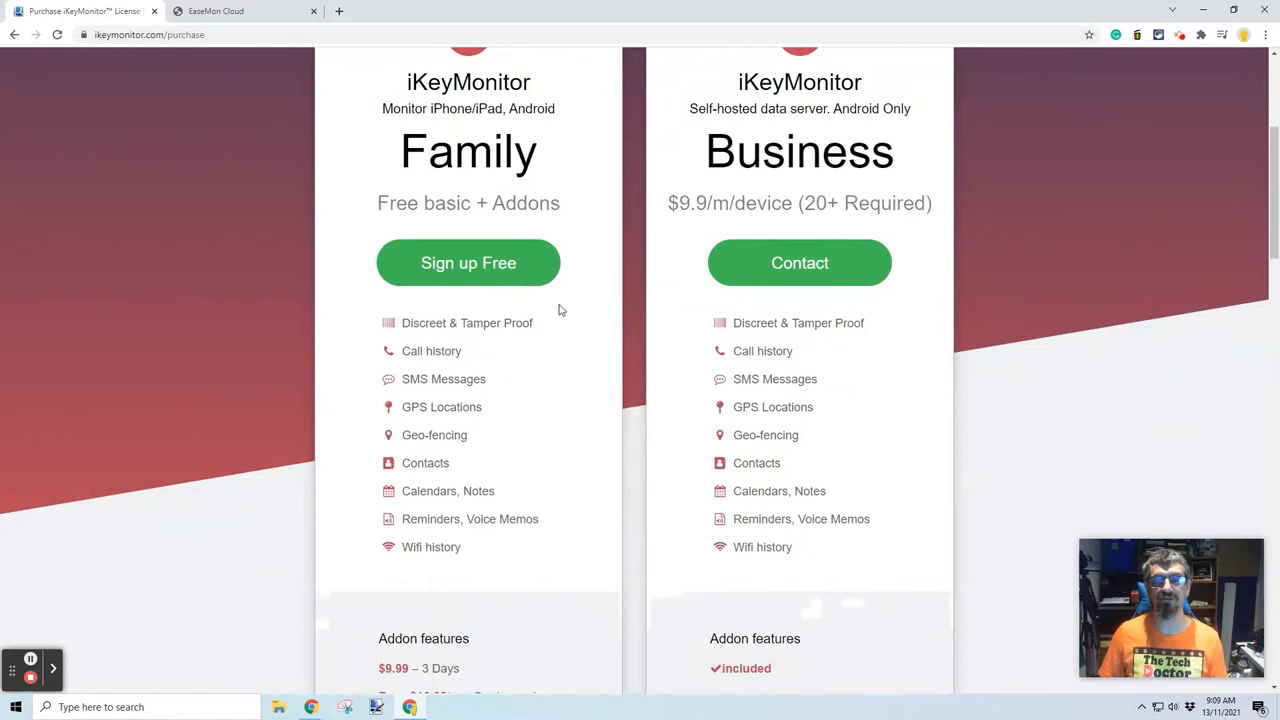
mouse_move(574, 312)
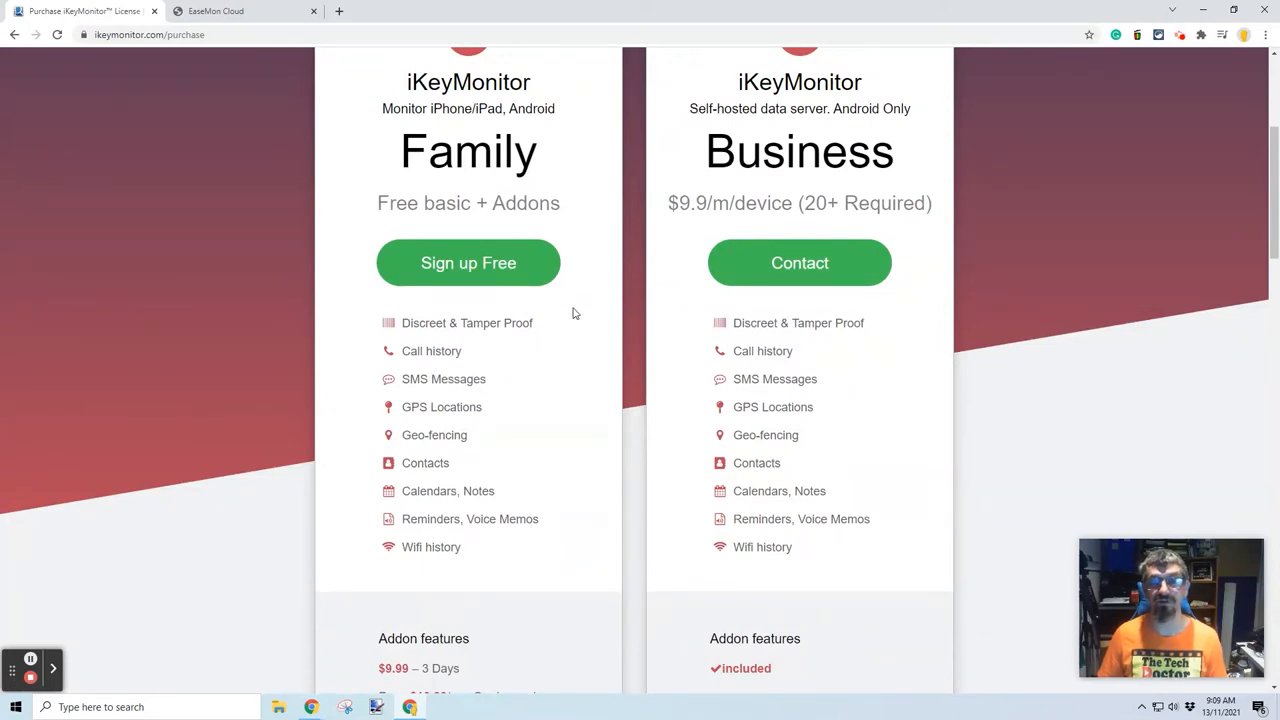
scroll("down", 3)
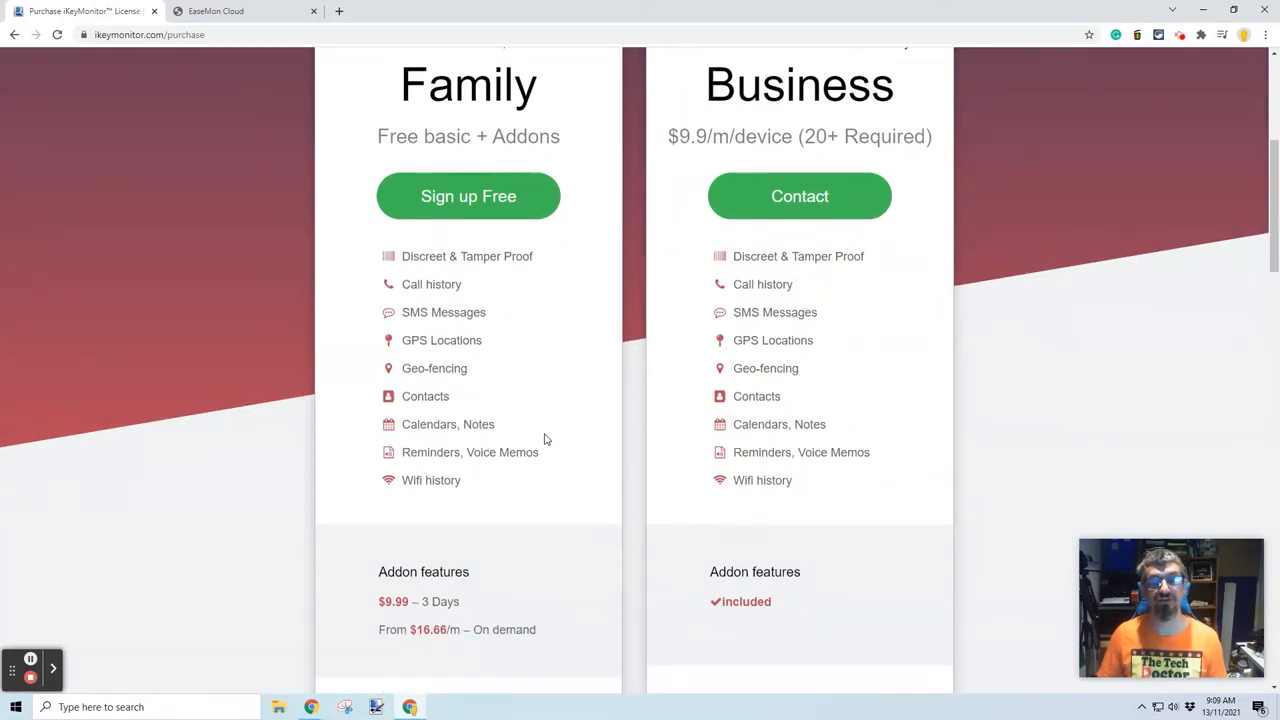
scroll("down", 3)
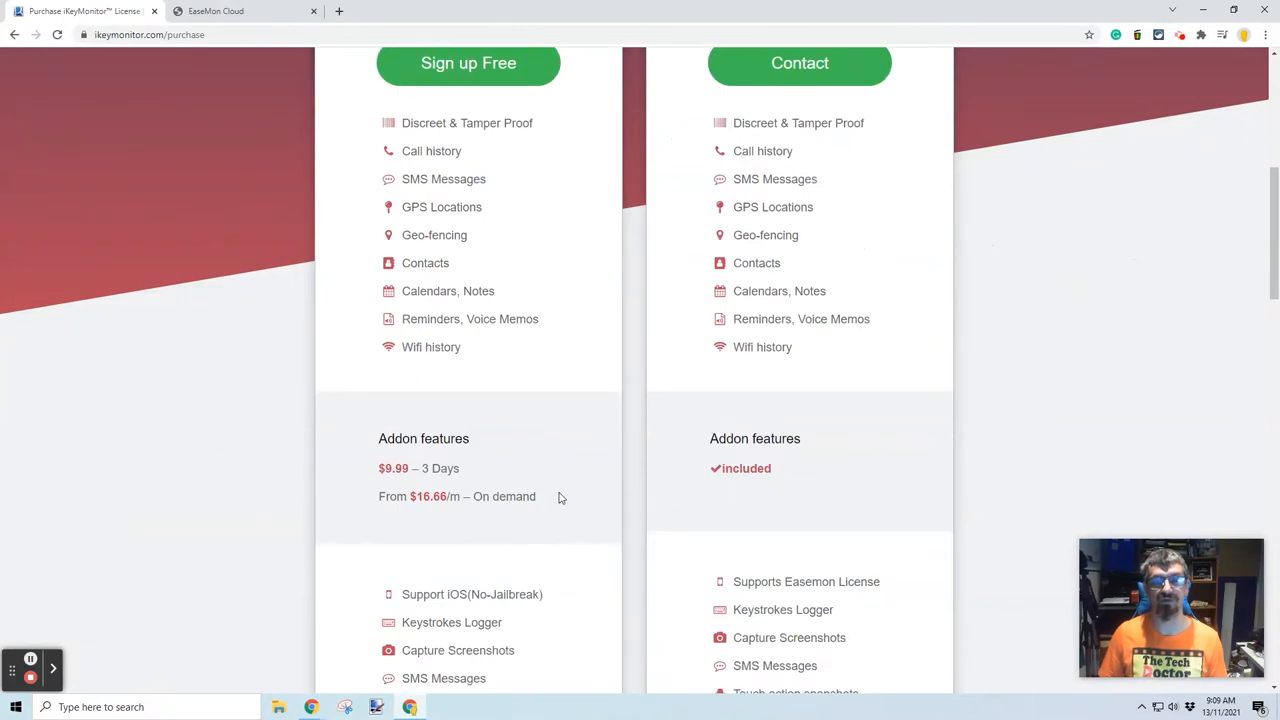
mouse_move(572, 492)
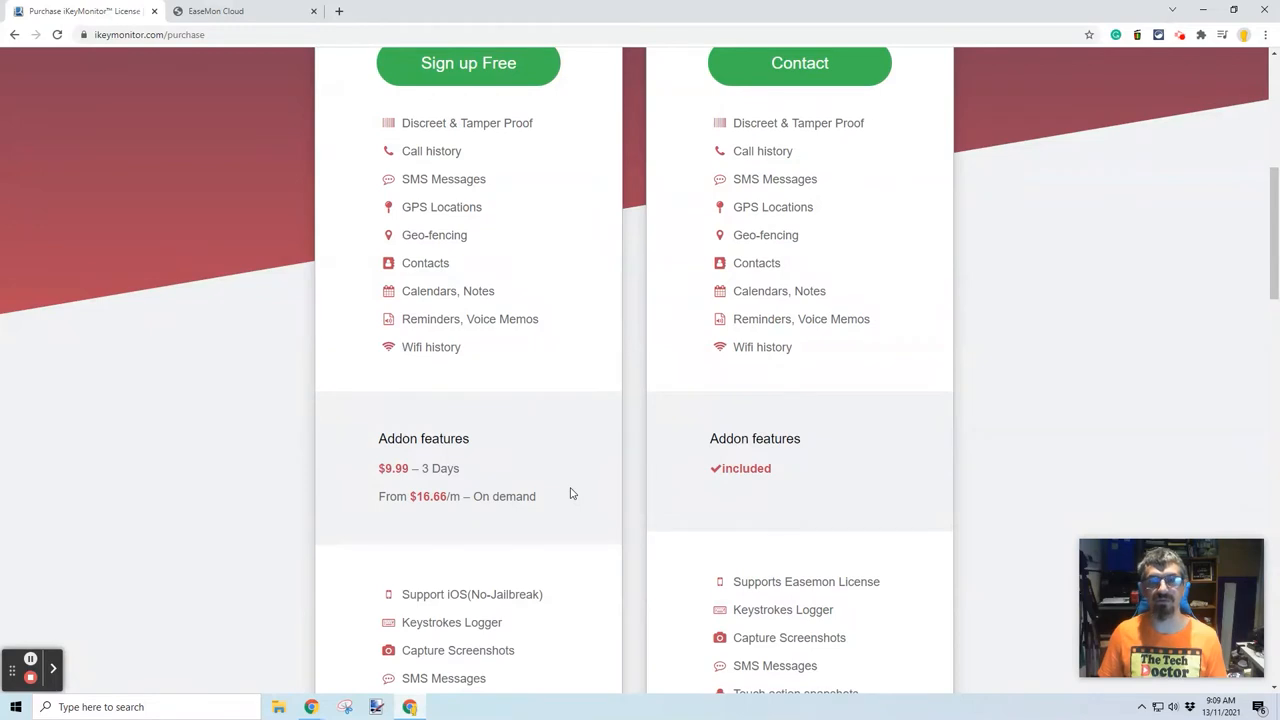
scroll("down", 3)
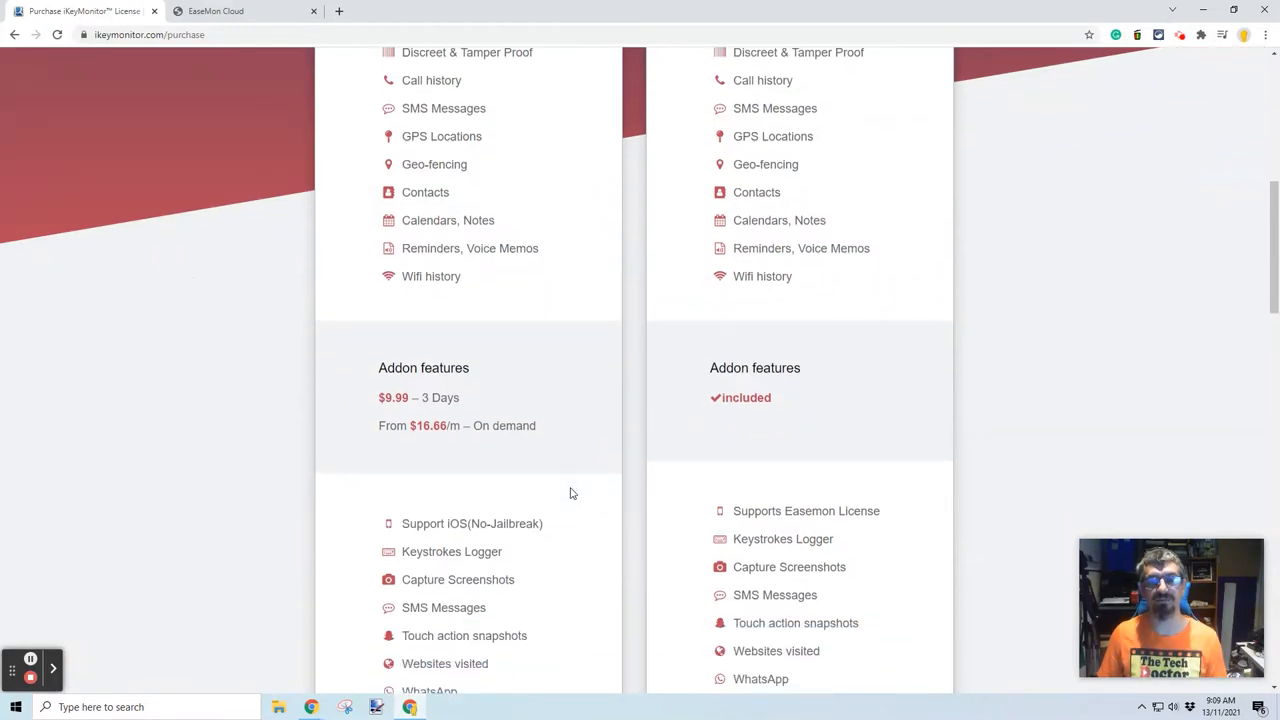
scroll("down", 3)
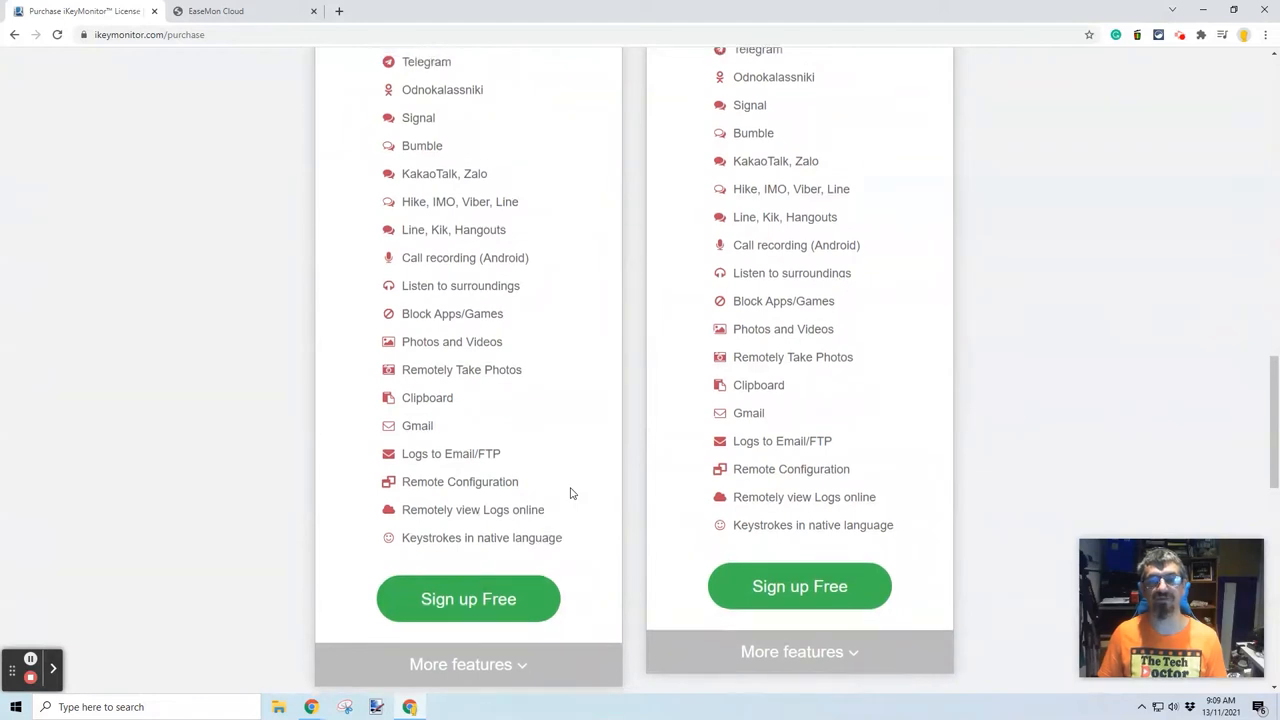
scroll("up", 3)
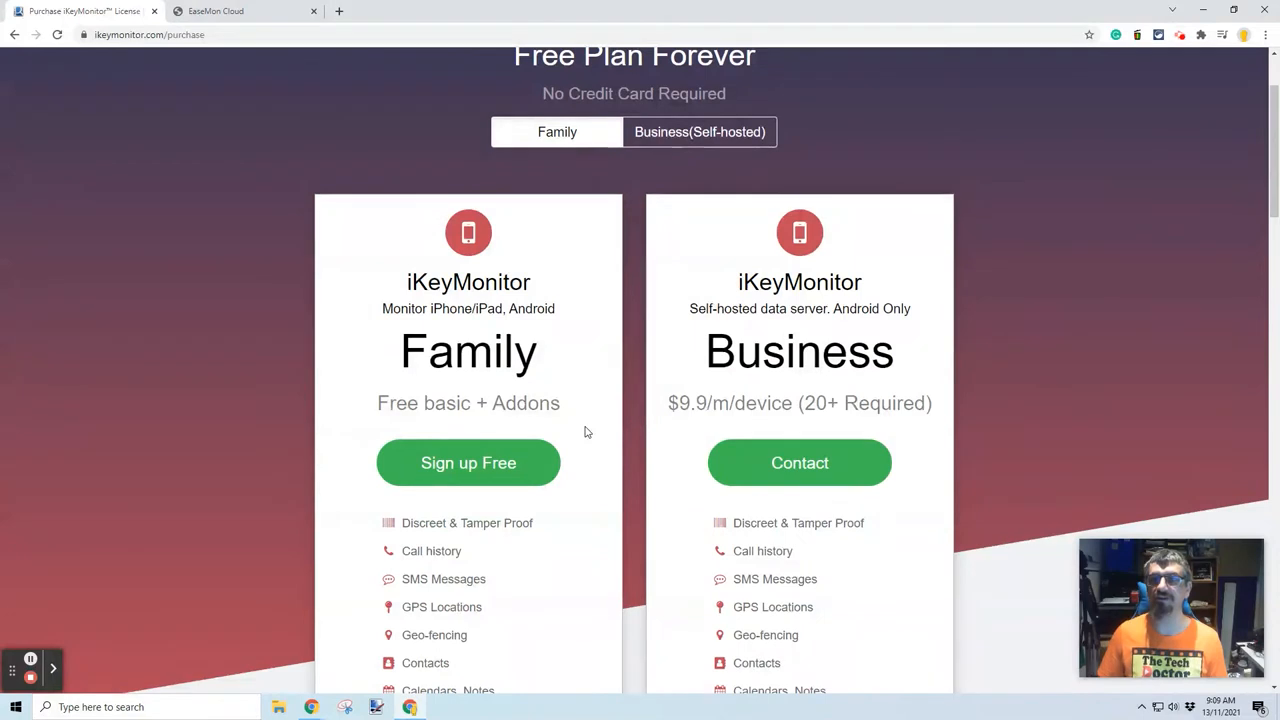
mouse_move(944, 362)
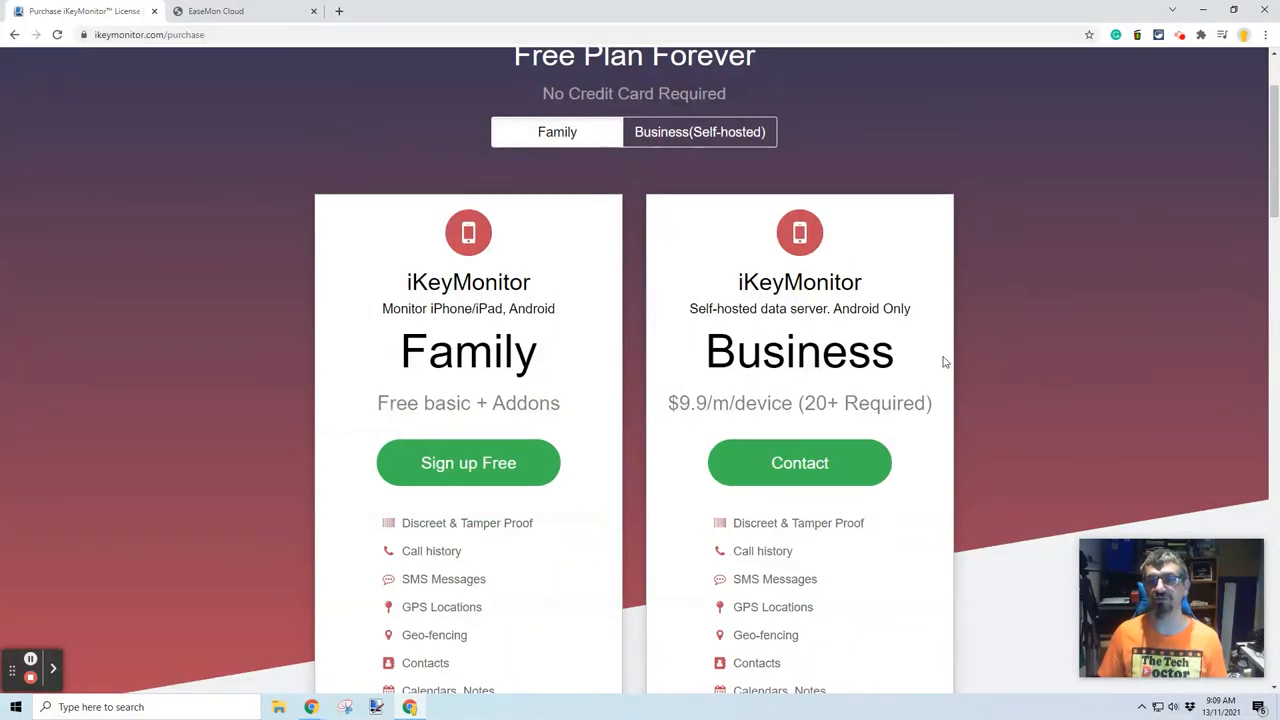
mouse_move(965, 413)
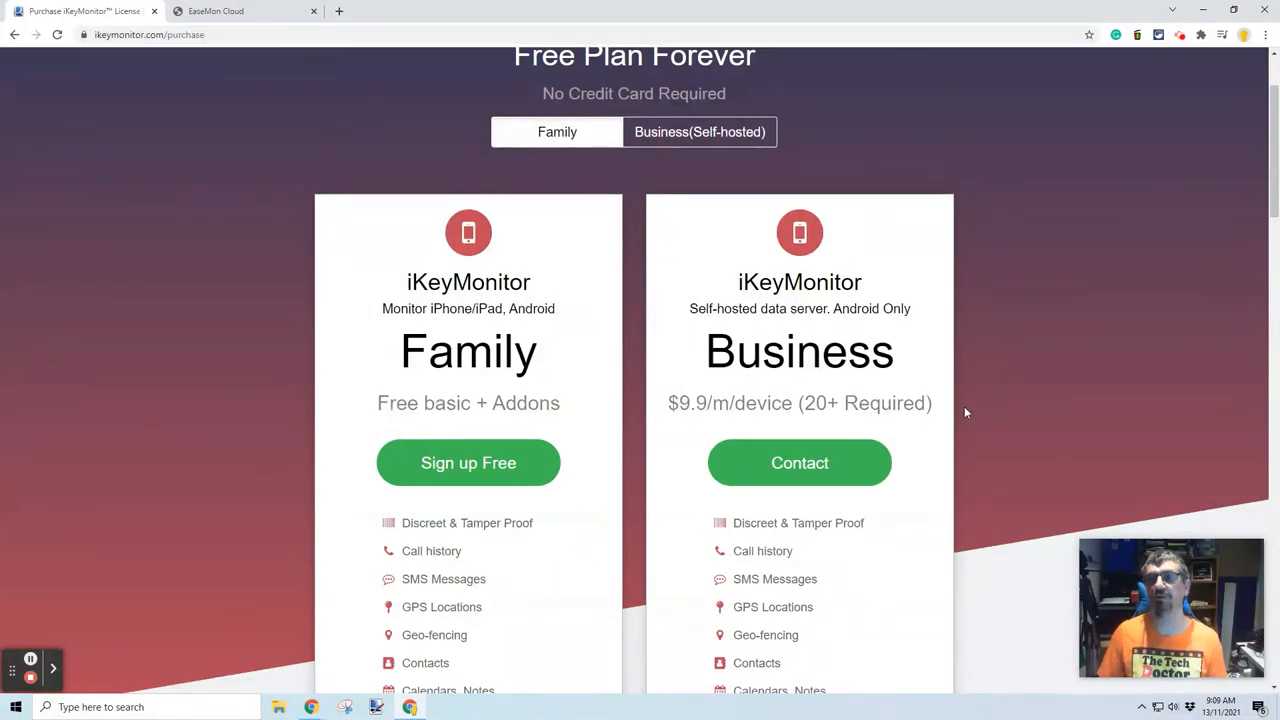
mouse_move(938, 410)
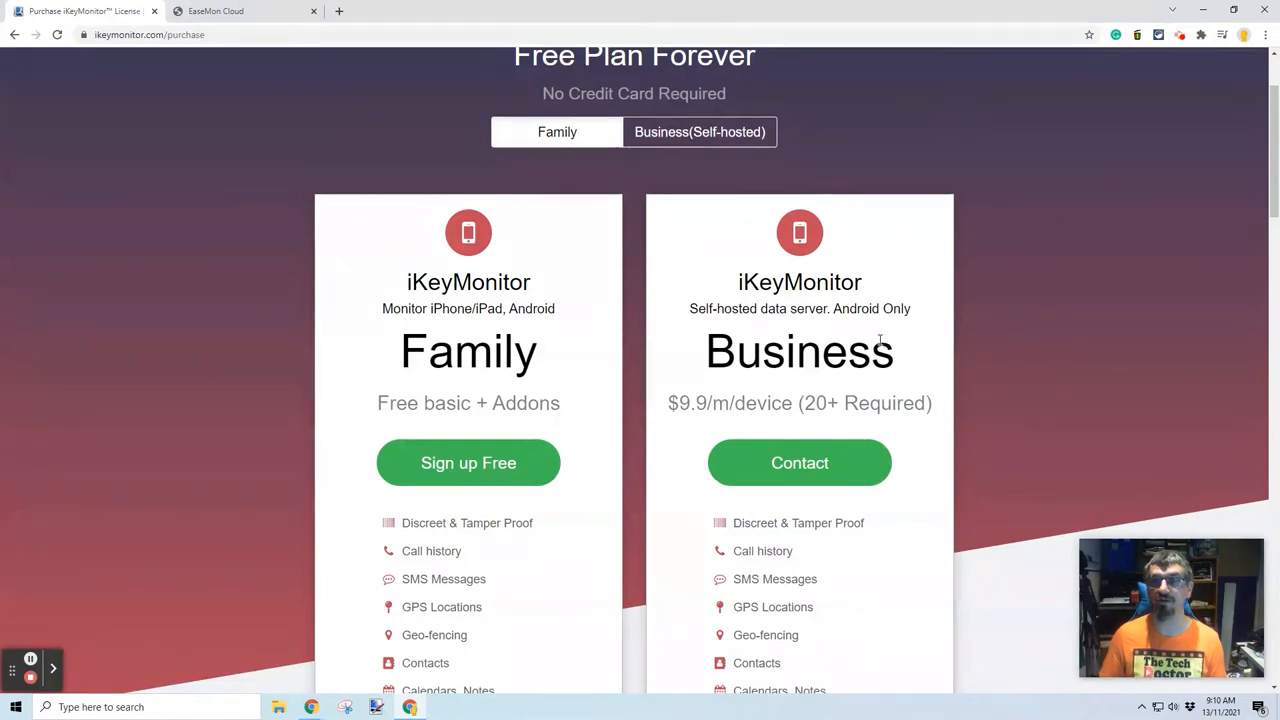
mouse_move(830, 358)
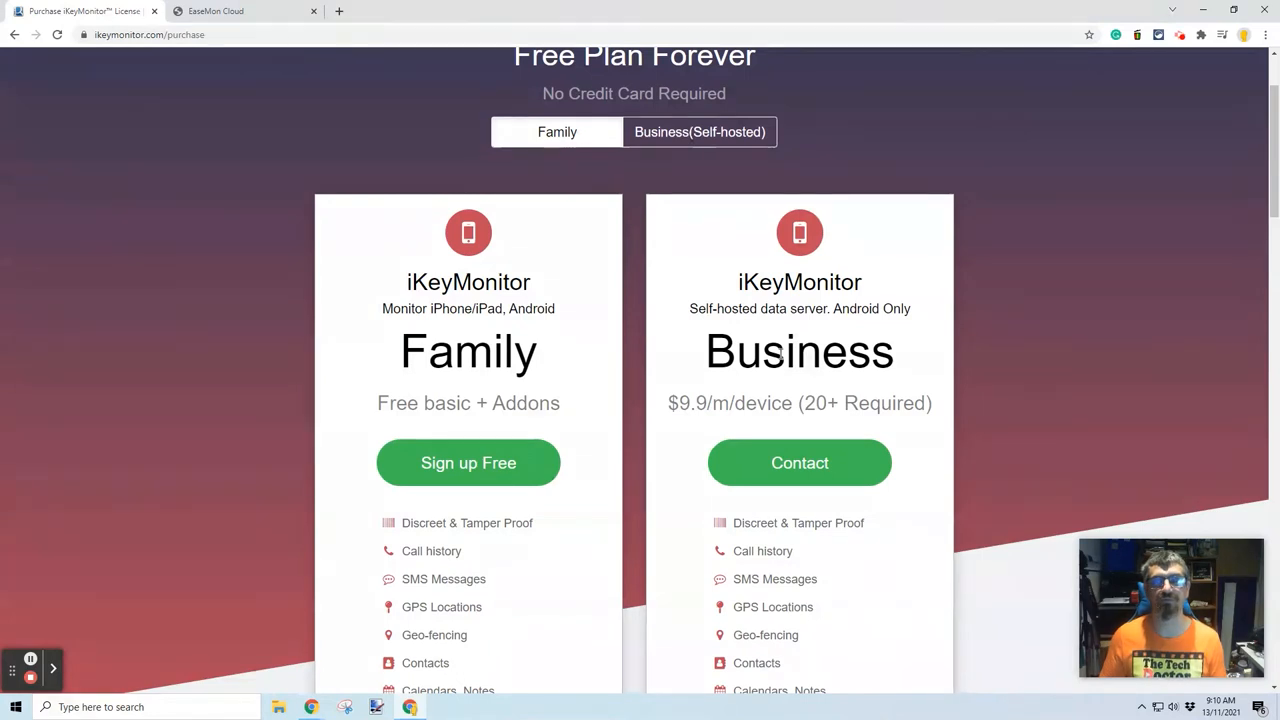
left_click(658, 67)
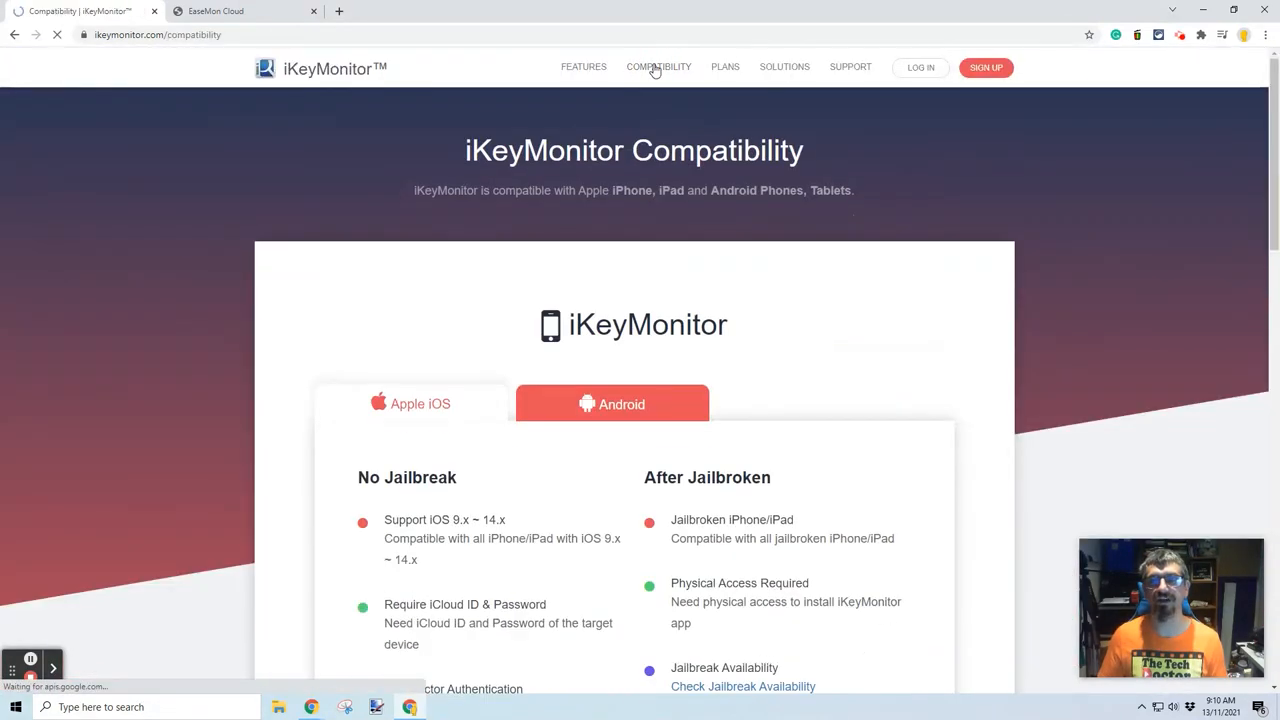
Scroll past the iOS jailbreak requirements and open the Jailbreak vs No-Jailbreak comparison.
scroll("down", 3)
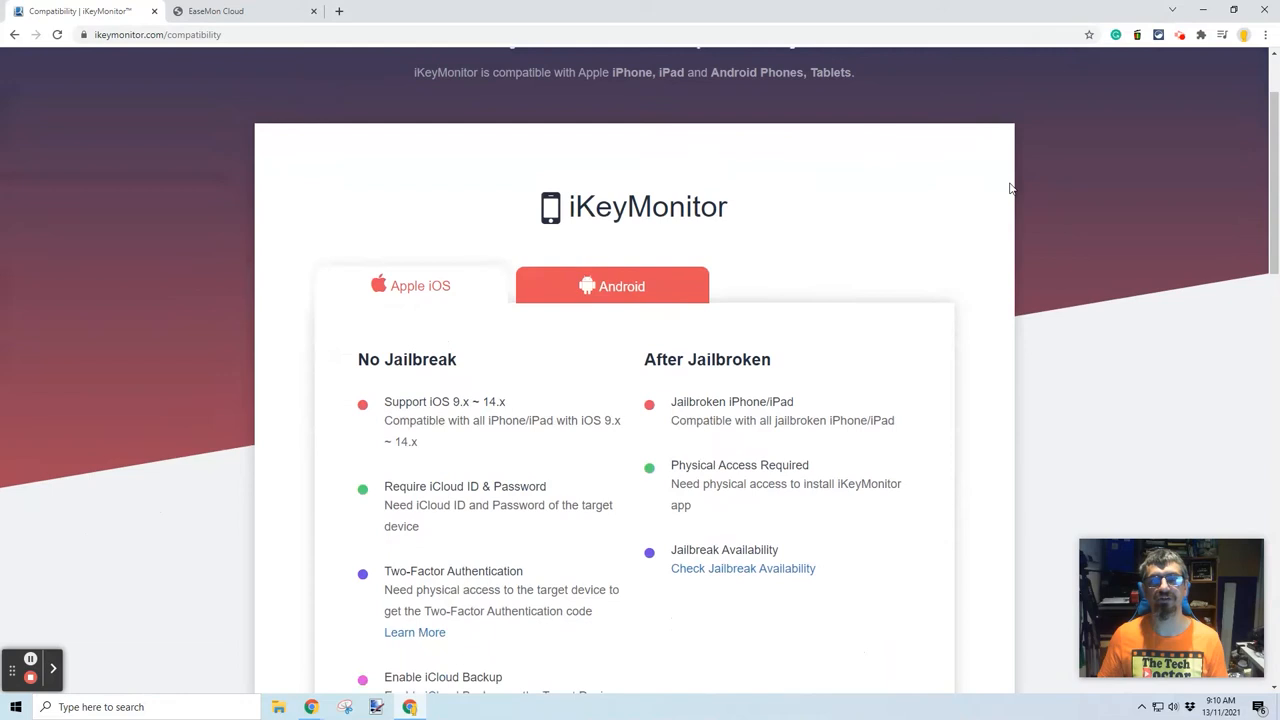
scroll("down", 3)
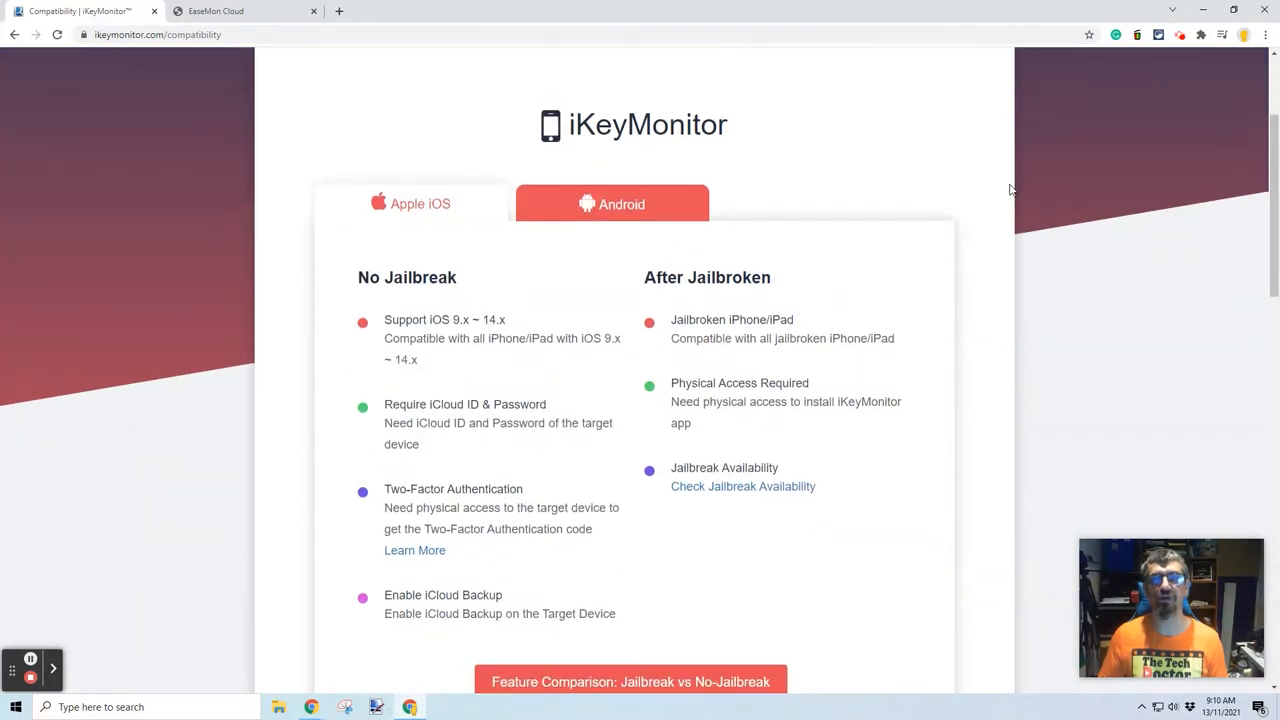
left_click(410, 204)
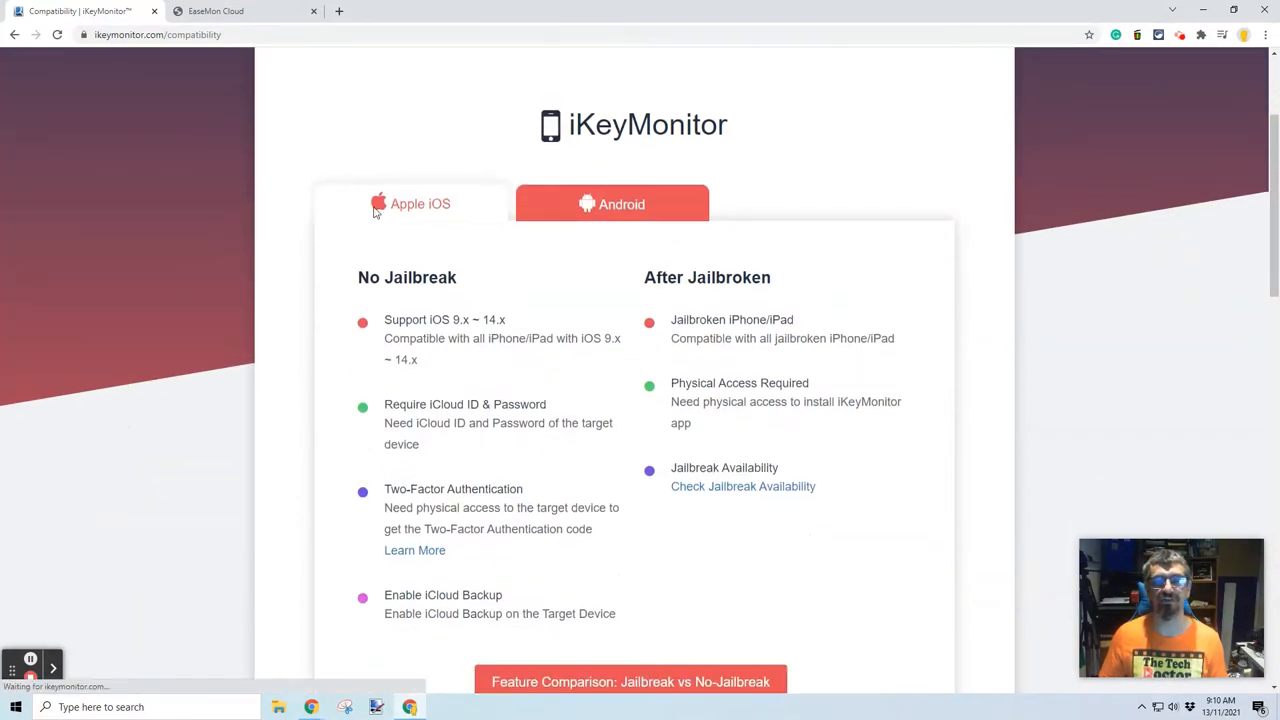
mouse_move(885, 197)
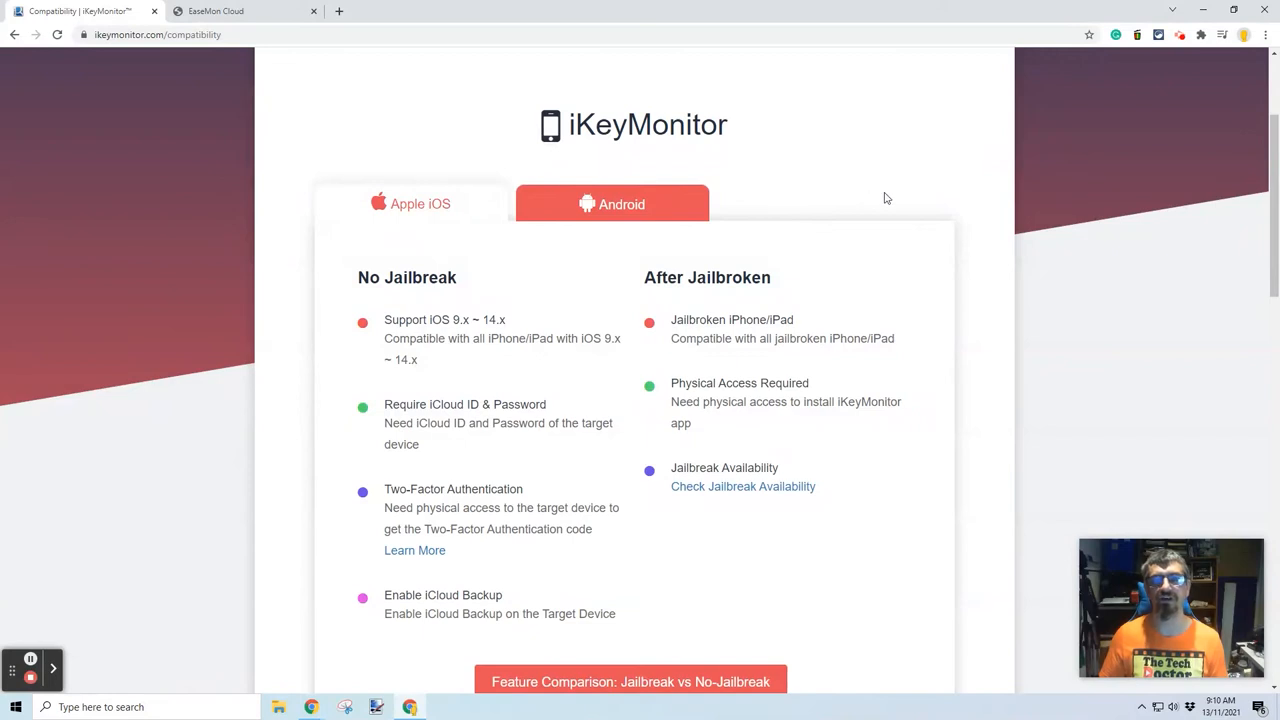
left_click(630, 615)
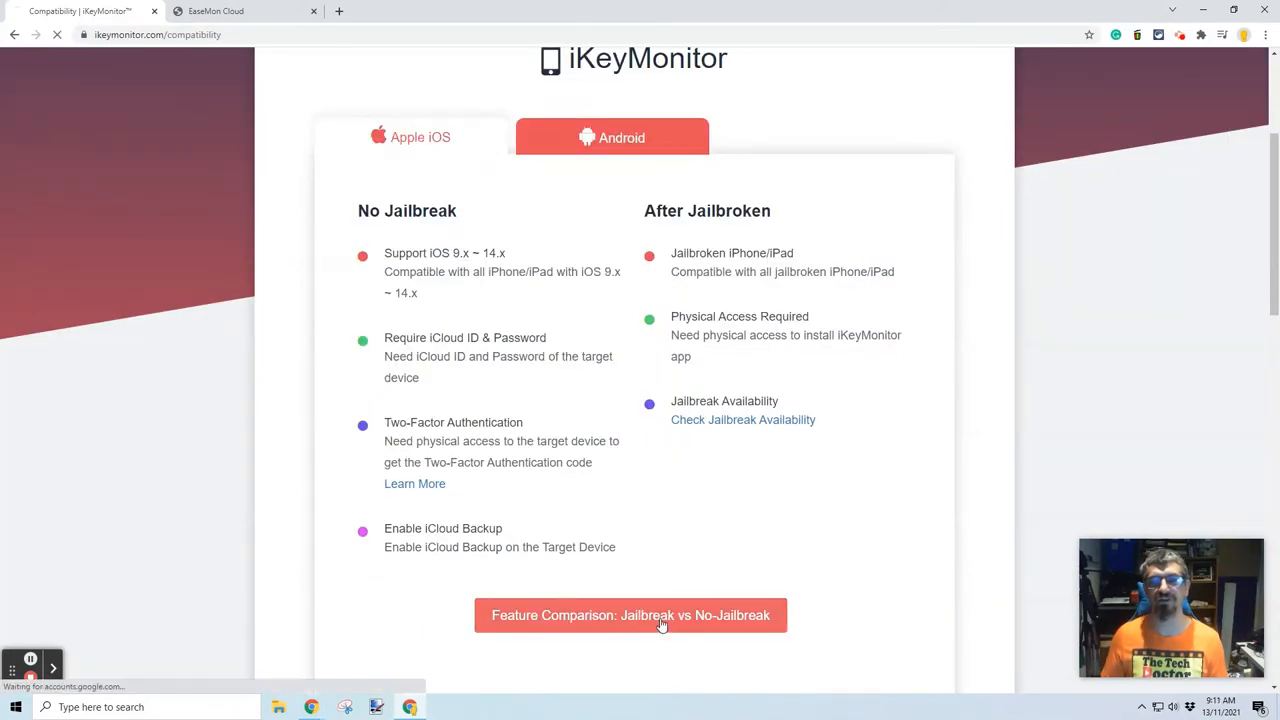
left_click(631, 615)
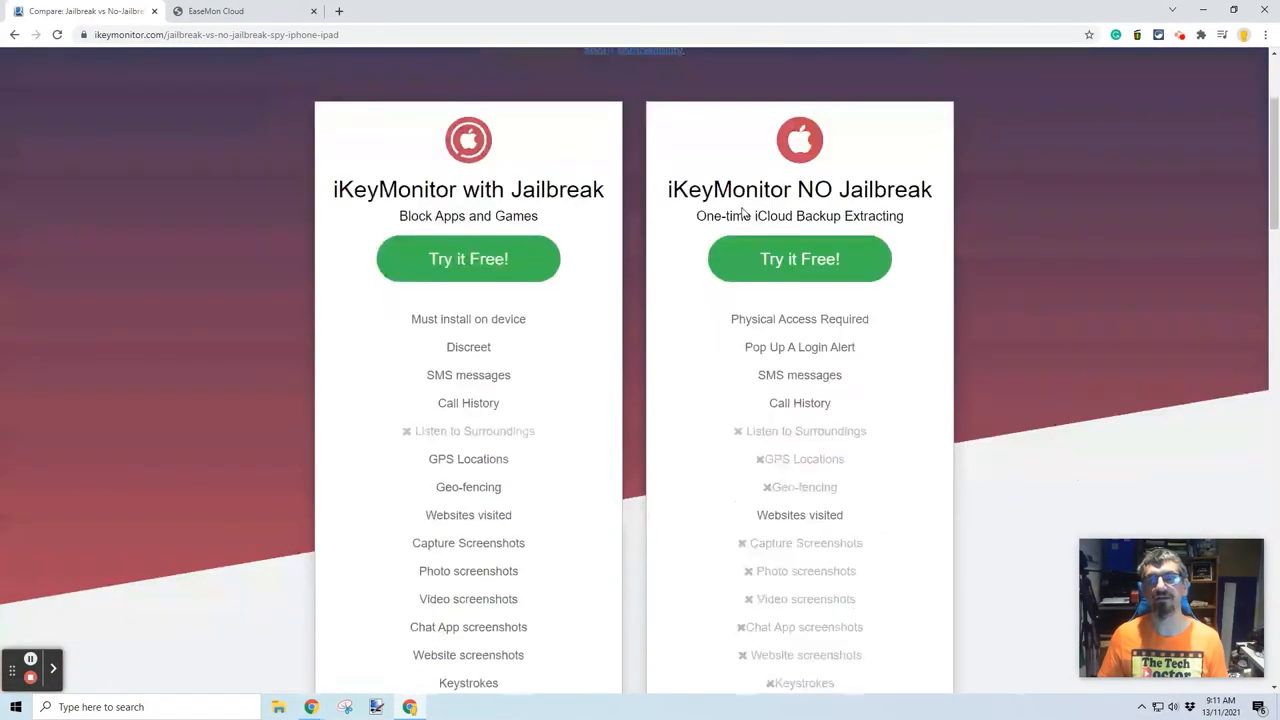
mouse_move(924, 352)
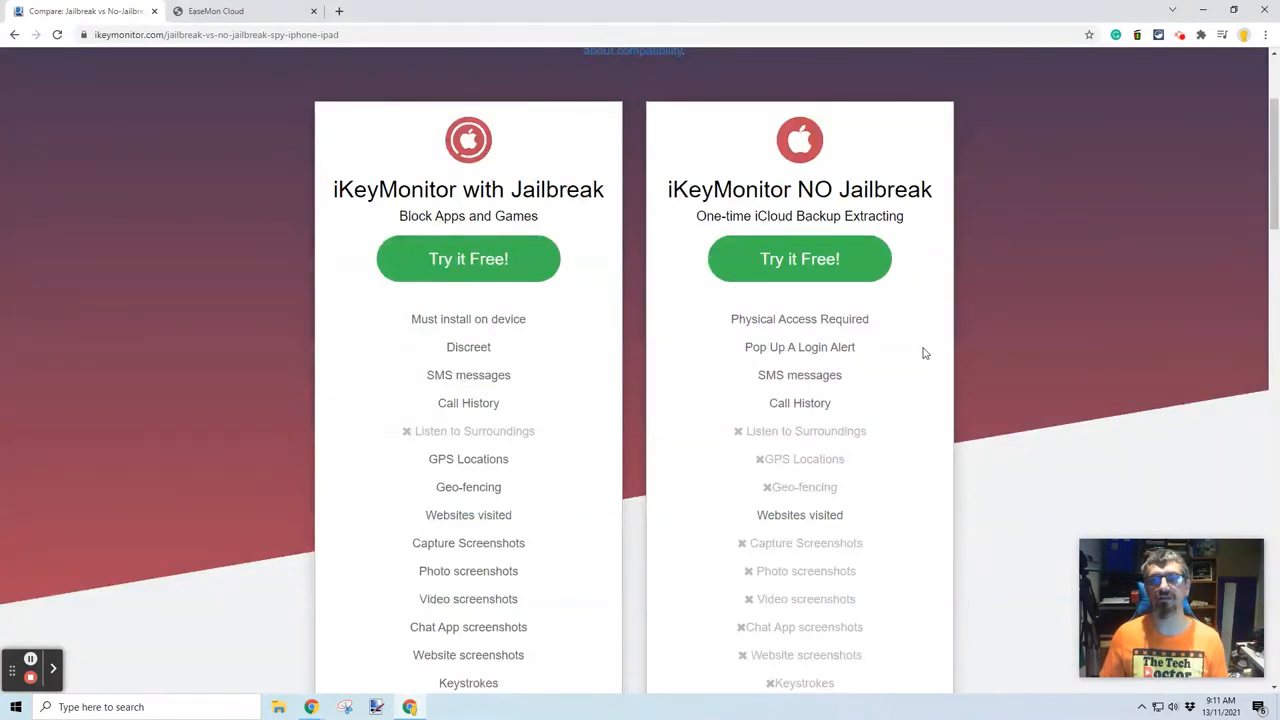
mouse_move(888, 354)
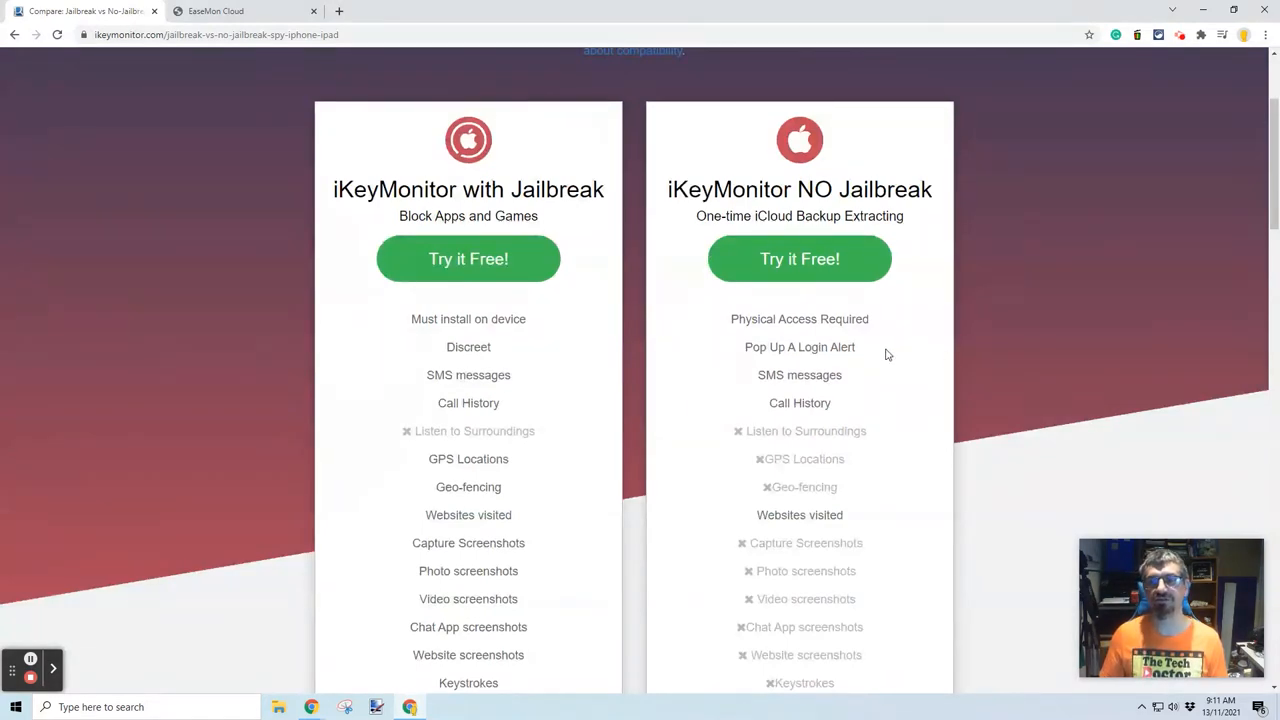
mouse_move(822, 392)
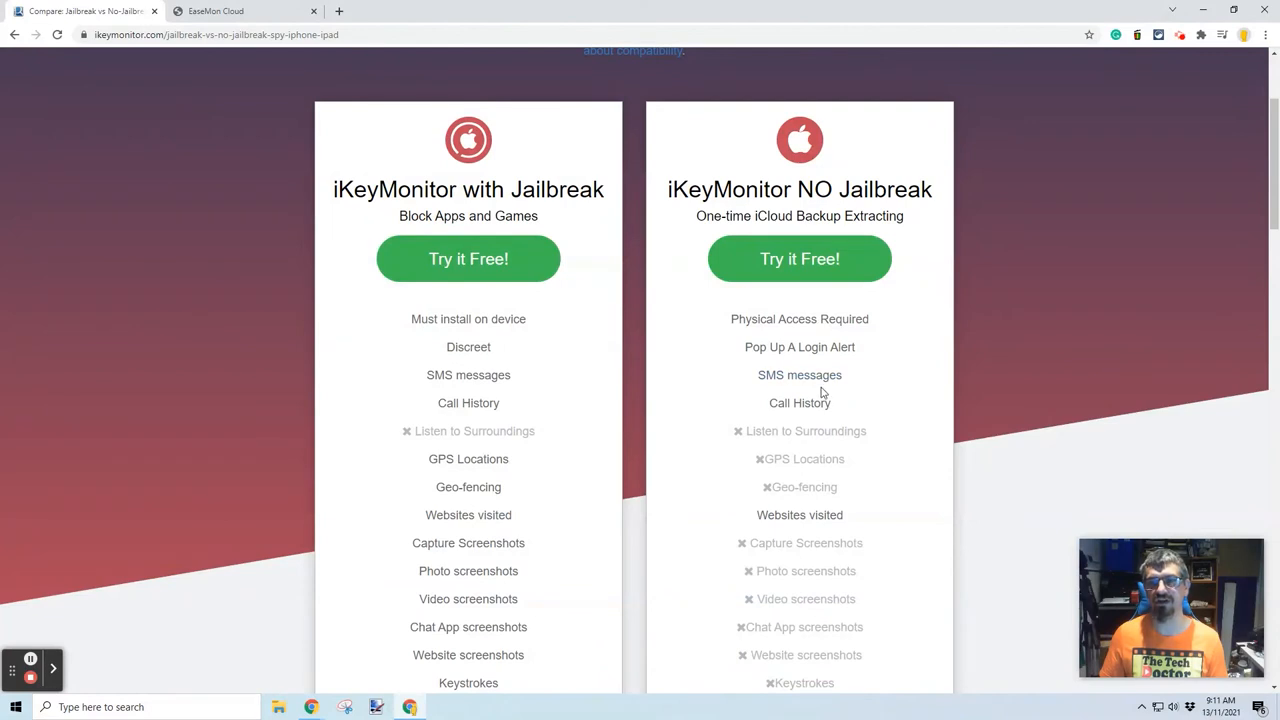
mouse_move(838, 406)
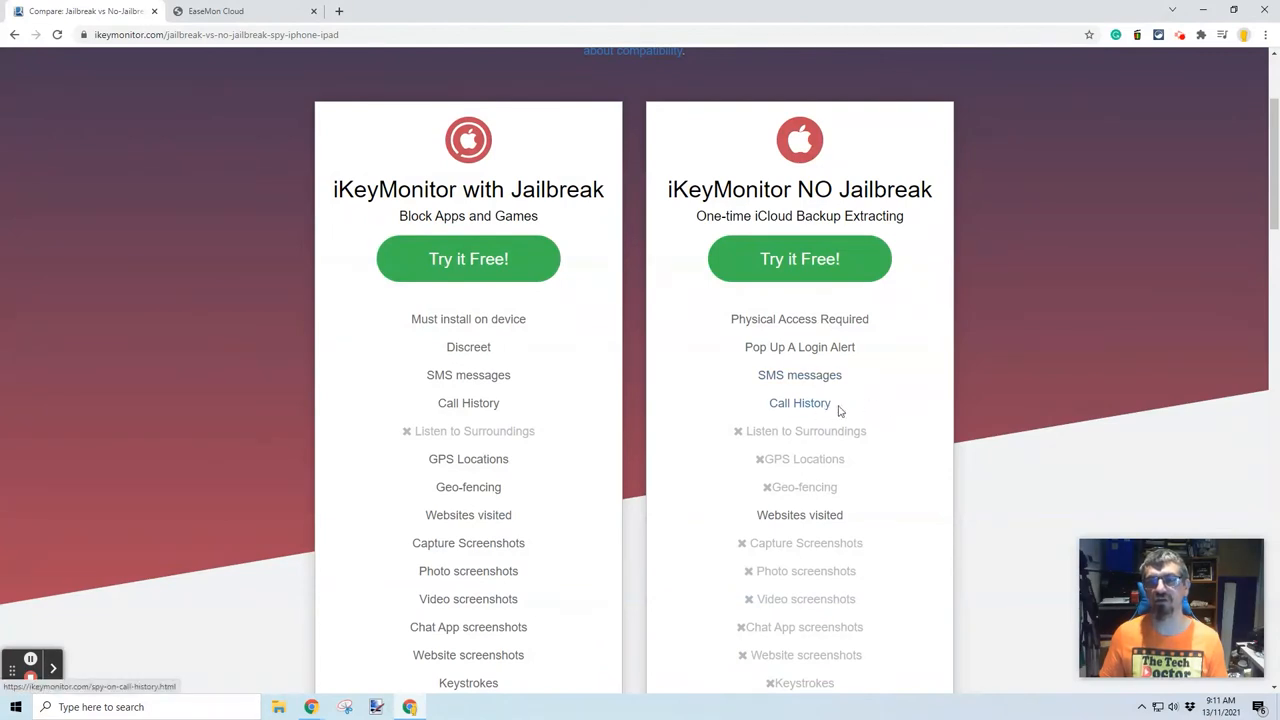
Scroll through the iPhone Jailbreak vs No-Jailbreak feature list.
scroll("down", 3)
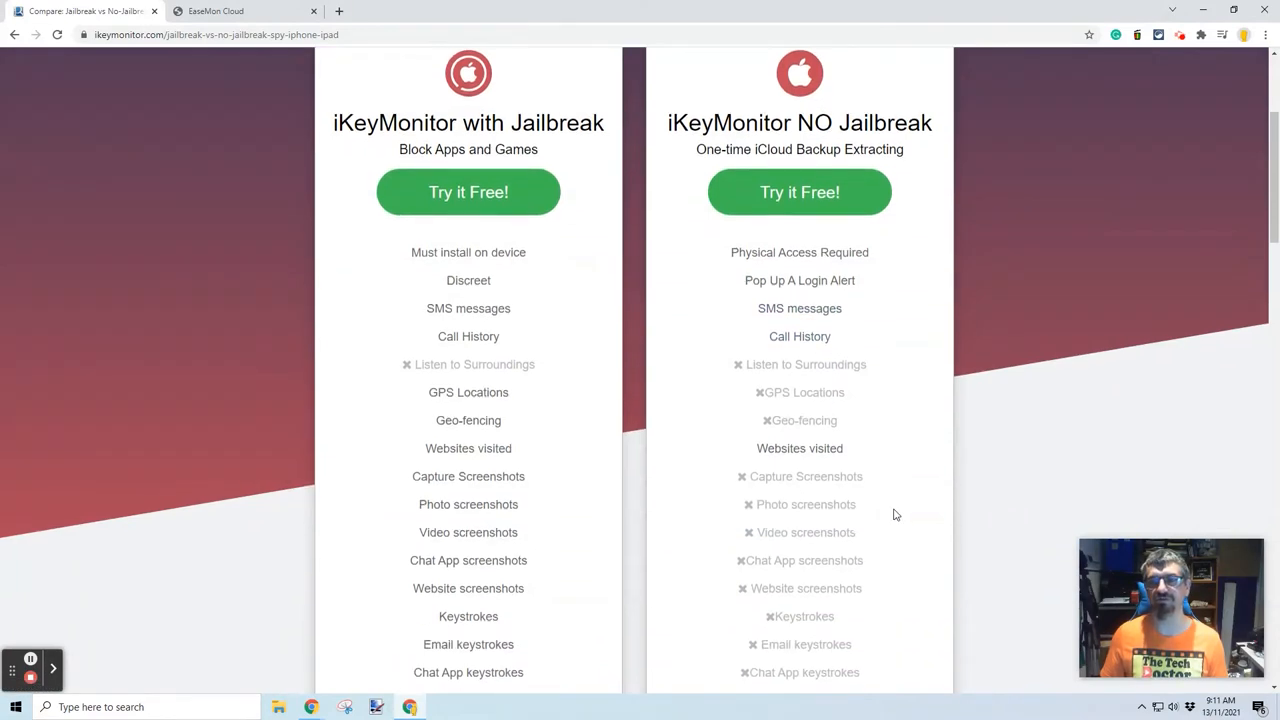
scroll("down", 3)
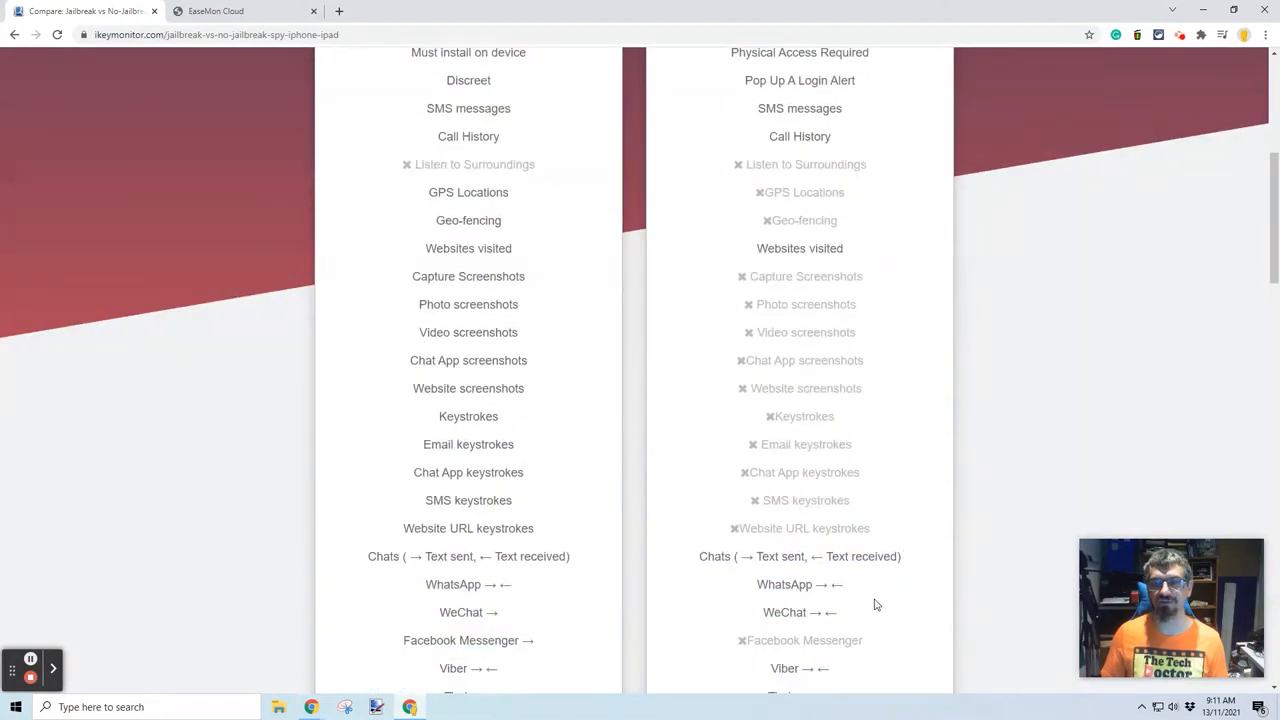
scroll("down", 3)
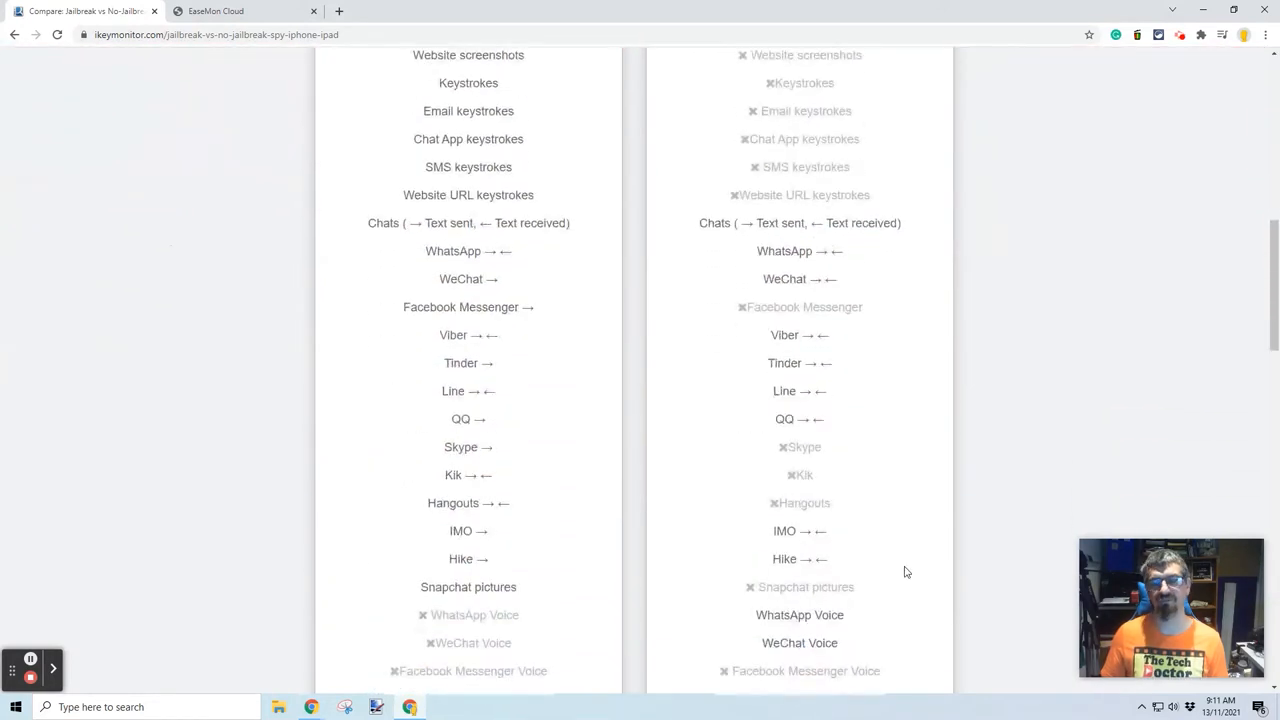
scroll("down", 3)
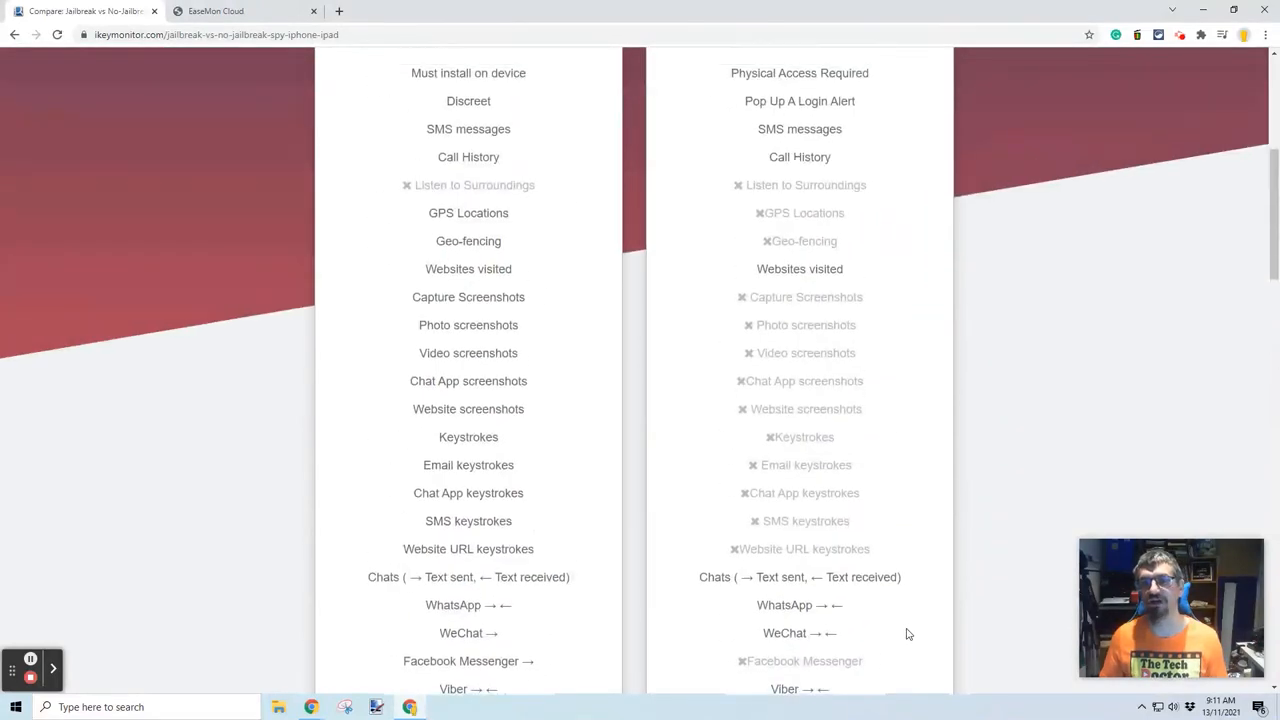
scroll("up", 3)
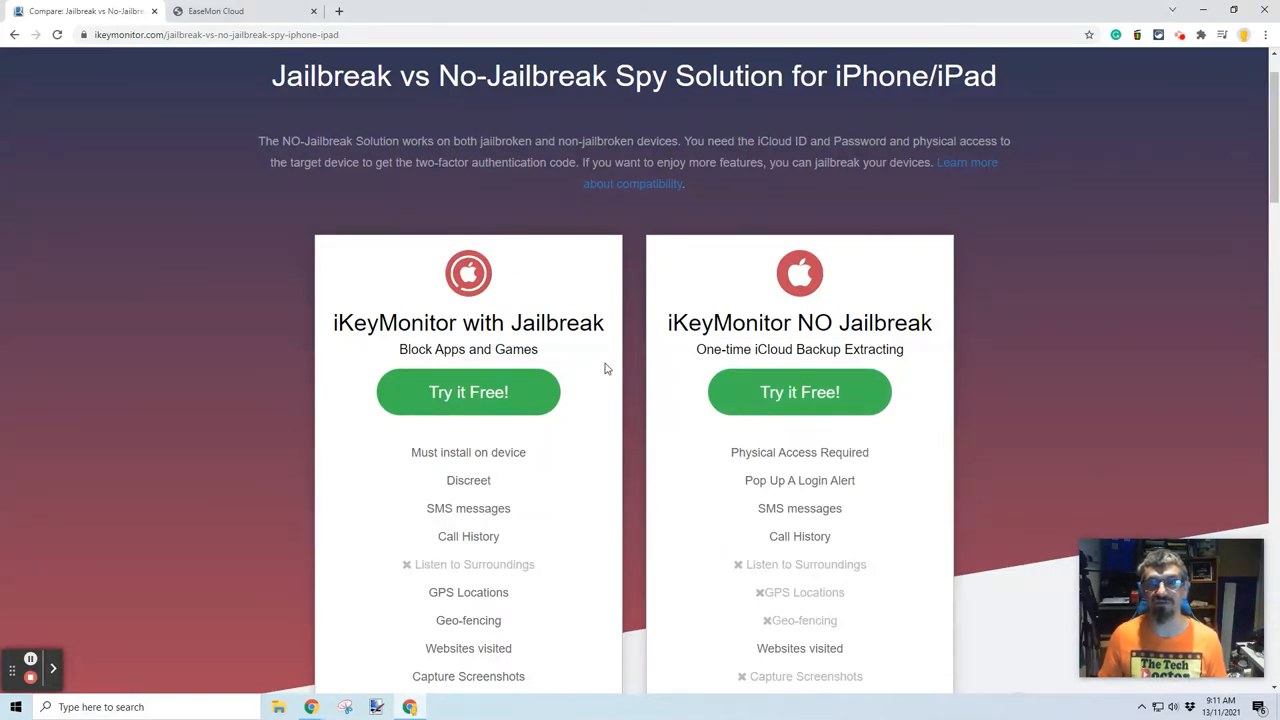
scroll("down", 3)
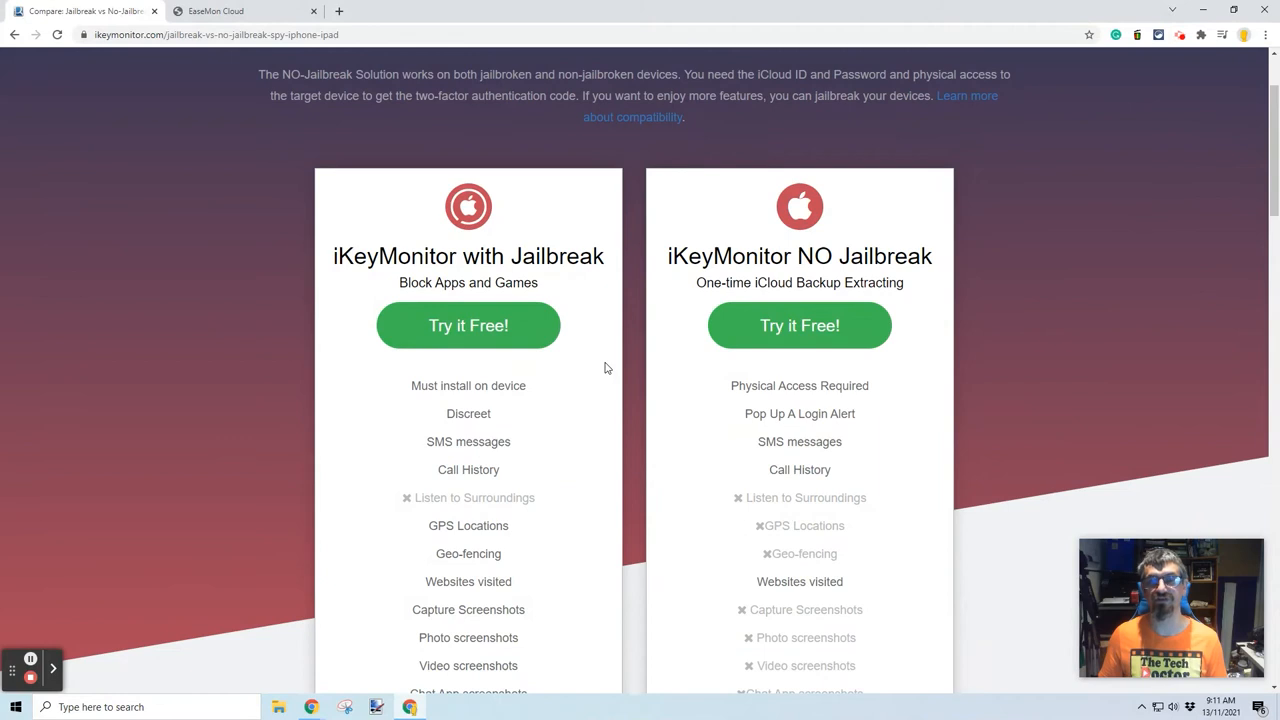
scroll("down", 3)
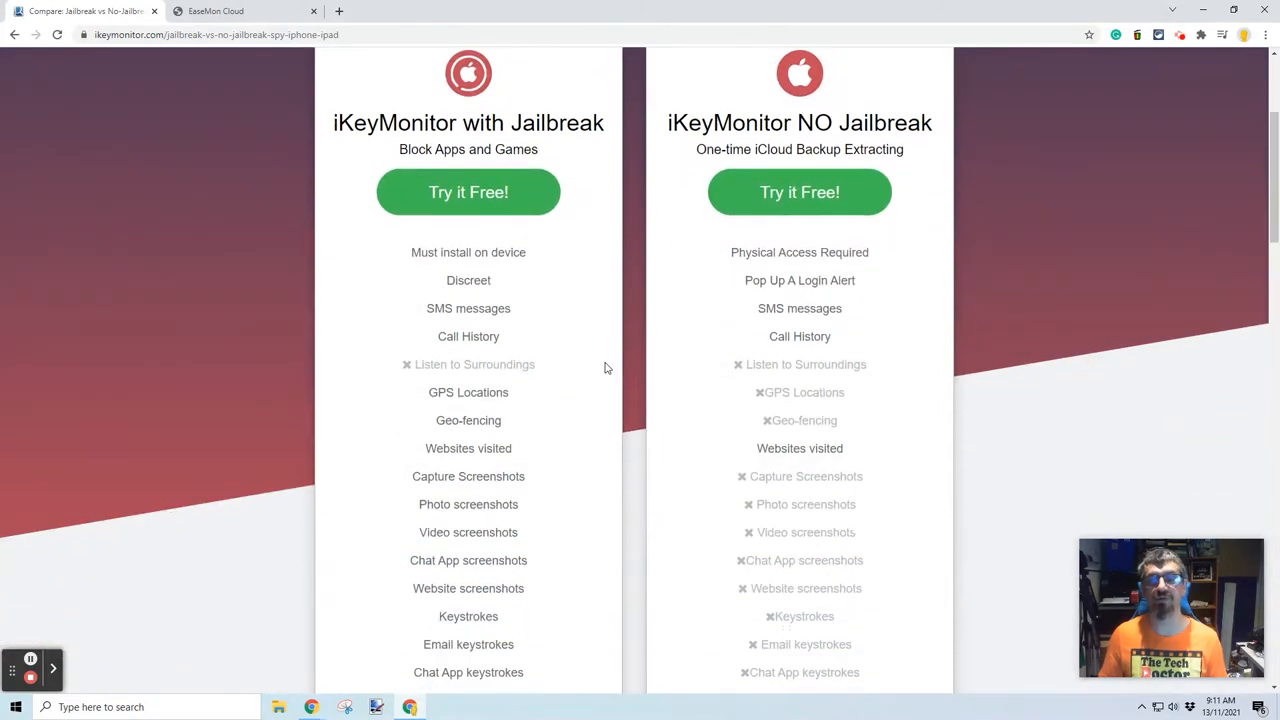
scroll("down", 3)
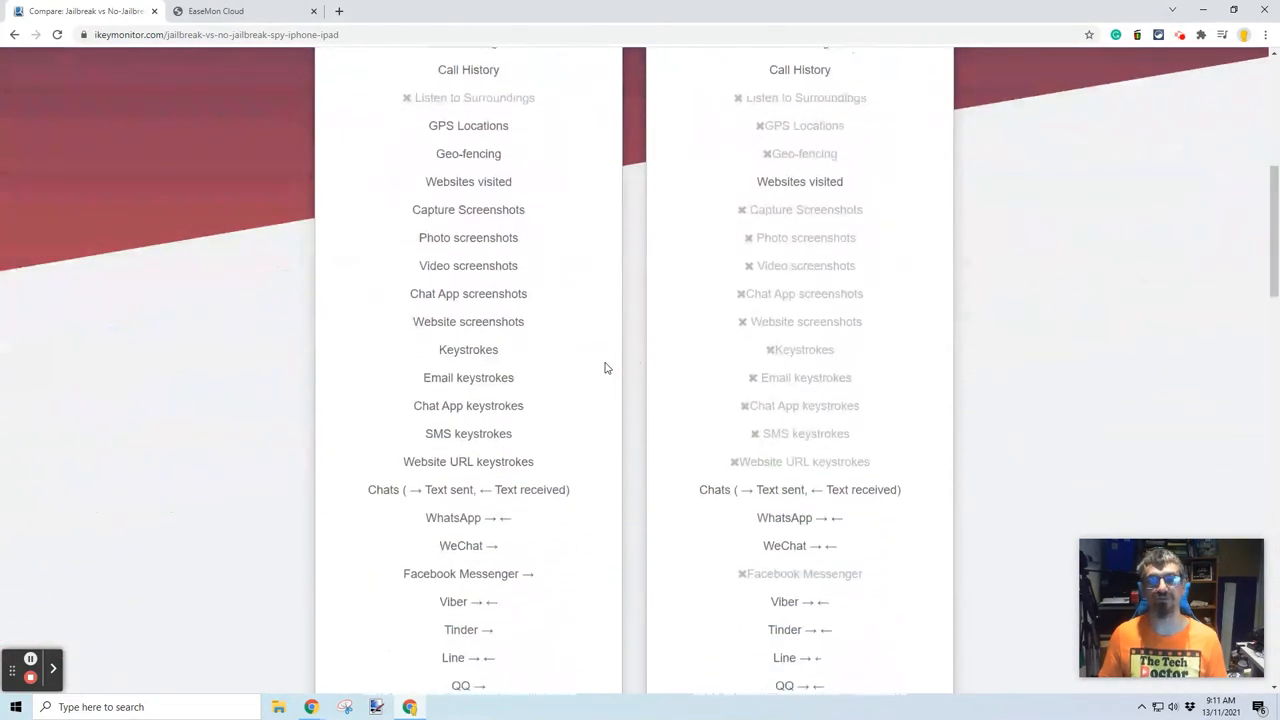
scroll("down", 3)
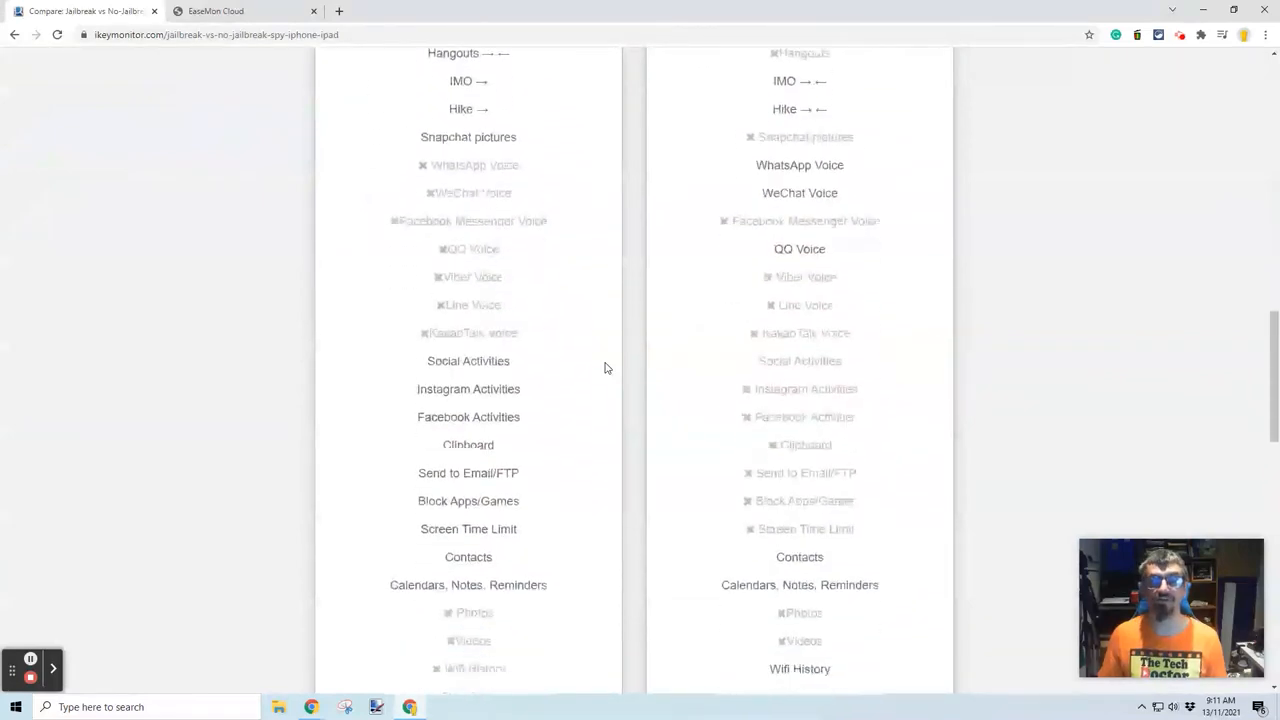
scroll("down", 3)
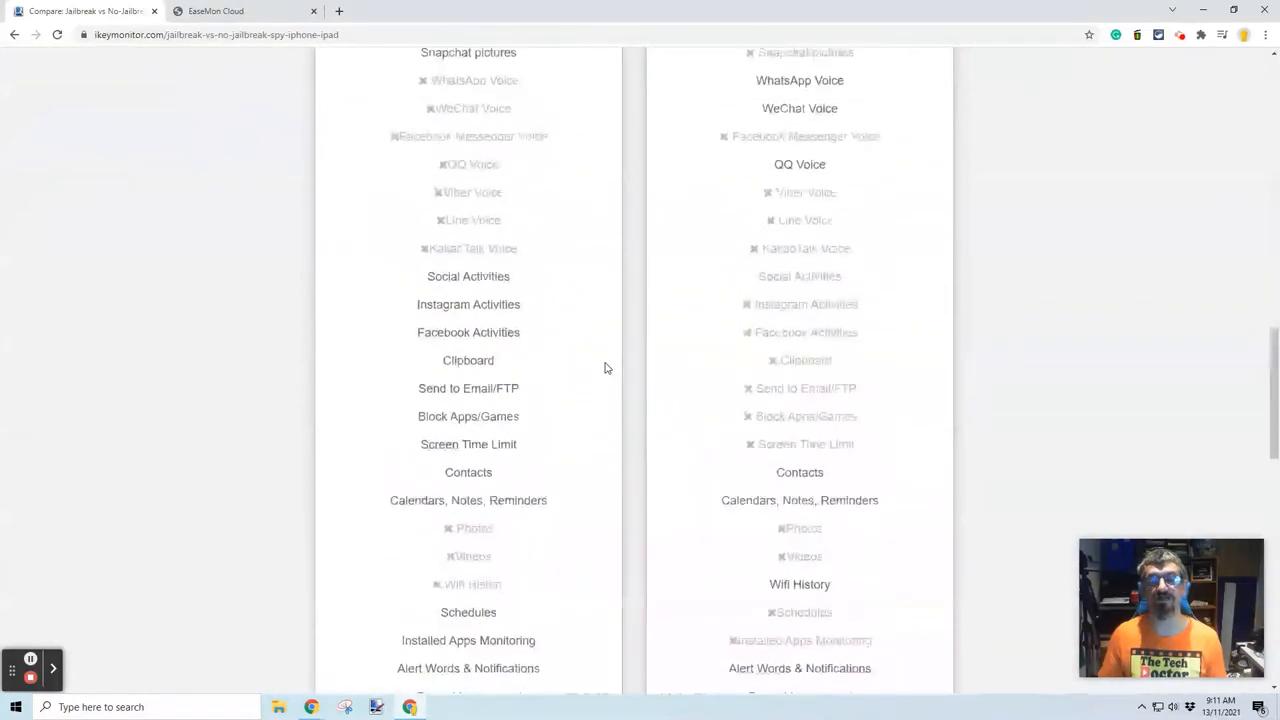
scroll("up", 3)
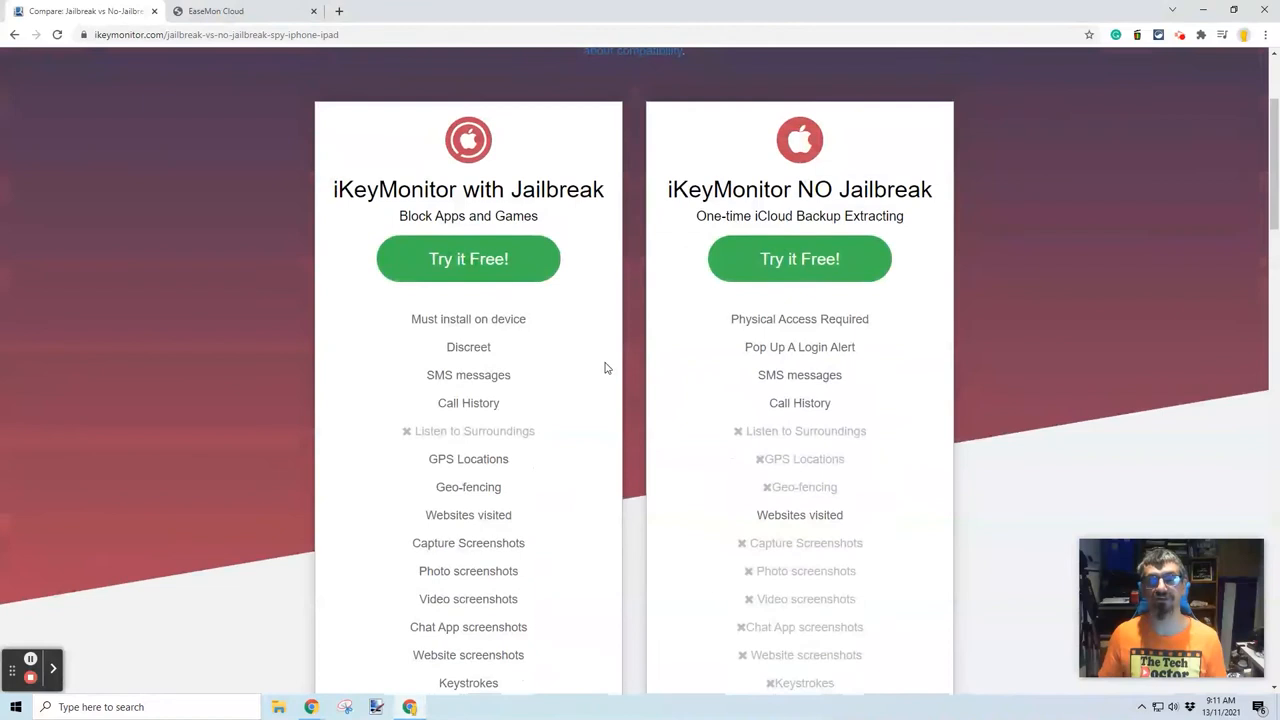
scroll("up", 3)
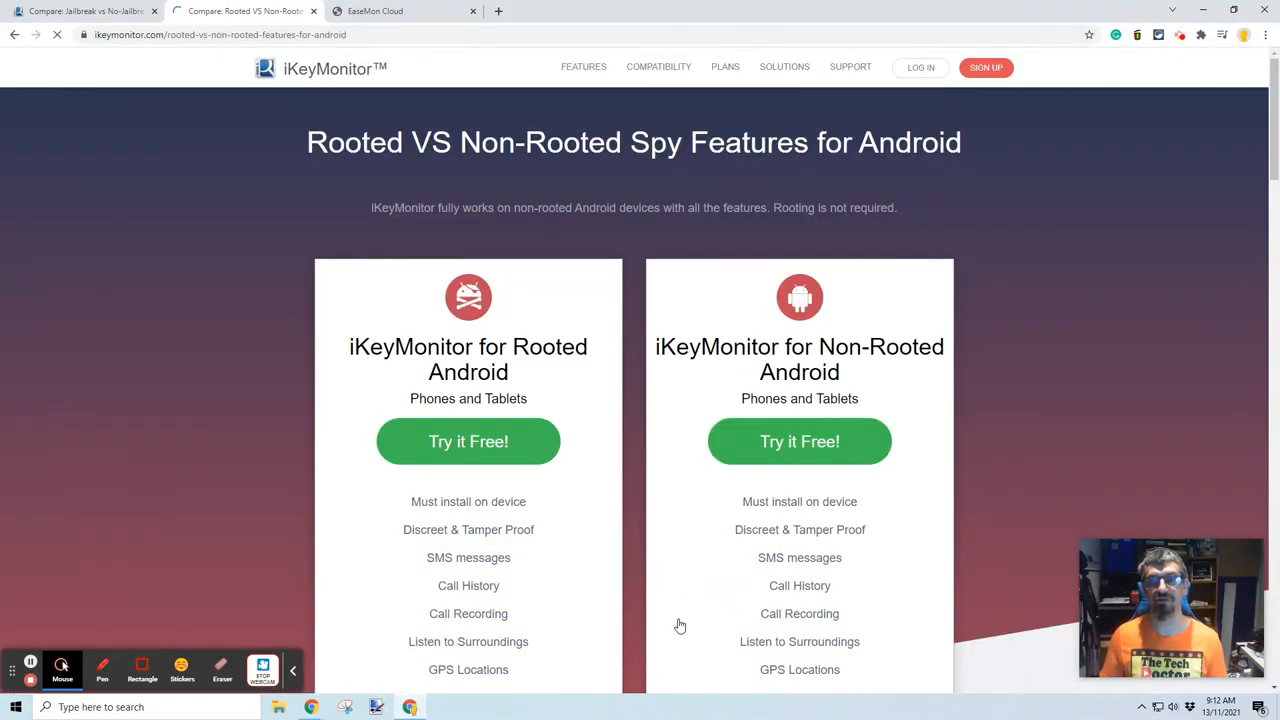
Scroll the rooted and non-rooted Android feature lists, ending on the homepage 'What Can You Do' section.
scroll("down", 3)
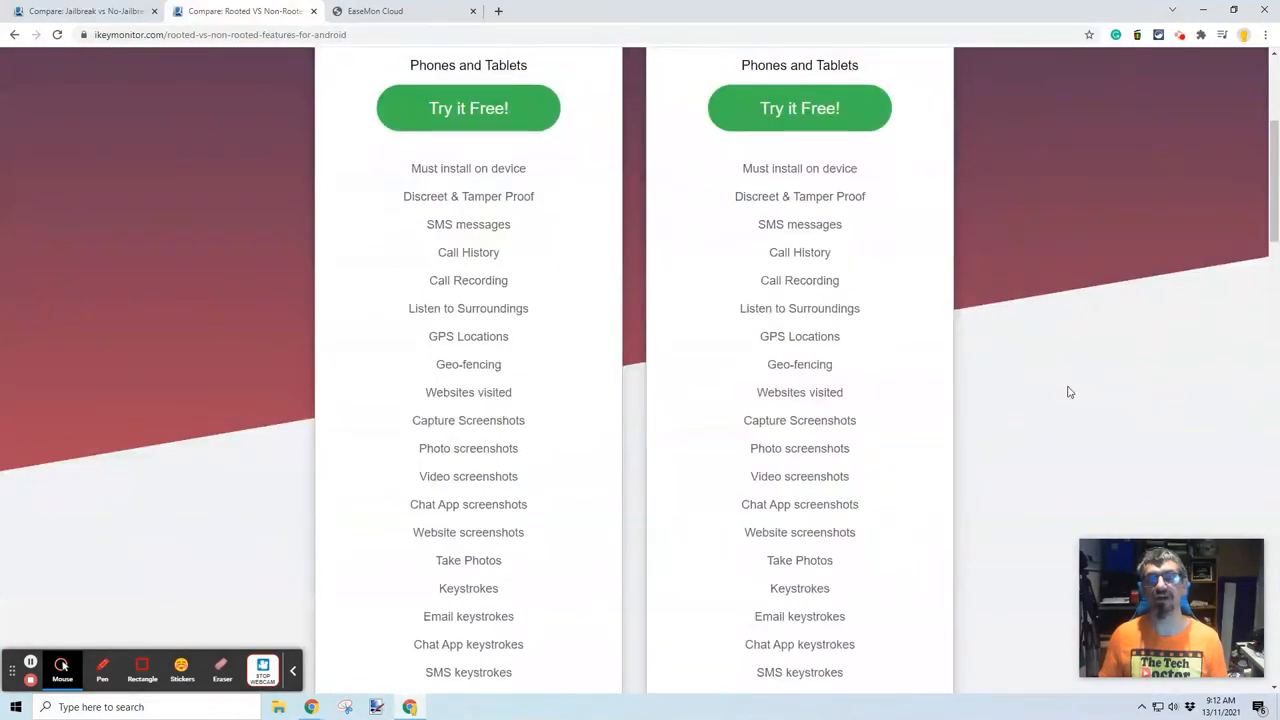
scroll("down", 3)
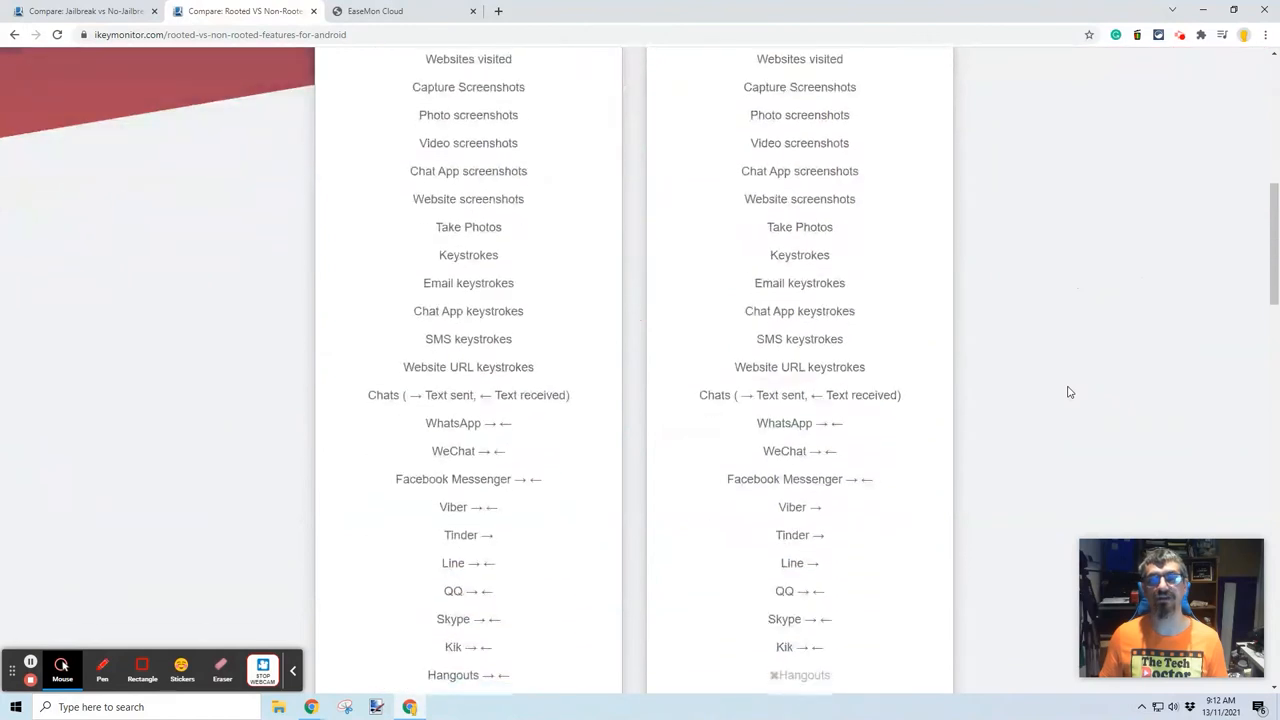
scroll("down", 3)
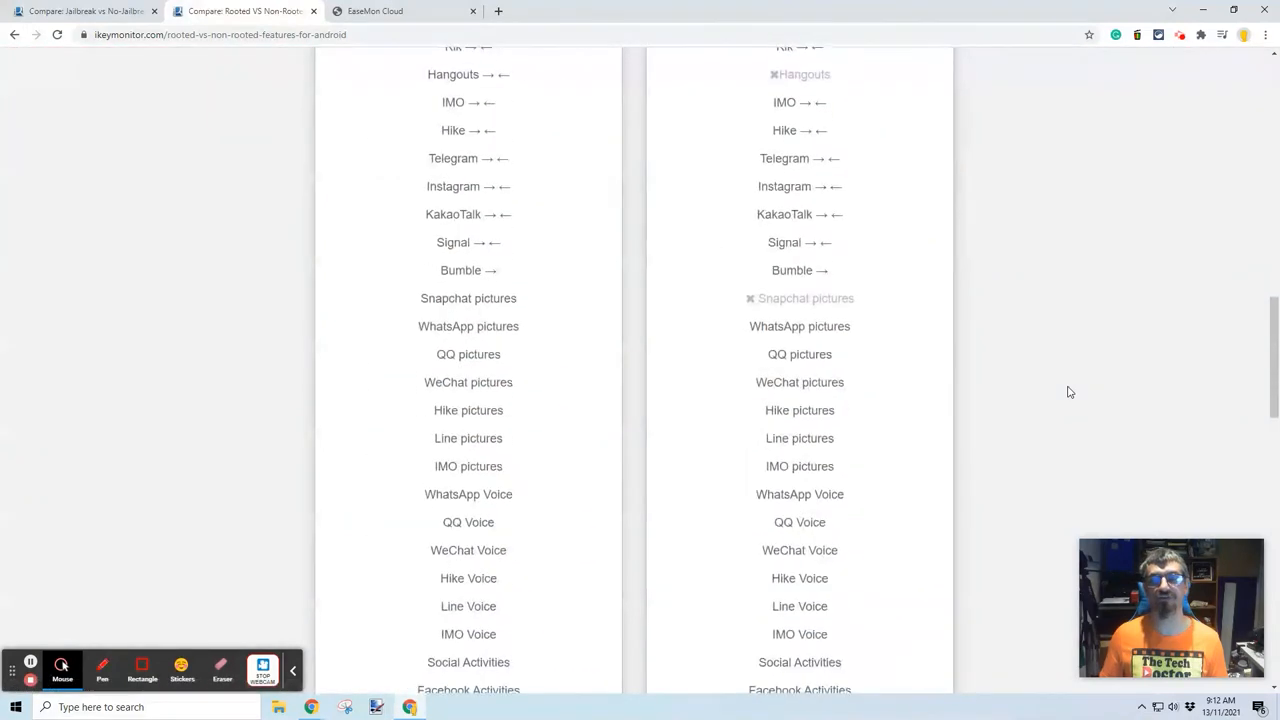
scroll("down", 3)
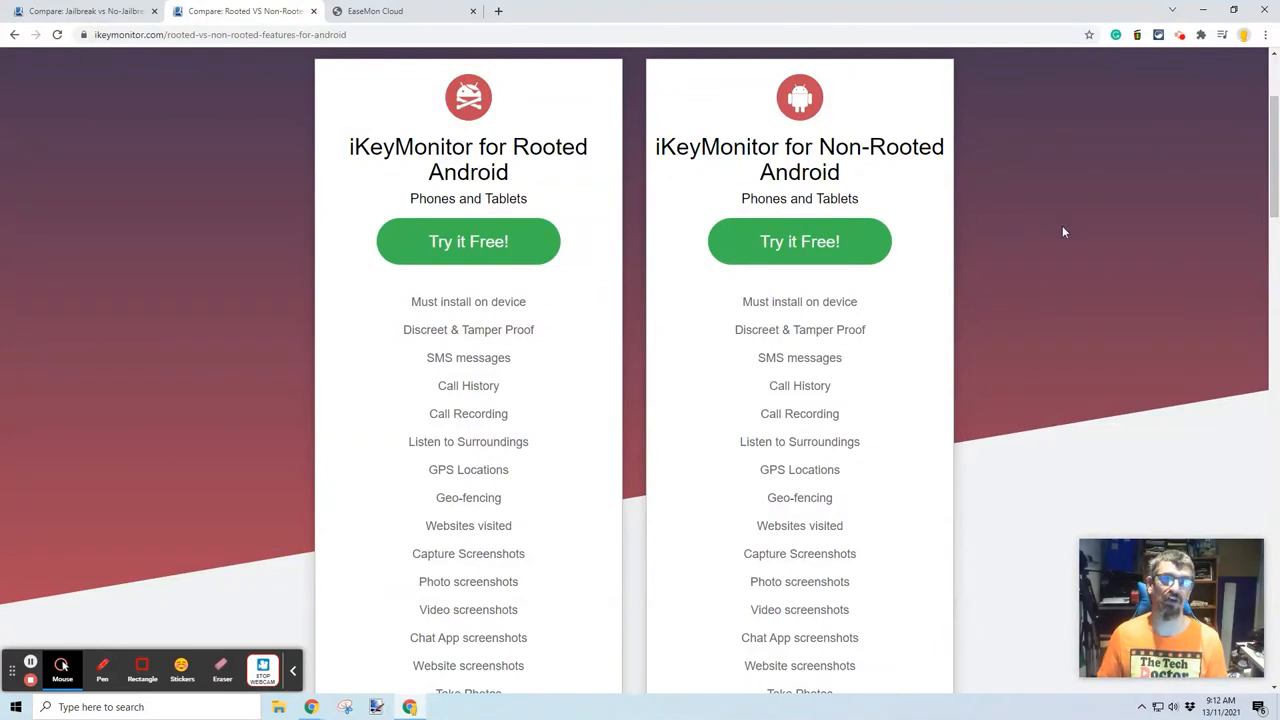
scroll("up", 3)
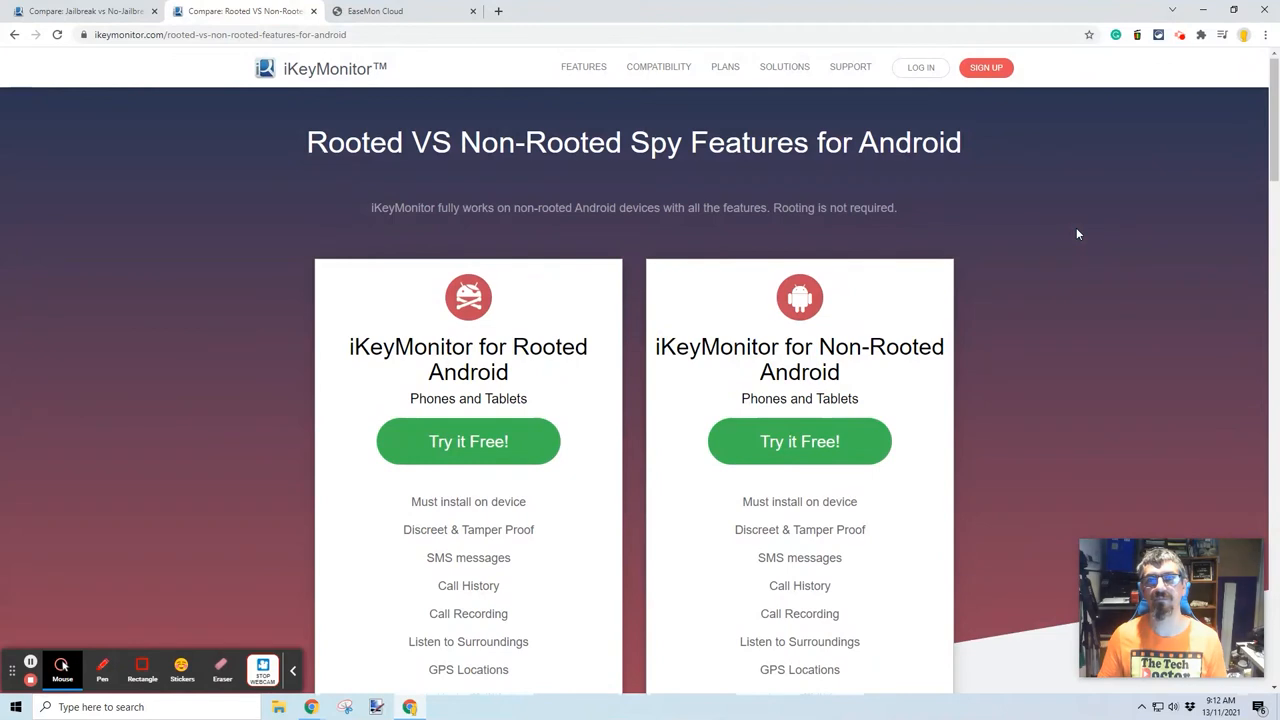
scroll("down", 3)
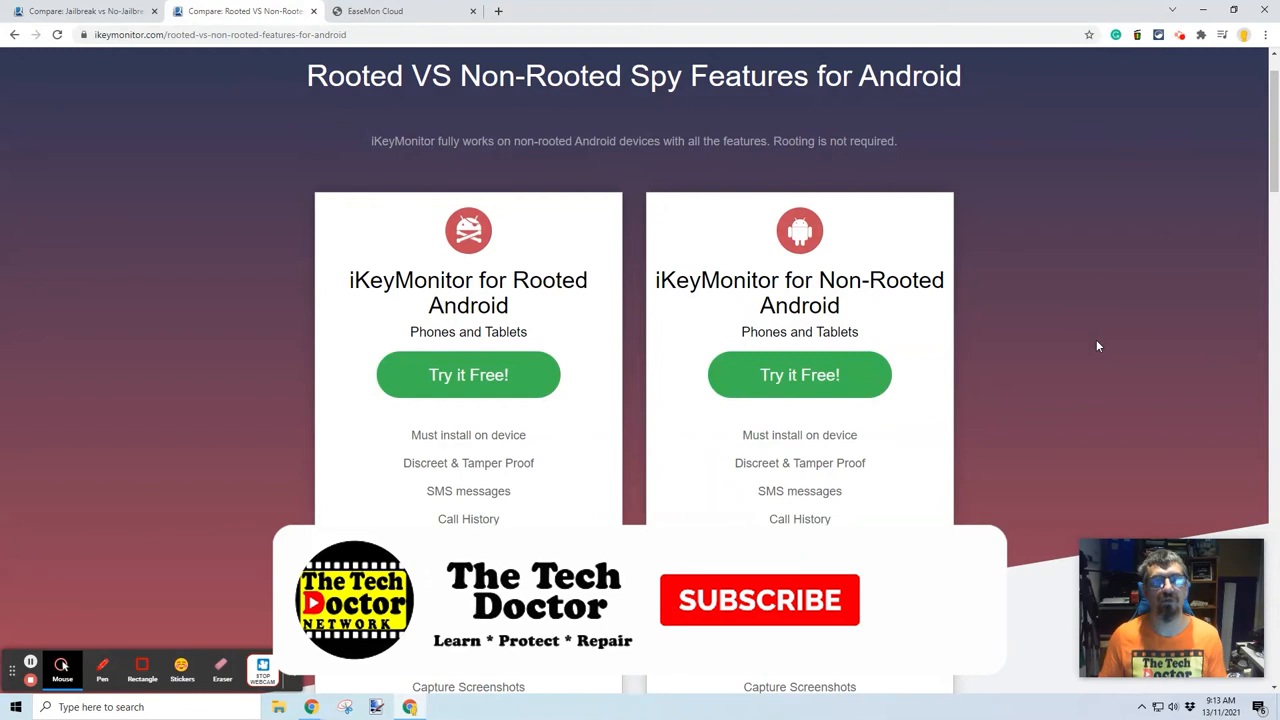
left_click(759, 600)
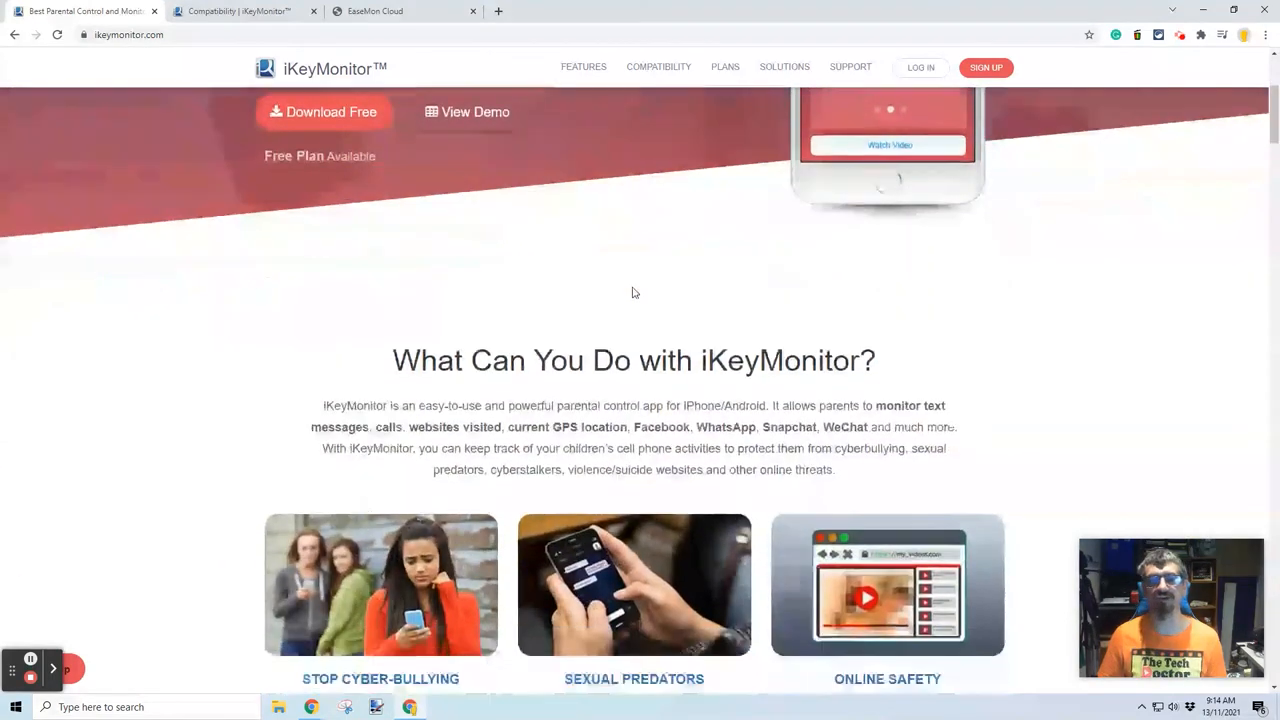
Scroll the homepage past cyberbullying stats, Monitor/Control/Protect, Try Before You Buy and the 30-day guarantee, to the FAQs.
scroll("down", 3)
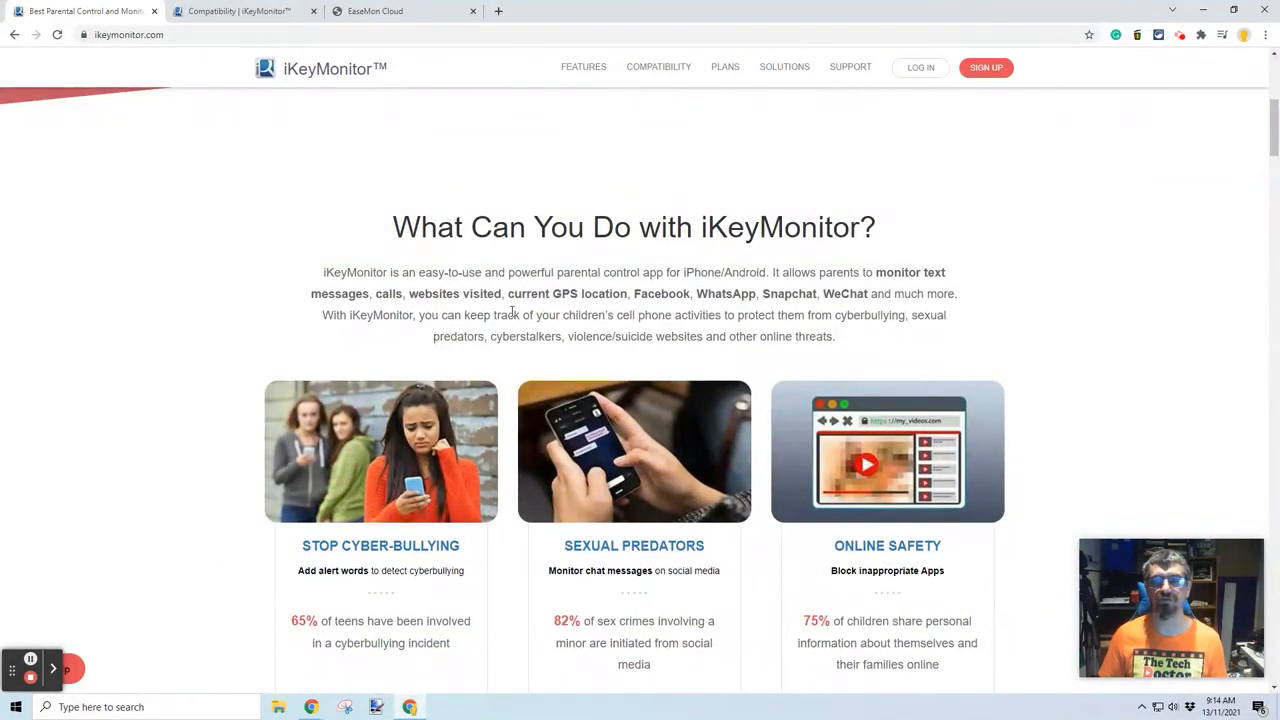
scroll("down", 3)
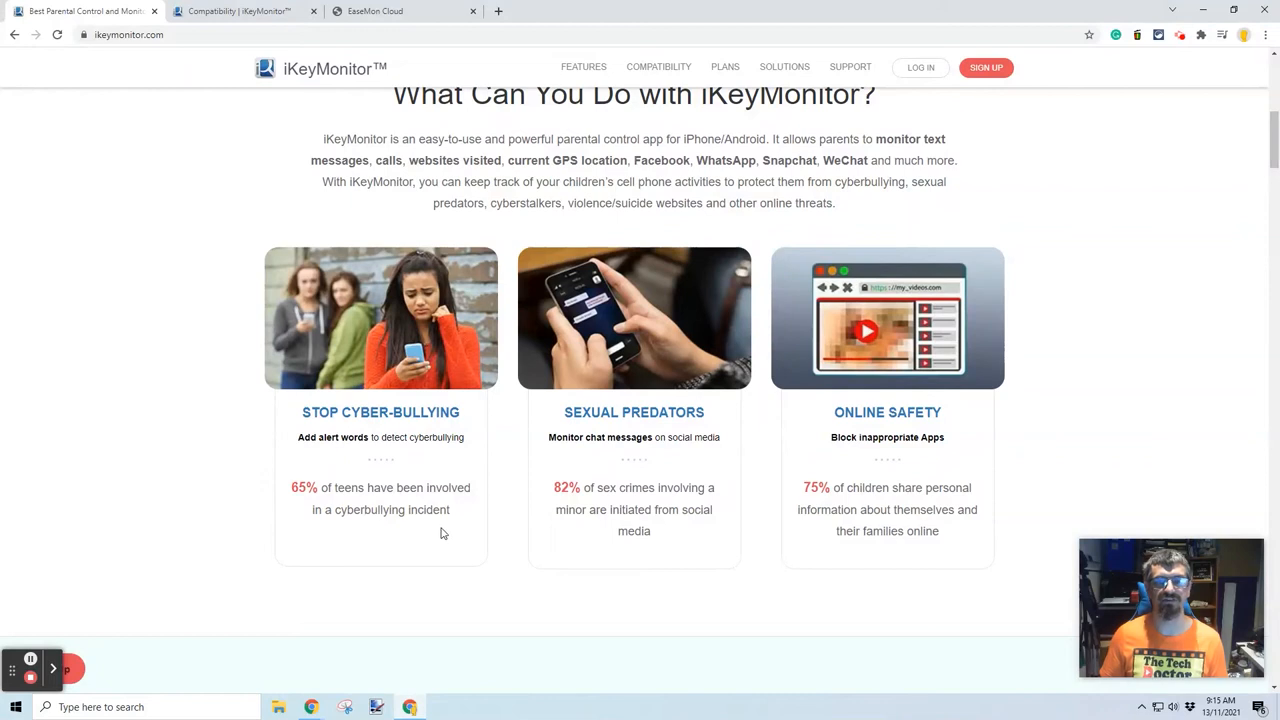
mouse_move(446, 534)
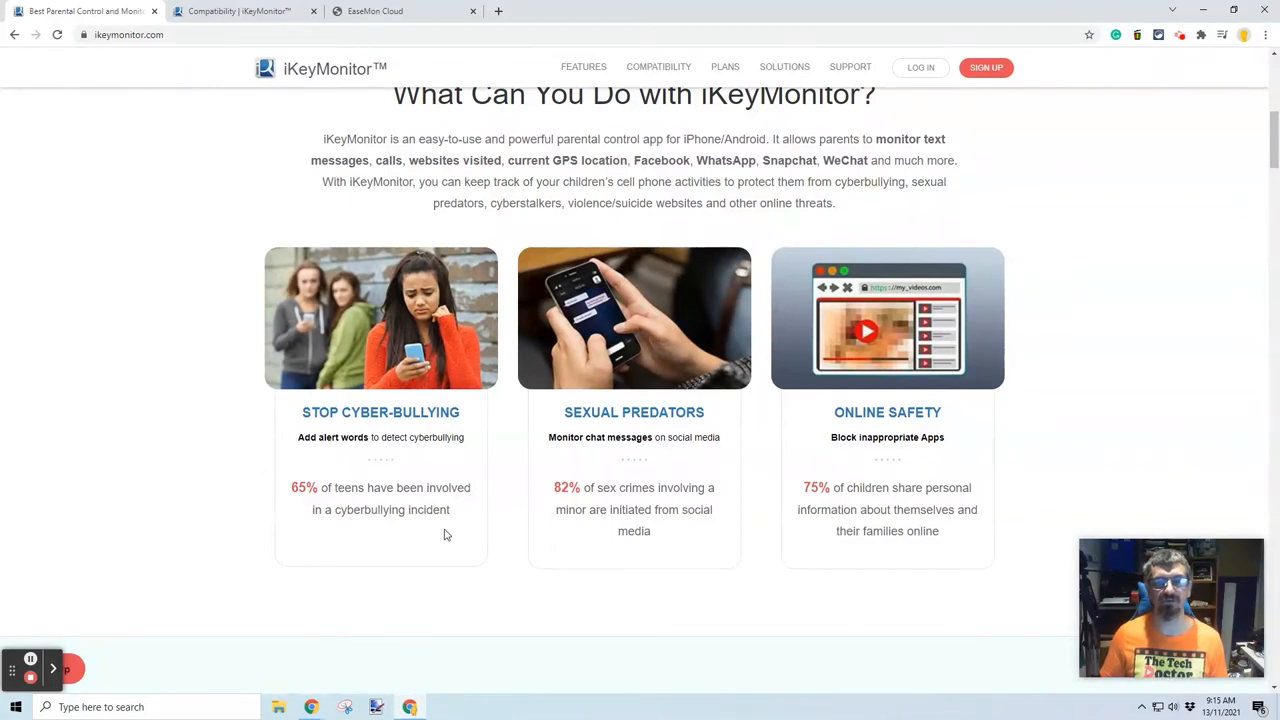
mouse_move(490, 524)
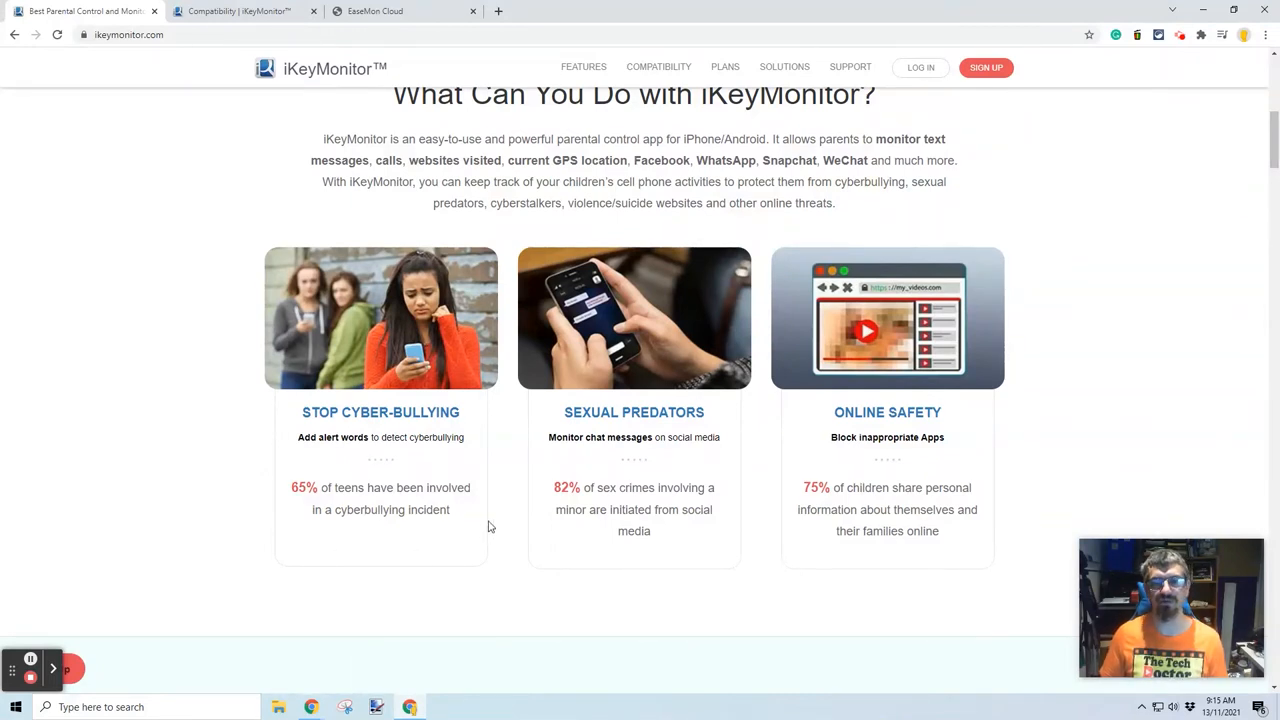
mouse_move(760, 540)
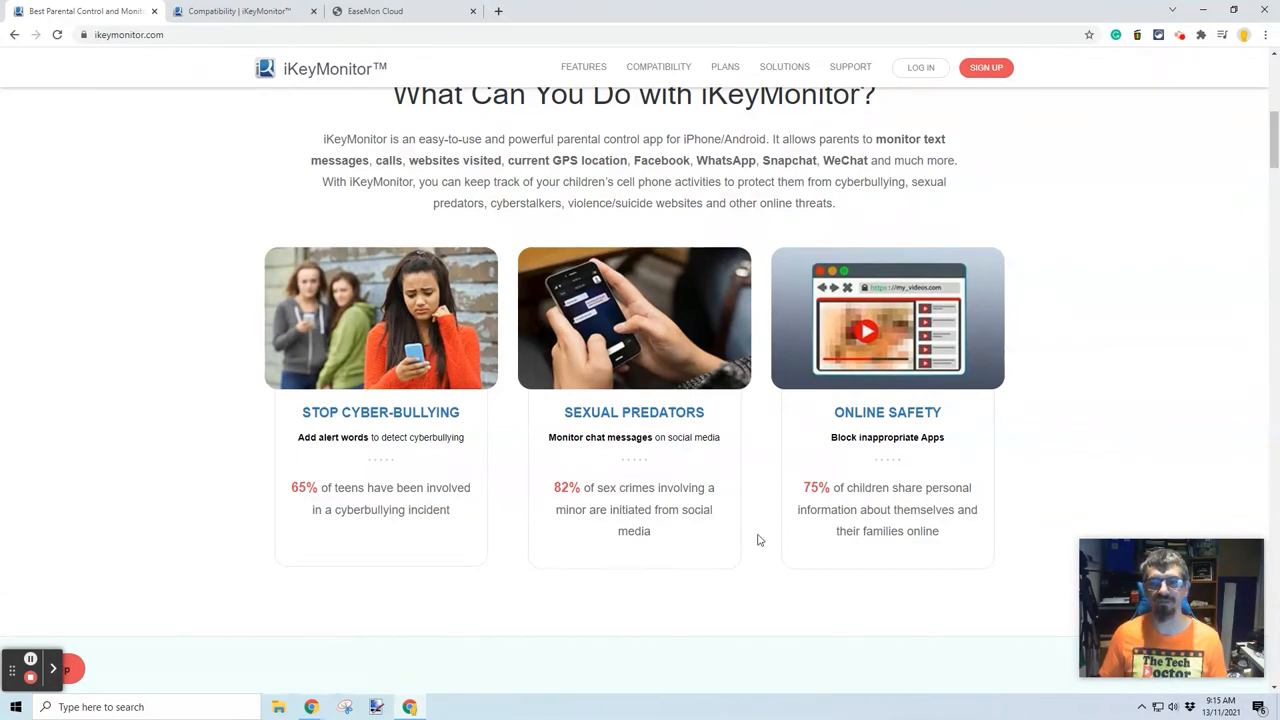
mouse_move(748, 525)
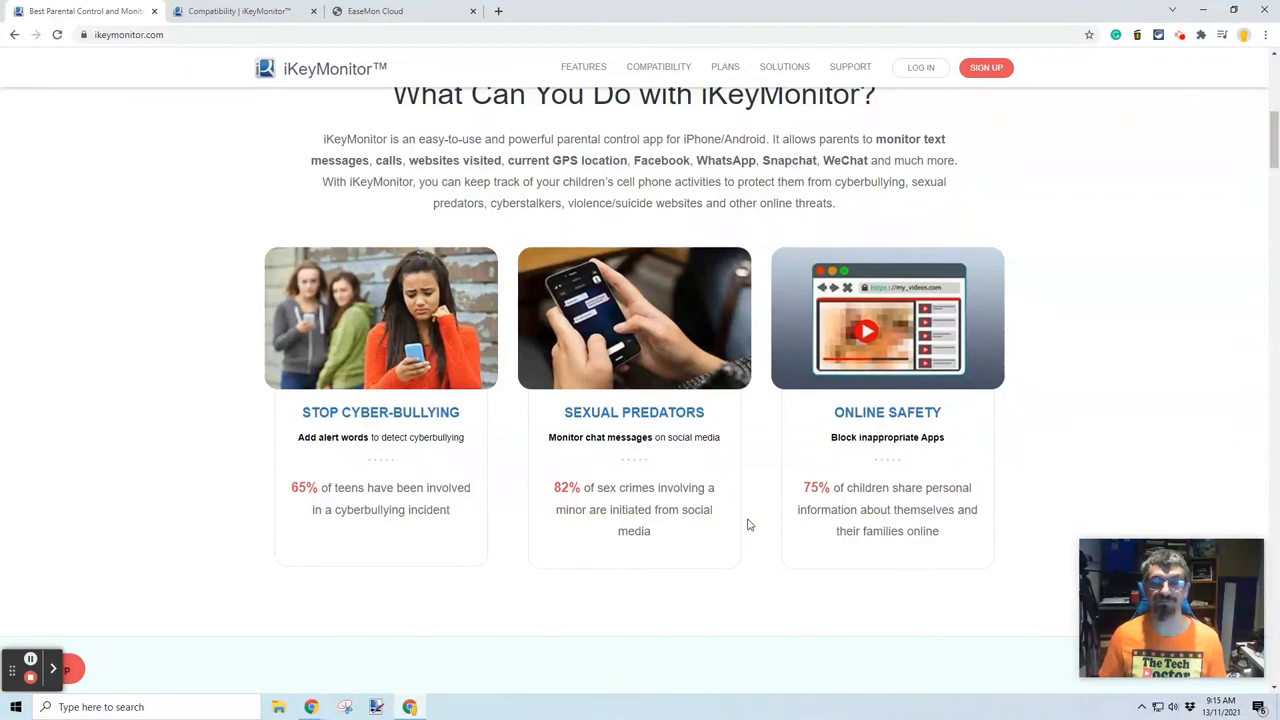
scroll("down", 3)
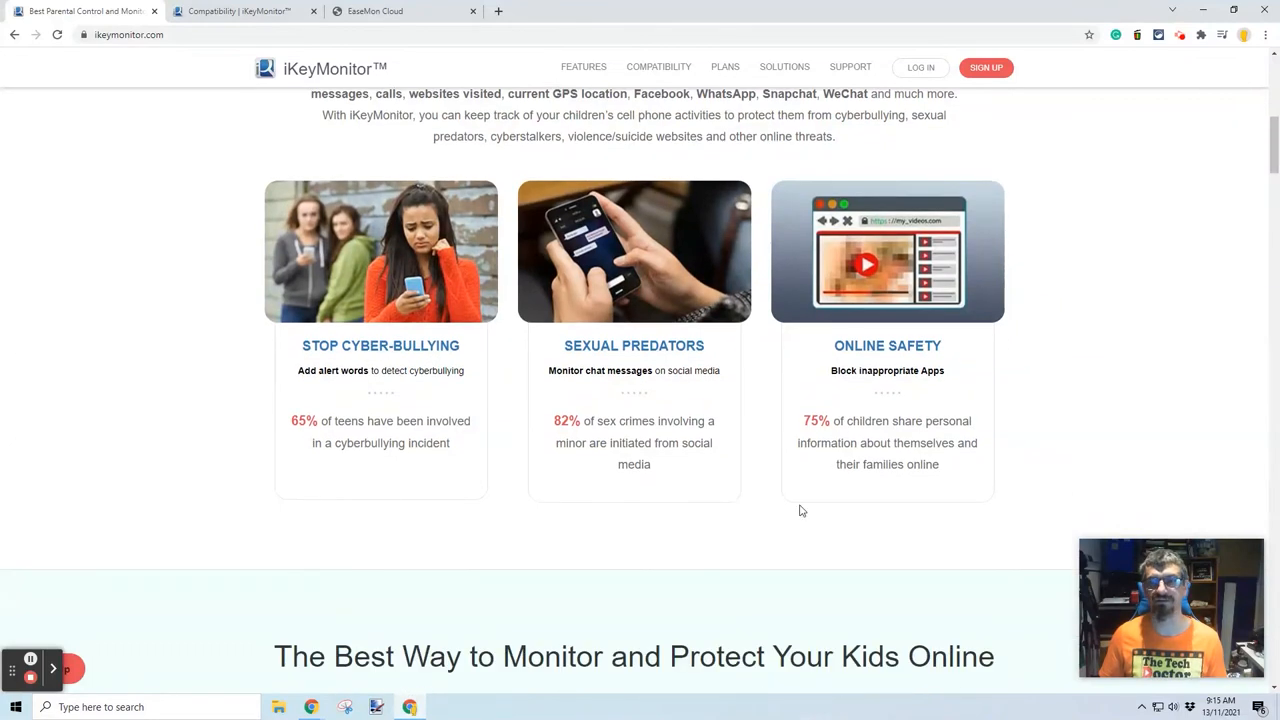
mouse_move(813, 488)
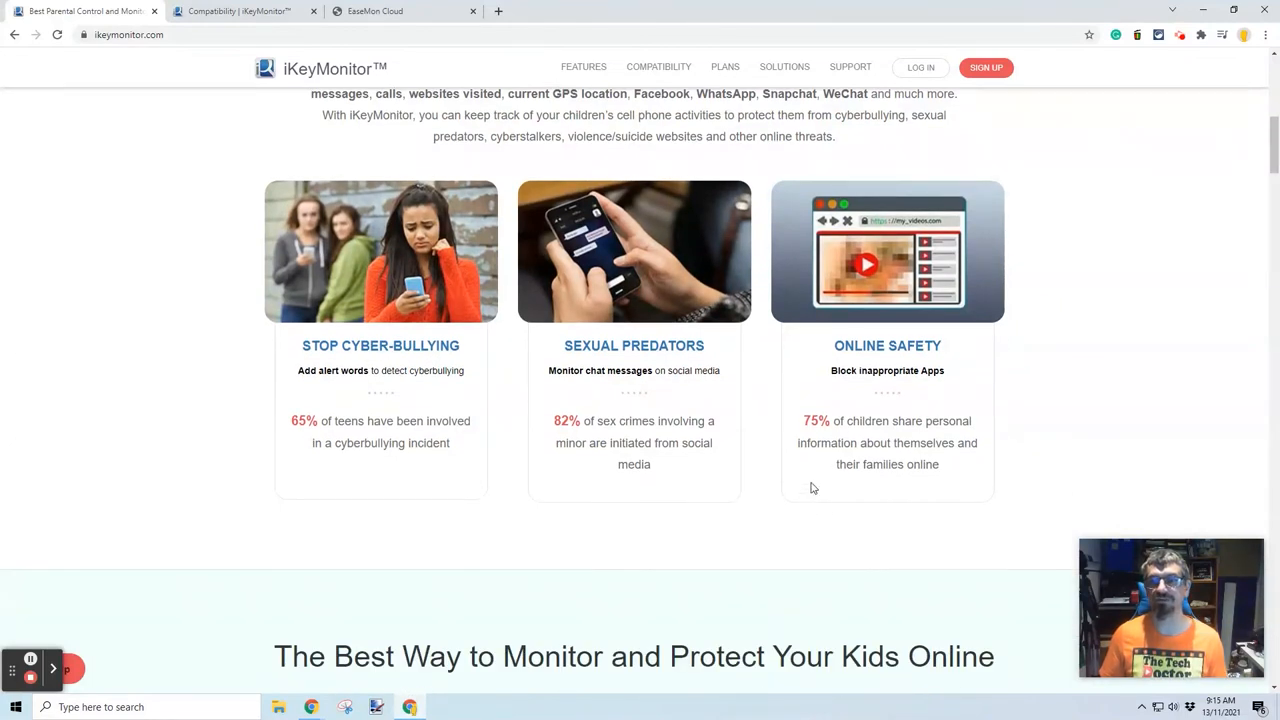
mouse_move(809, 480)
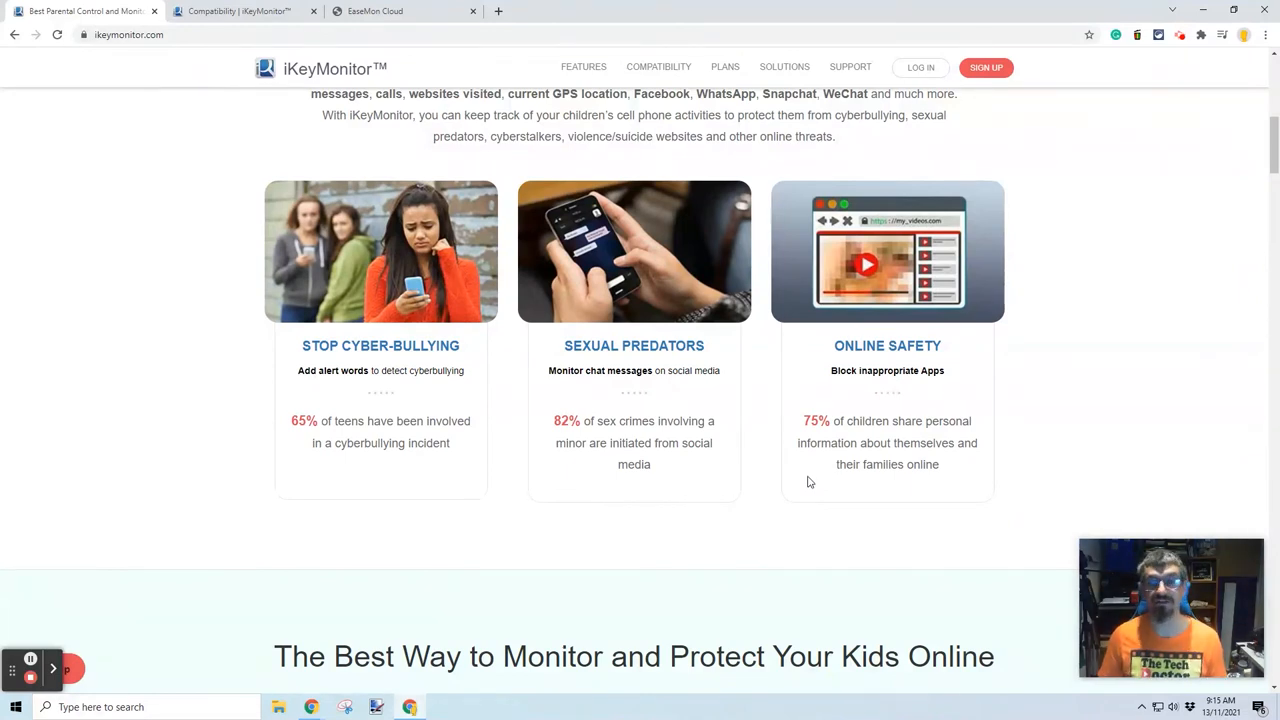
scroll("down", 3)
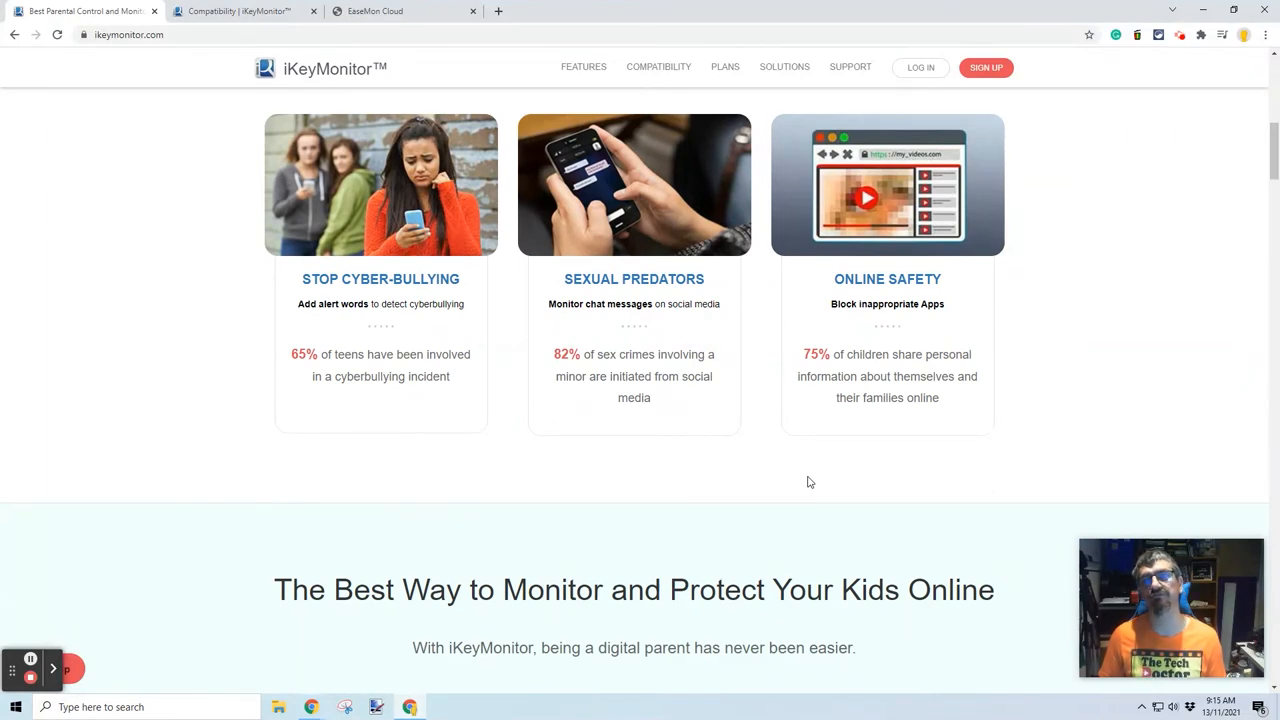
scroll("down", 3)
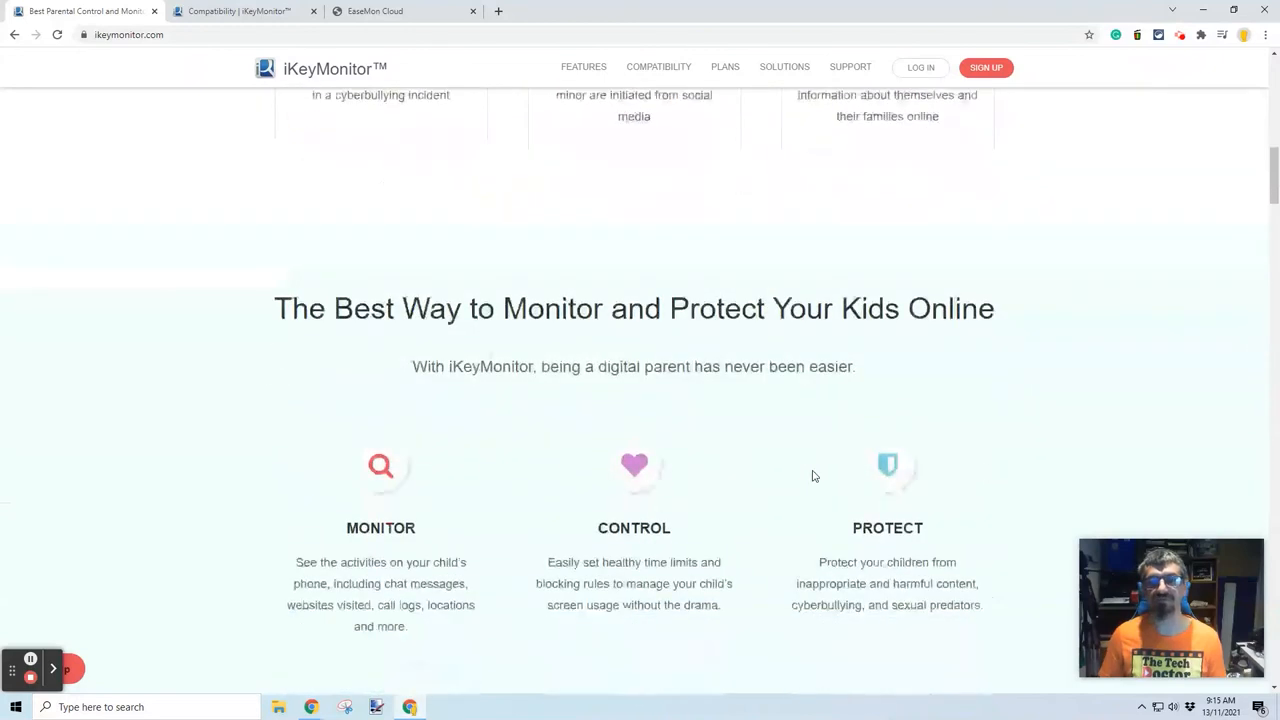
scroll("down", 3)
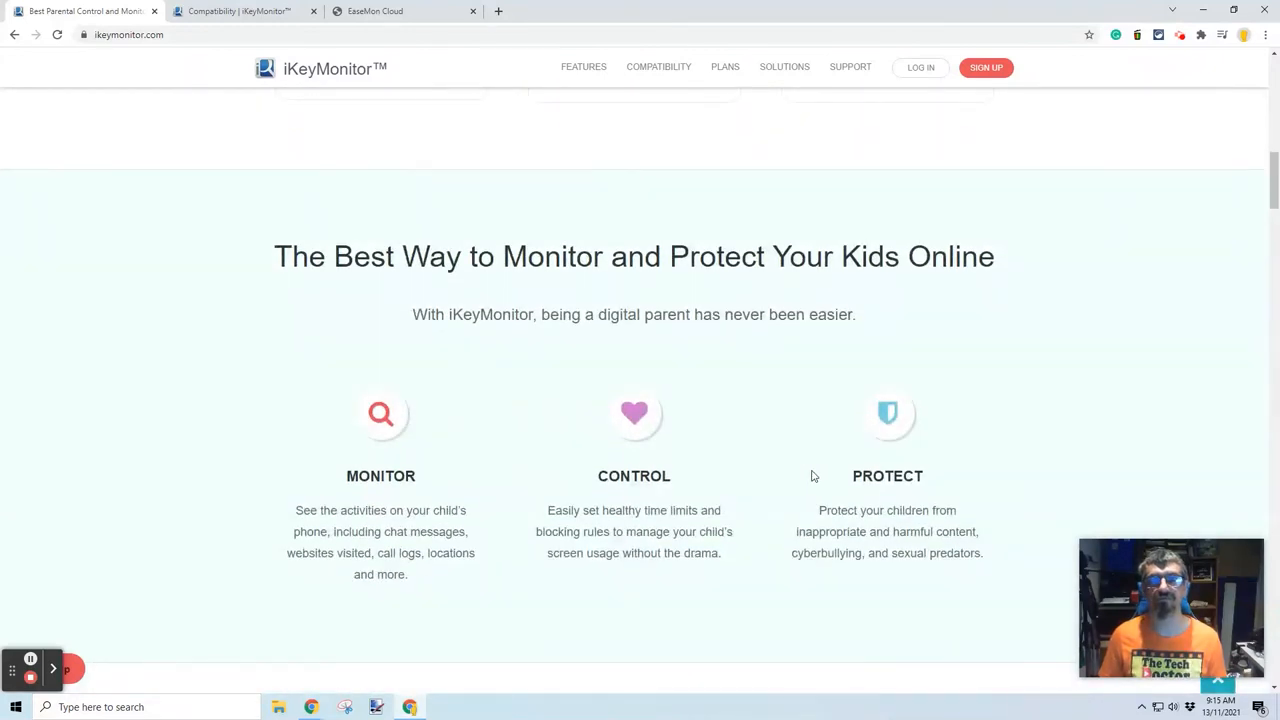
scroll("down", 3)
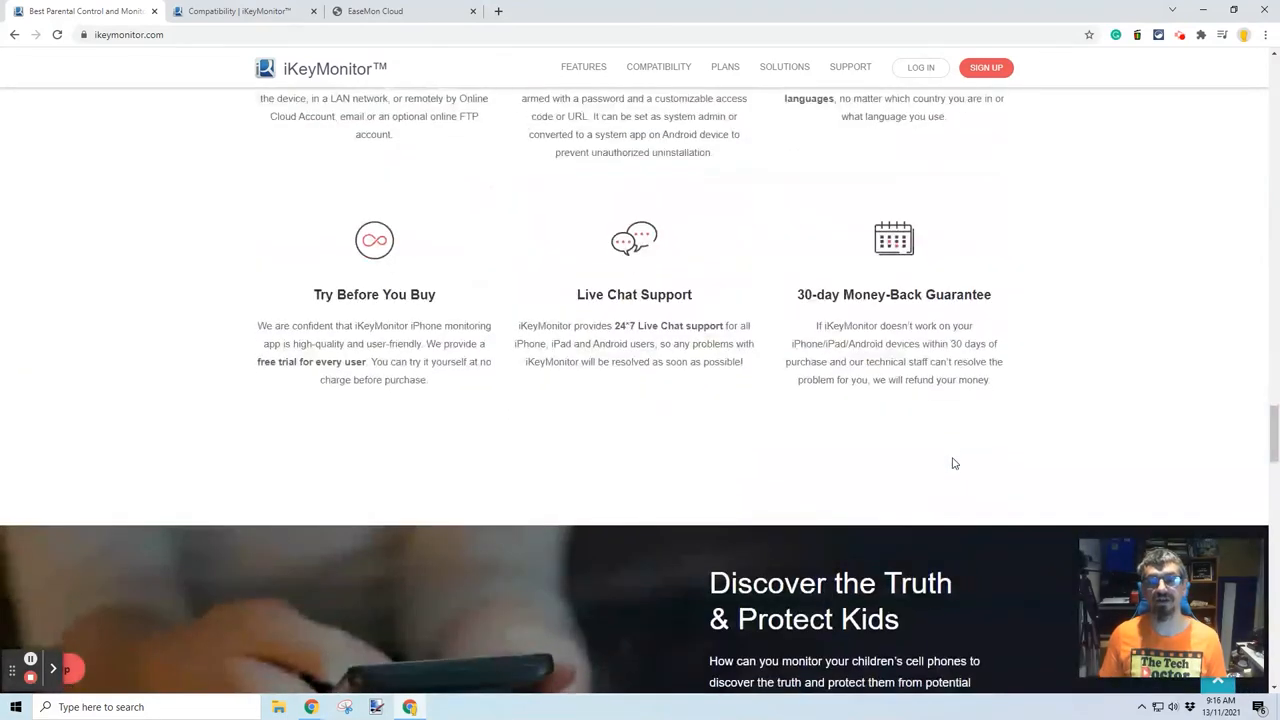
scroll("down", 3)
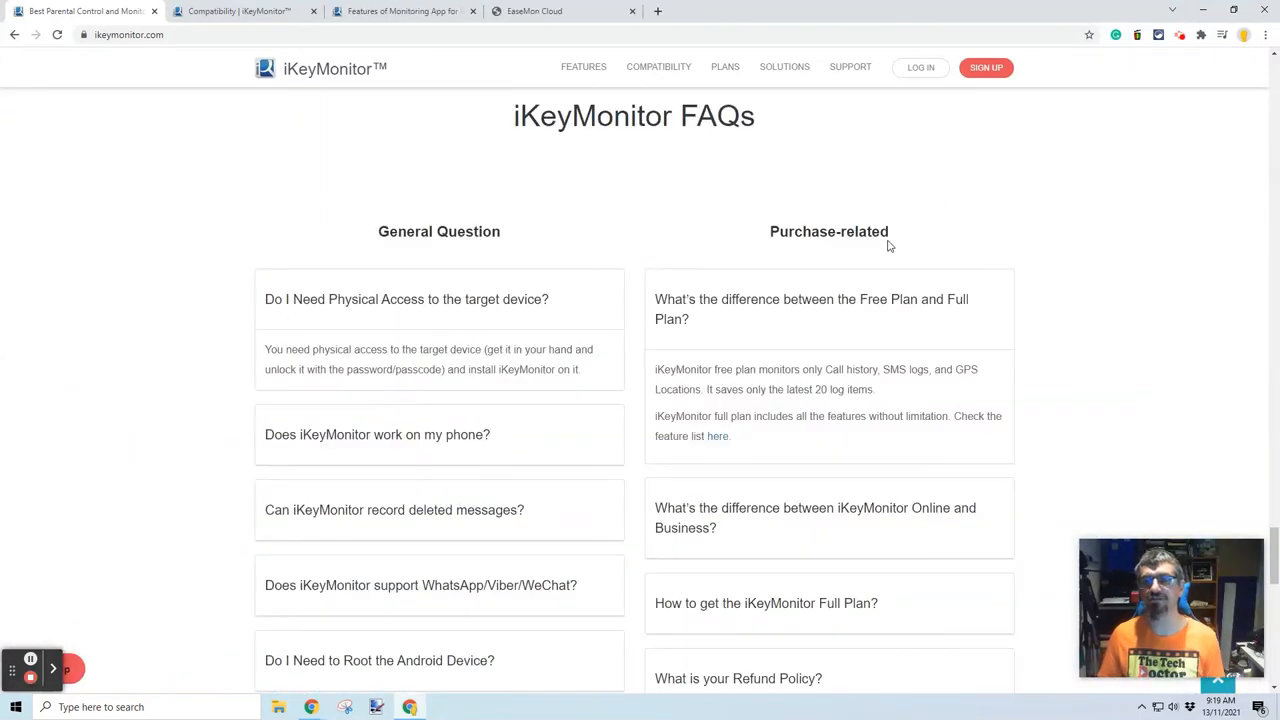
mouse_move(676, 162)
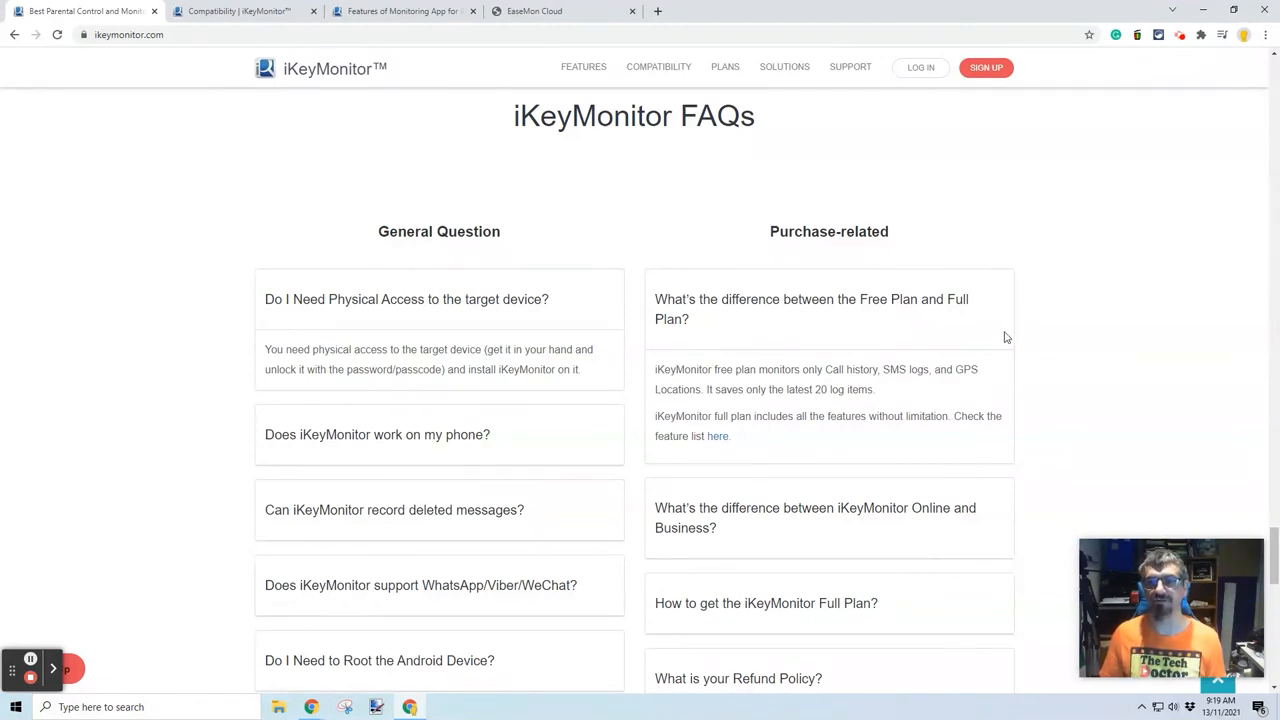
mouse_move(1120, 324)
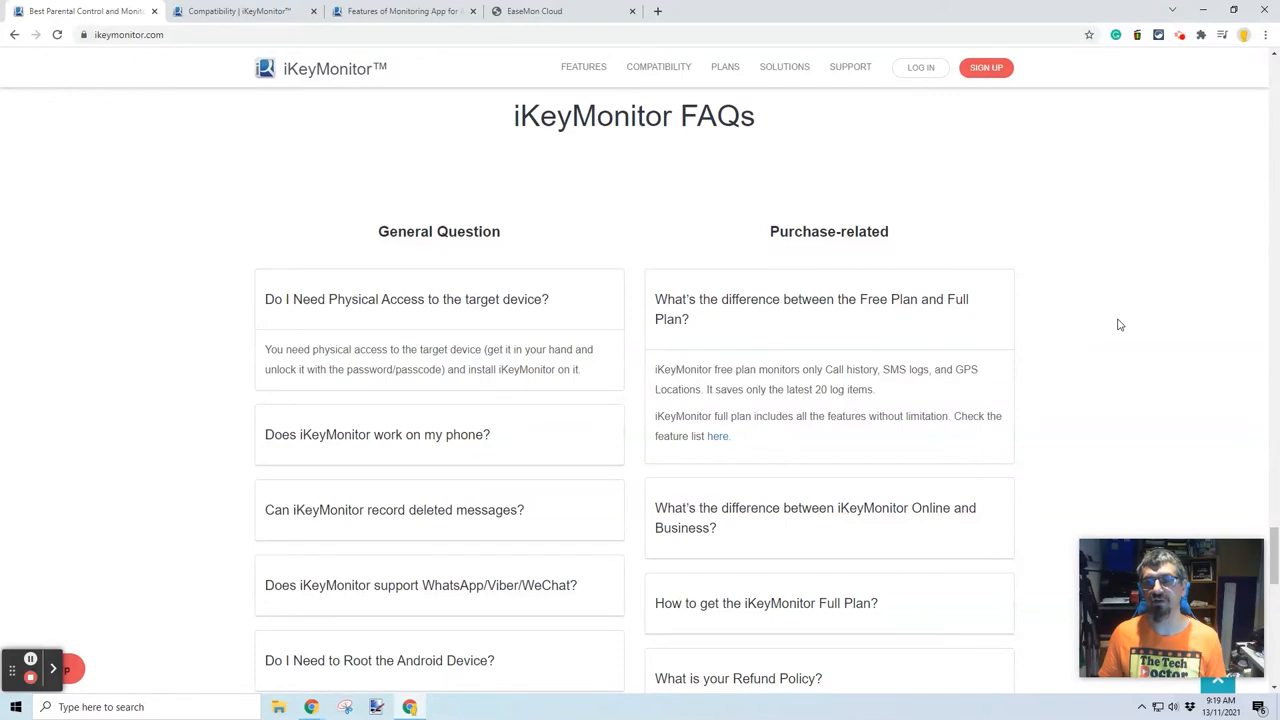
mouse_move(1120, 300)
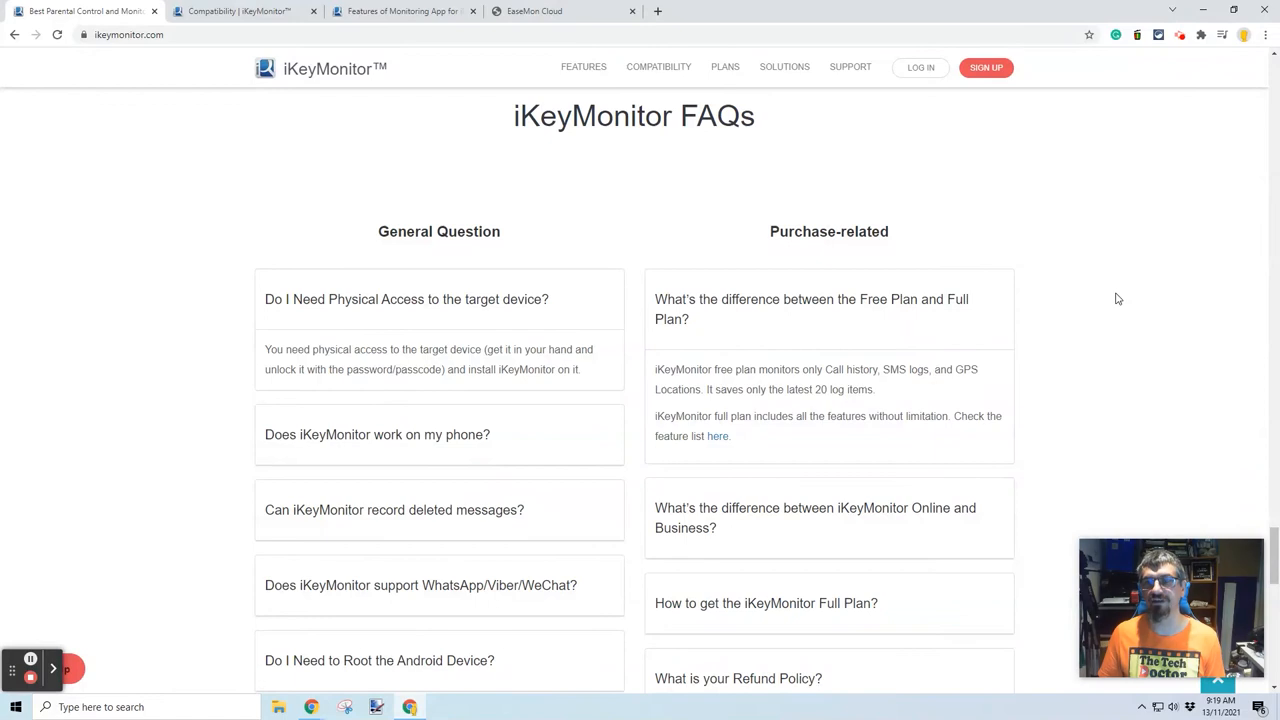
mouse_move(734, 464)
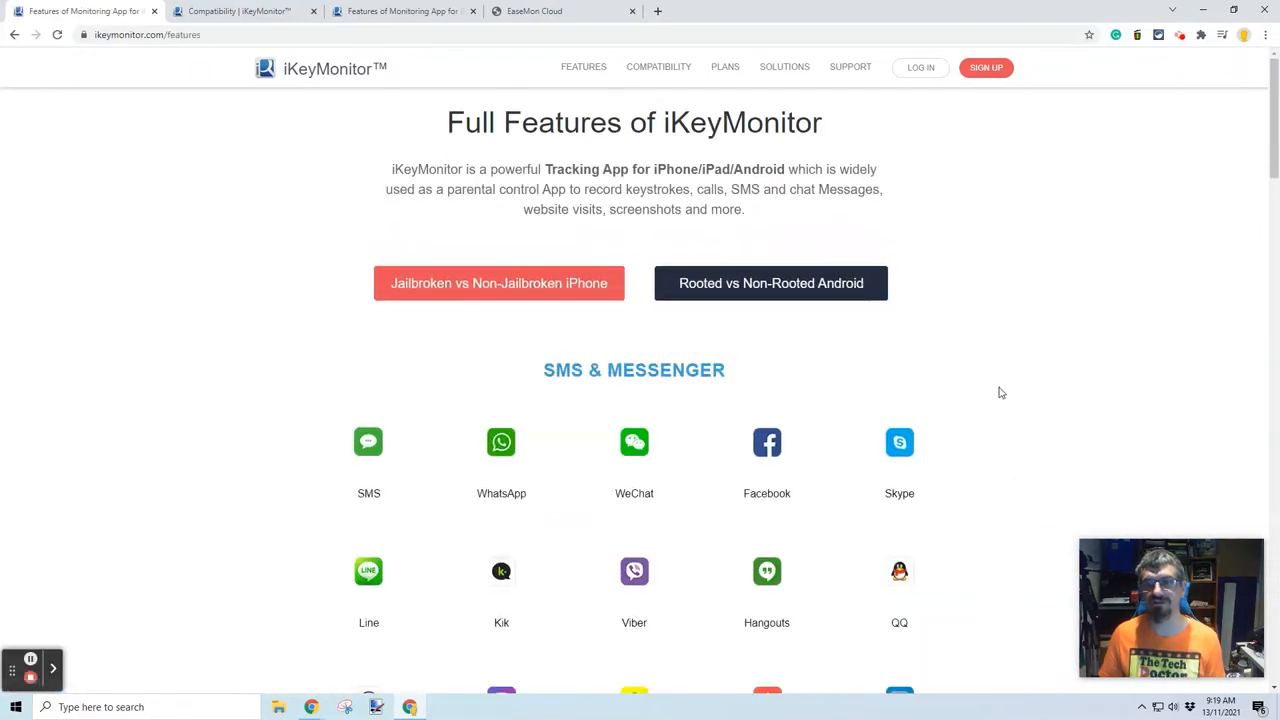
Scroll the Full Features page through Multimedia, Phone Control, Remote Control and Phone Info, then back up.
scroll("down", 3)
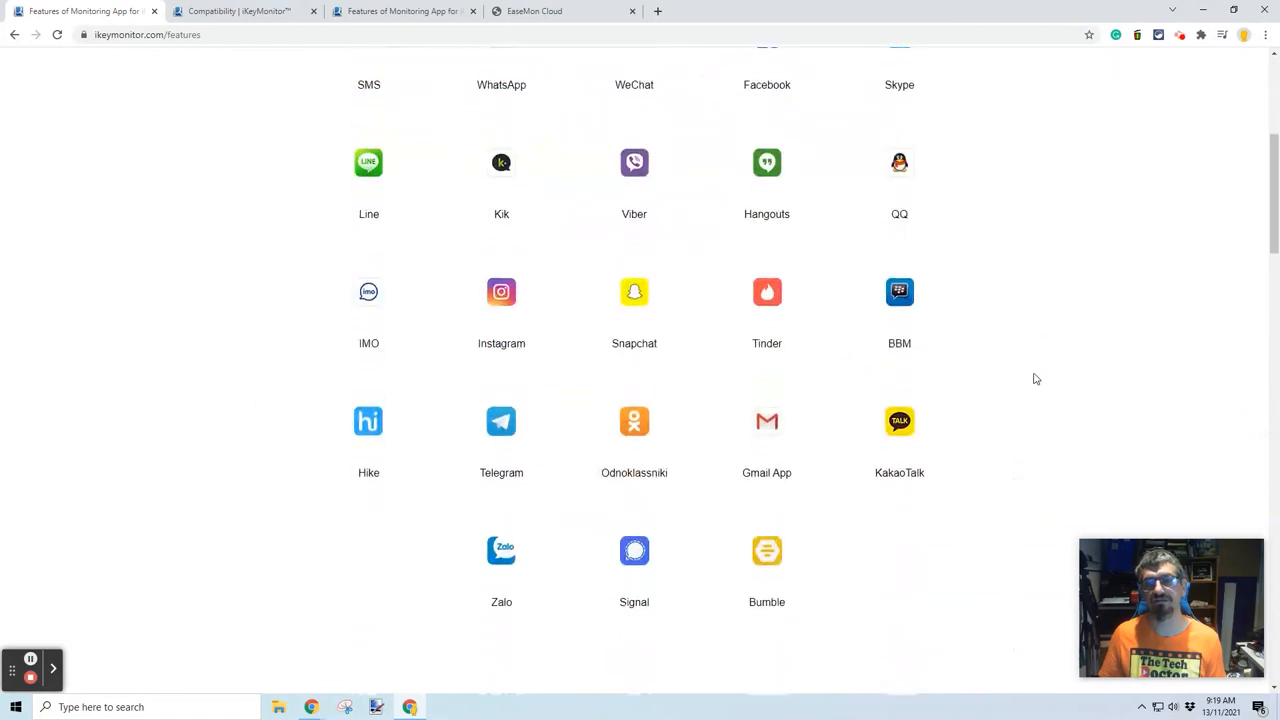
scroll("down", 3)
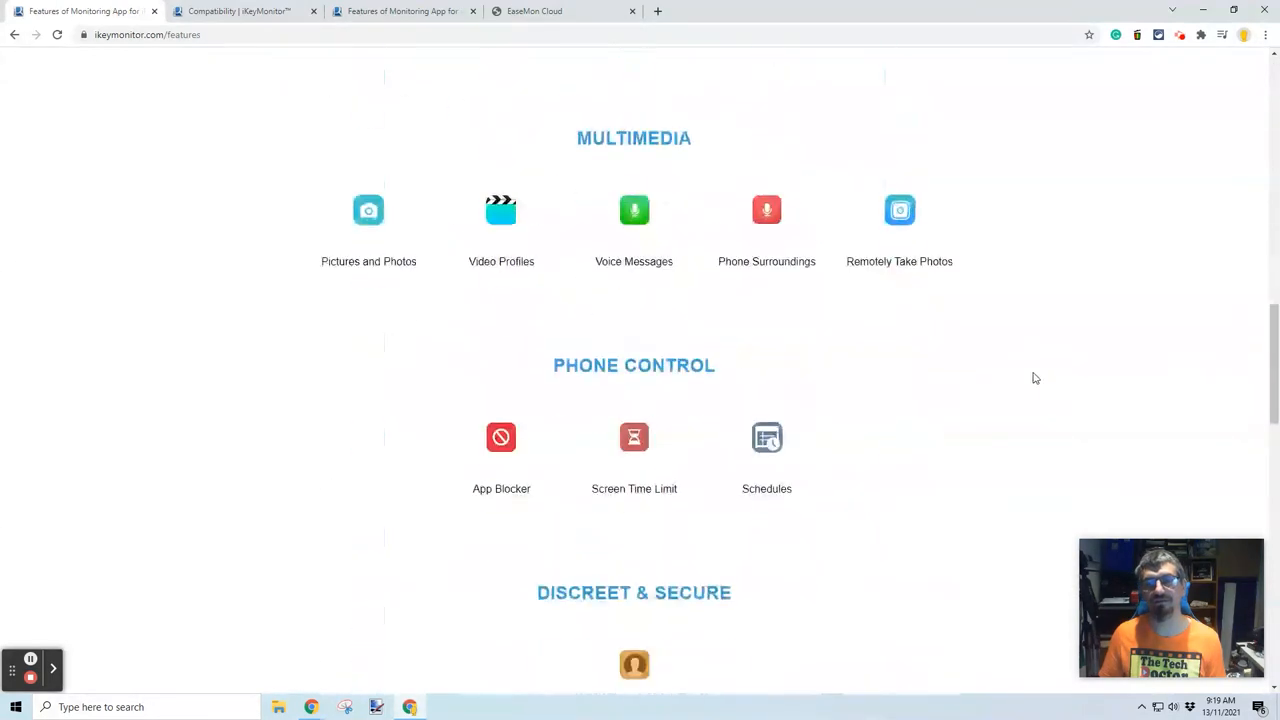
scroll("down", 3)
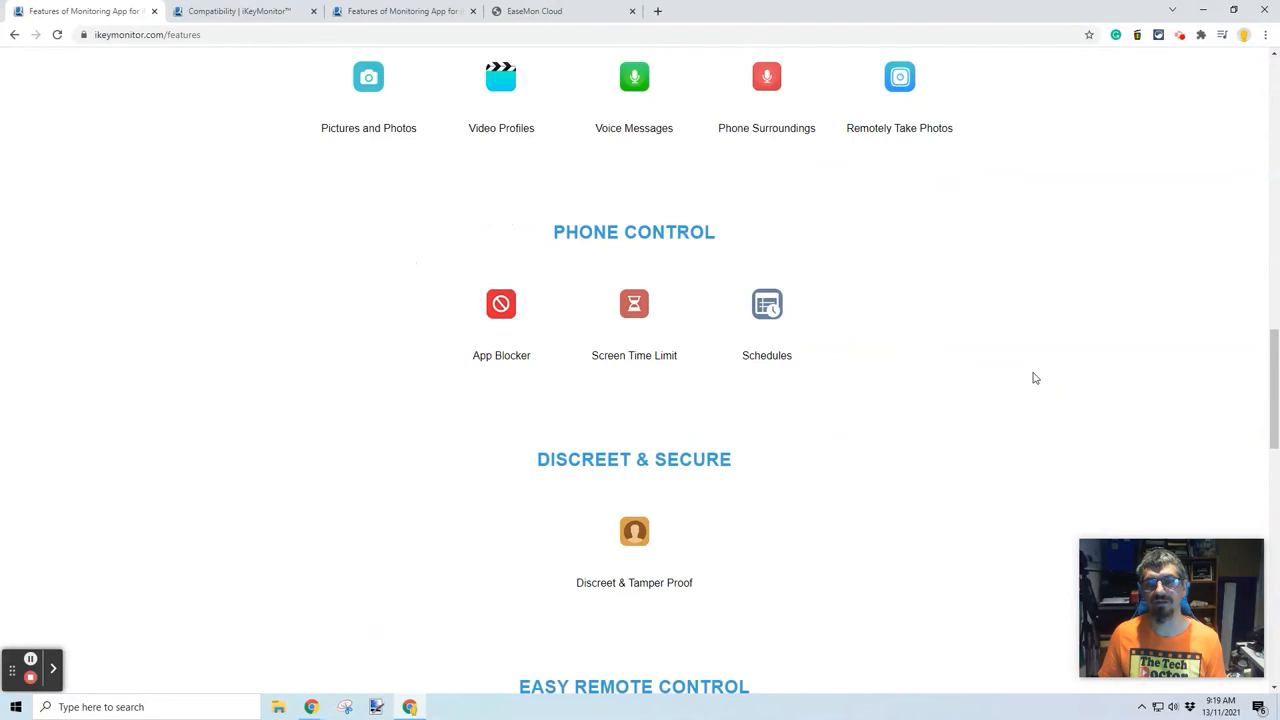
scroll("down", 3)
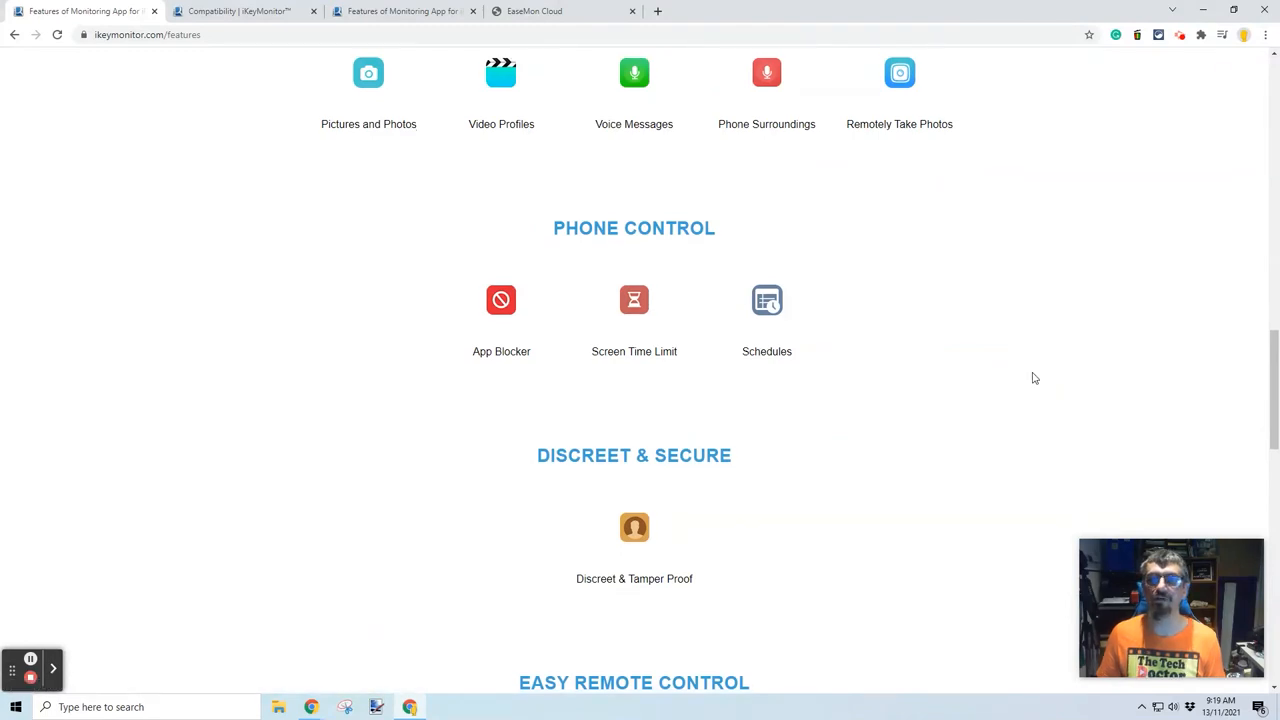
scroll("down", 3)
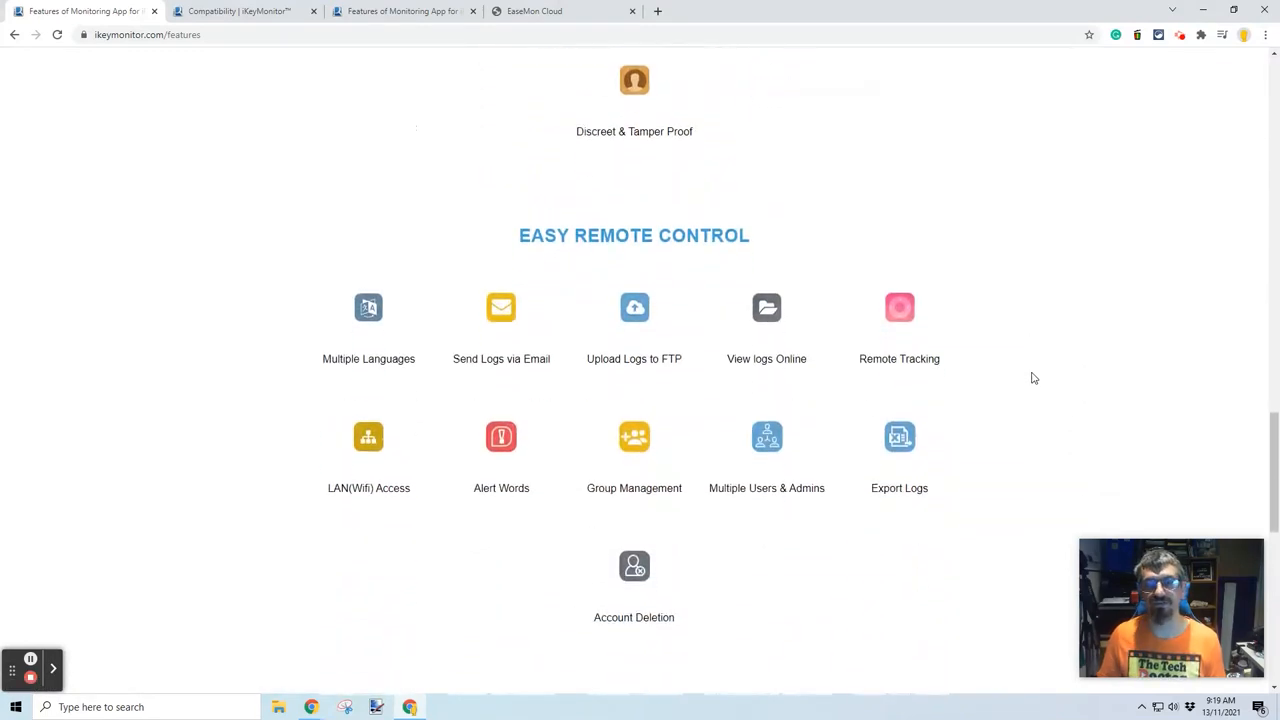
scroll("down", 3)
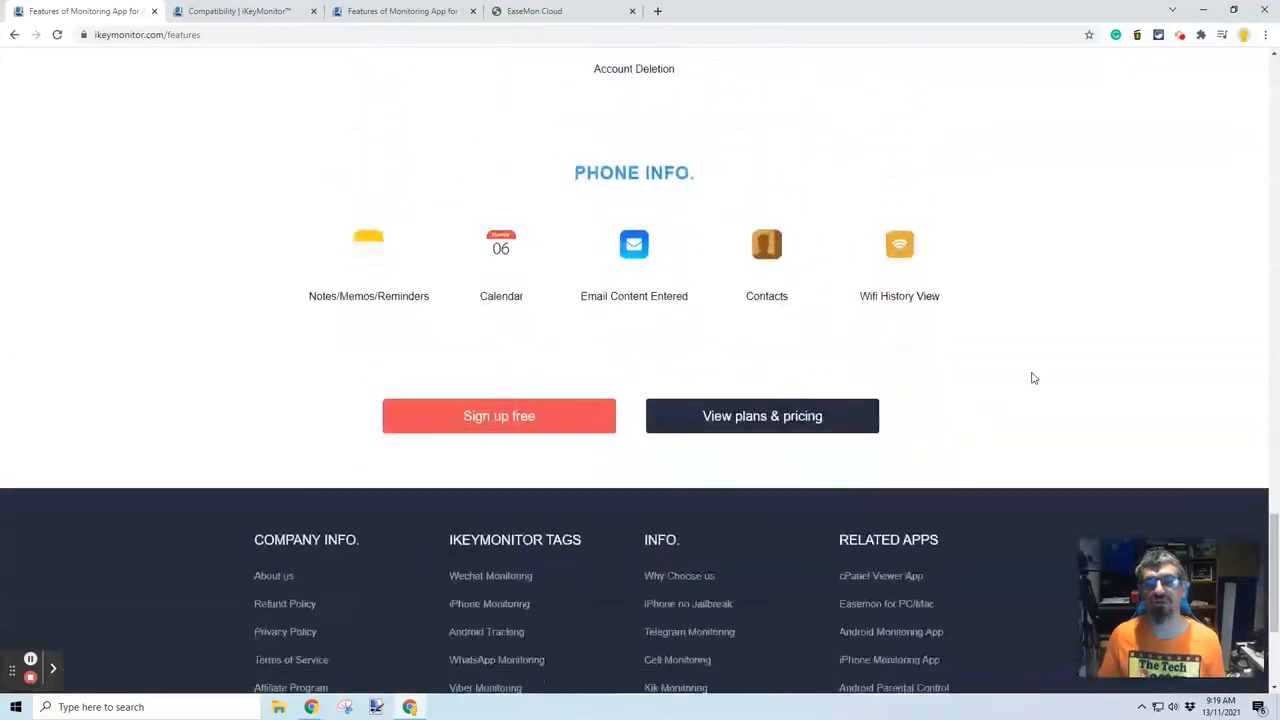
scroll("down", 3)
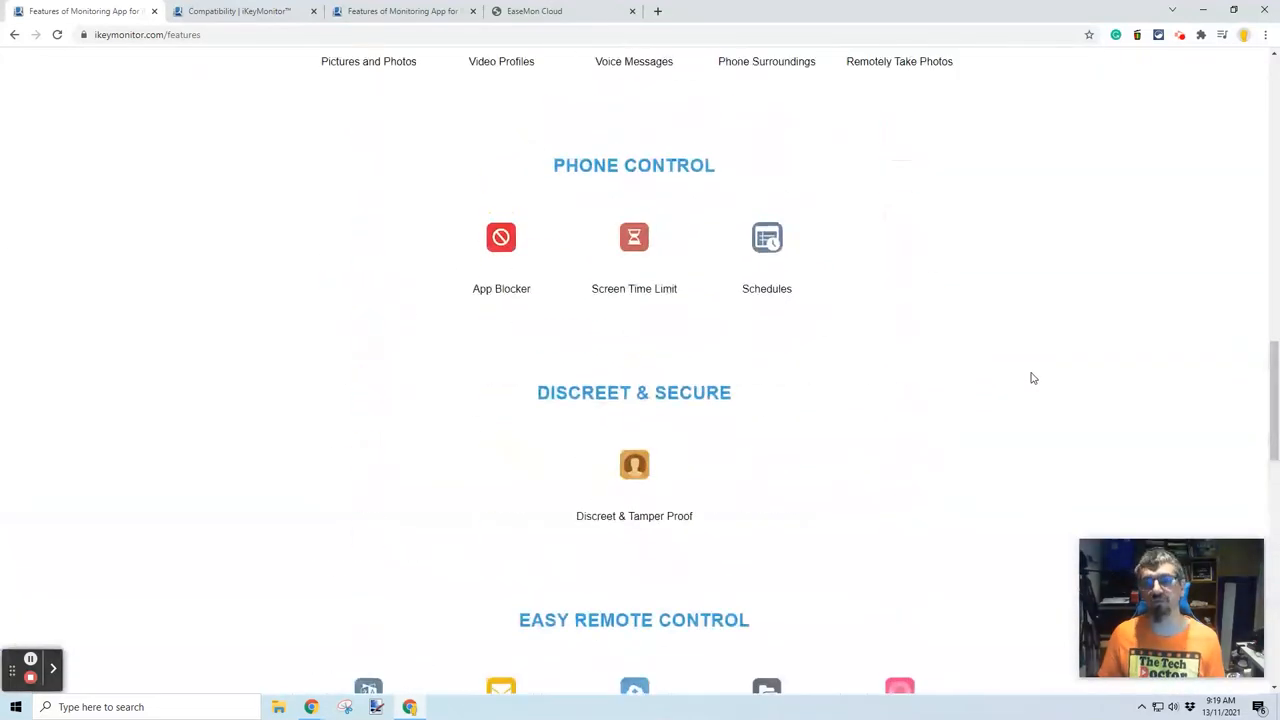
scroll("up", 3)
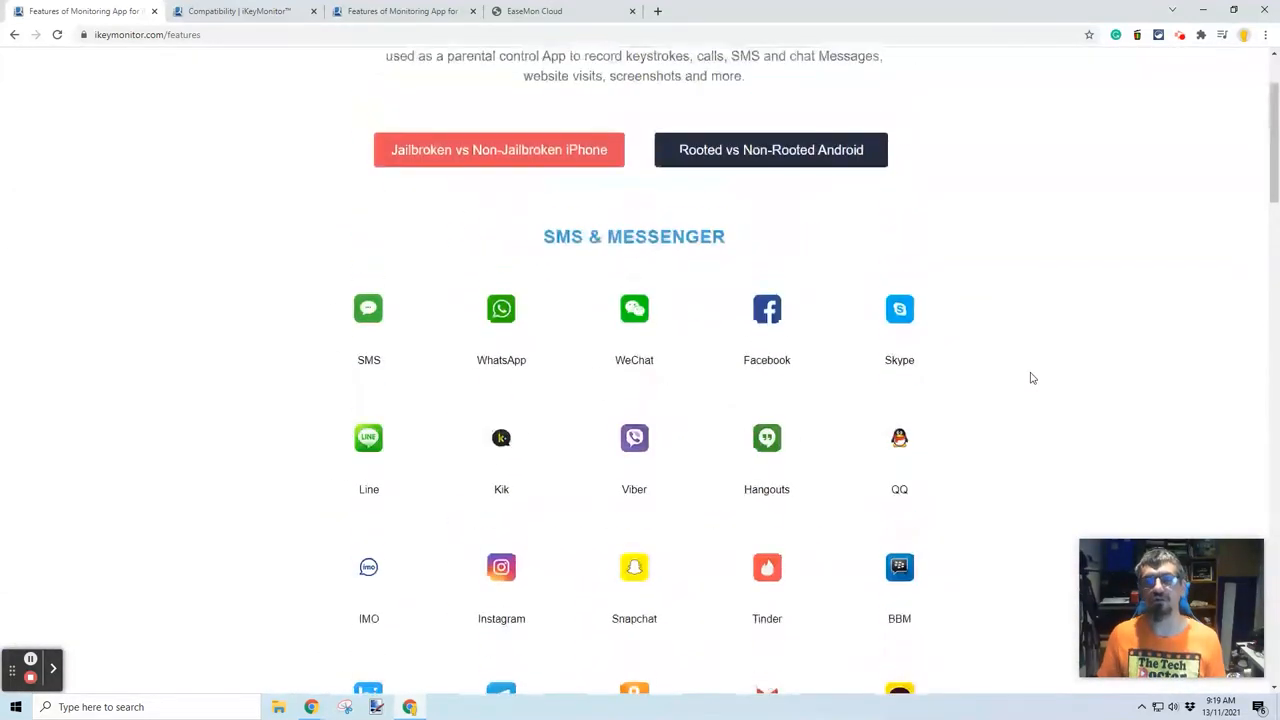